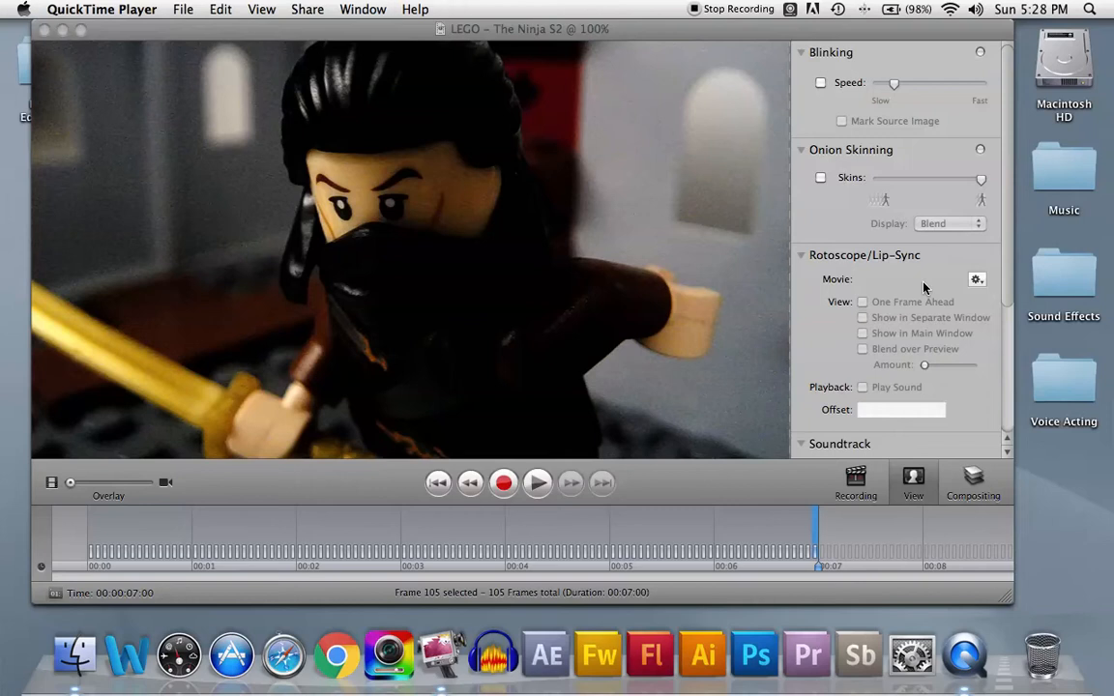
mouse_move(172, 113)
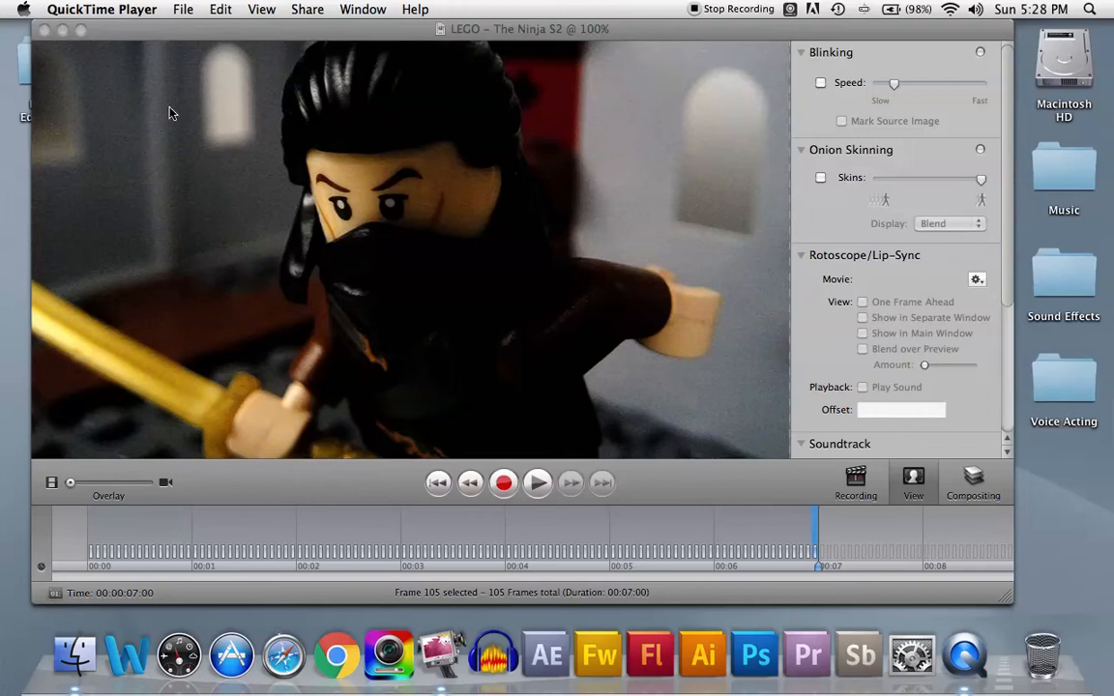
mouse_move(256, 114)
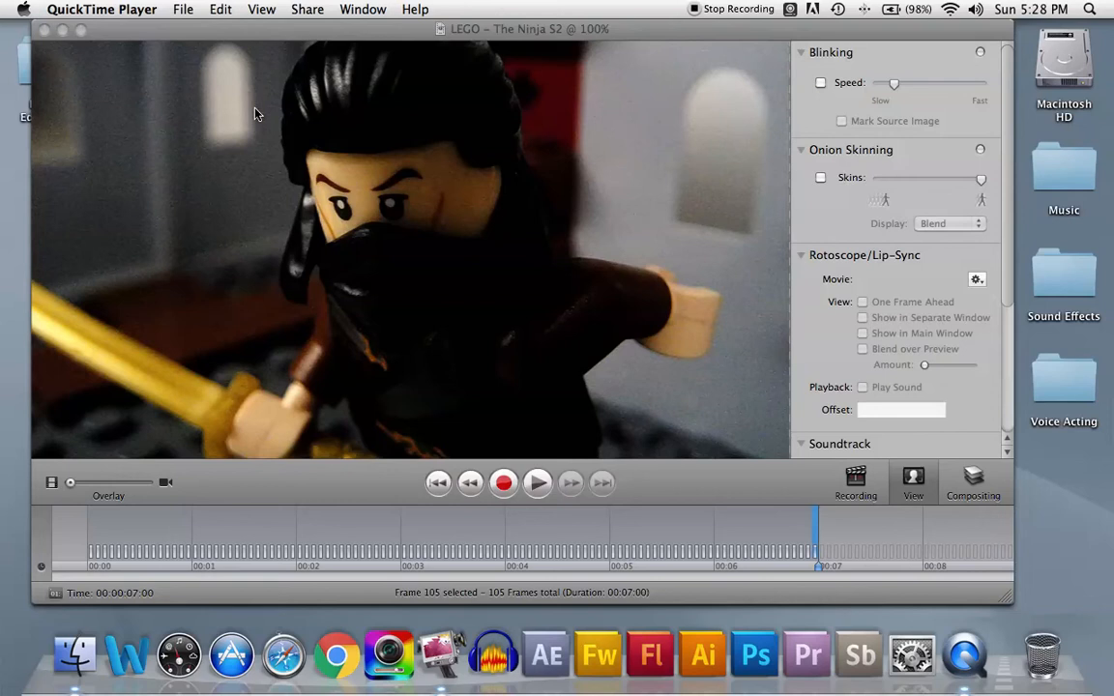
mouse_move(510, 75)
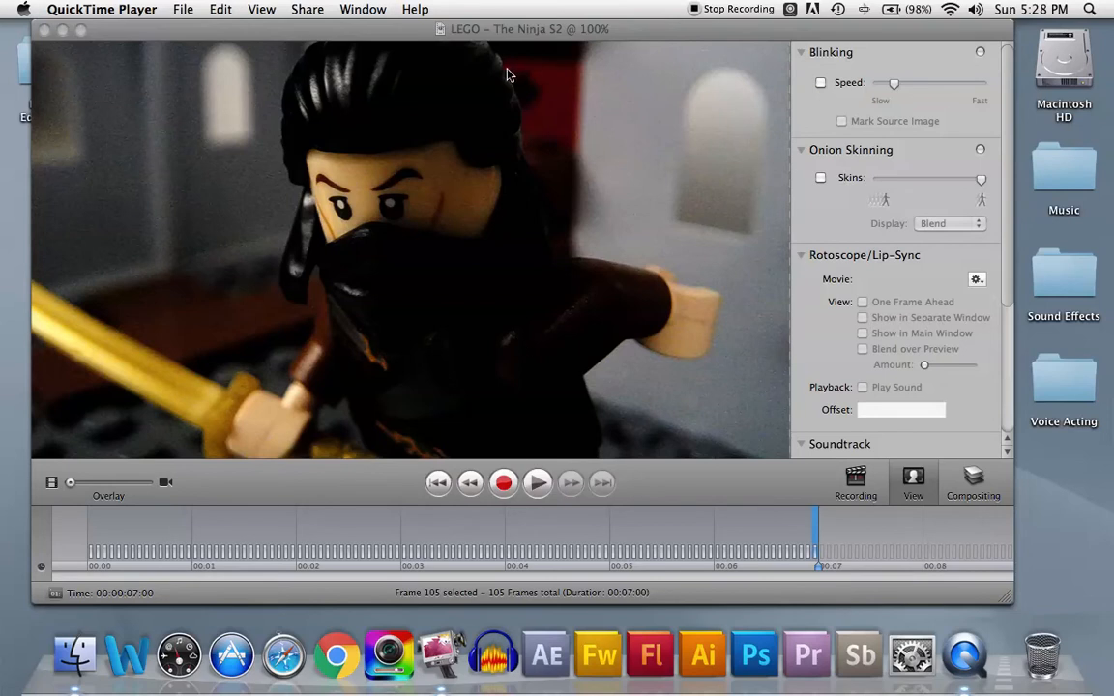
mouse_move(690, 59)
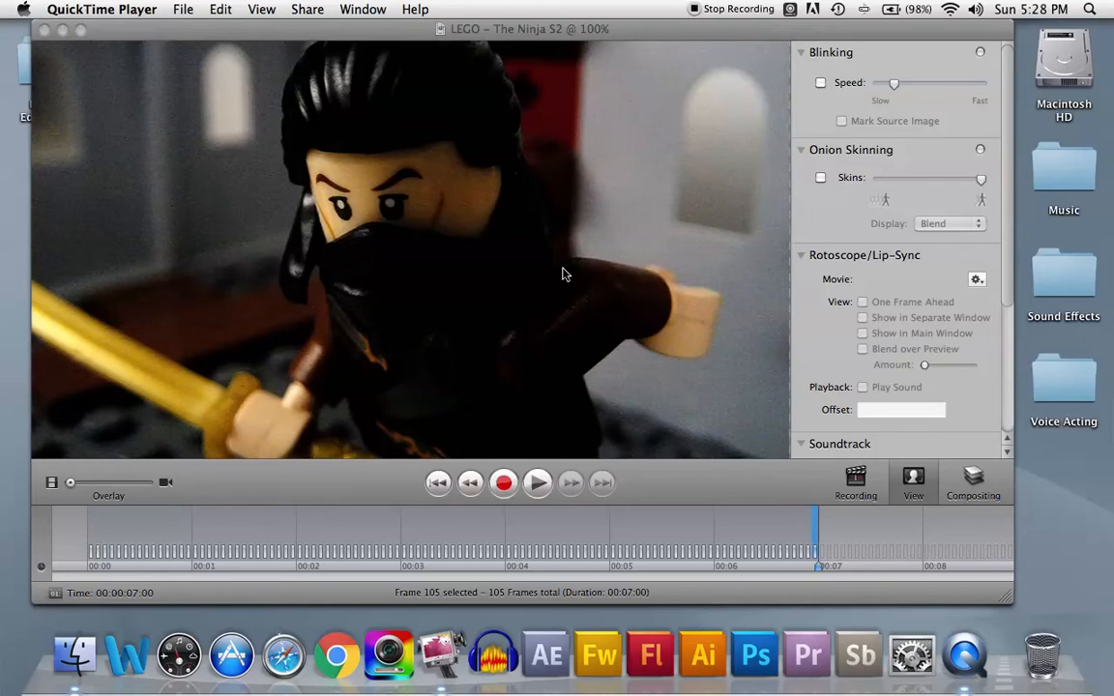
mouse_move(298, 249)
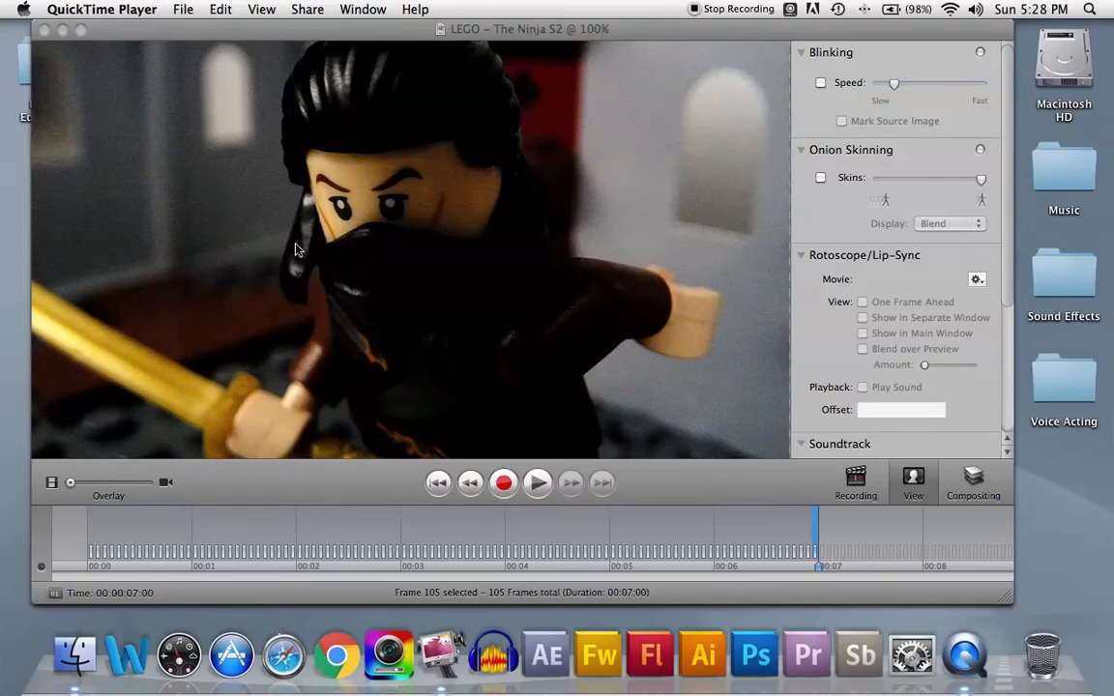
mouse_move(701, 158)
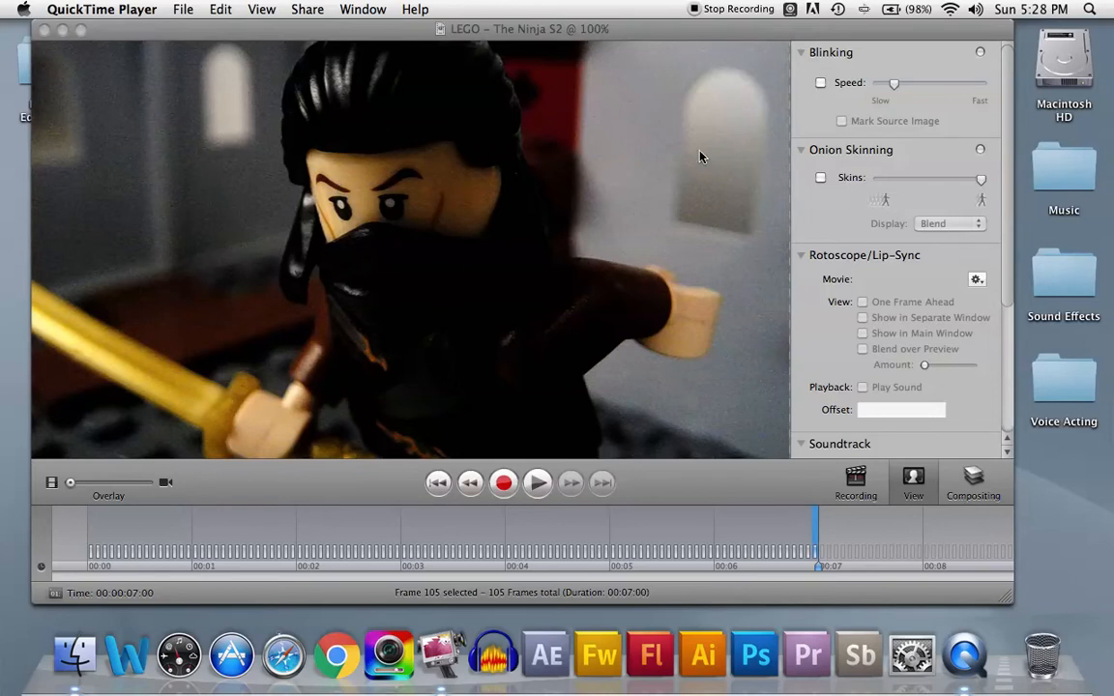
mouse_move(675, 210)
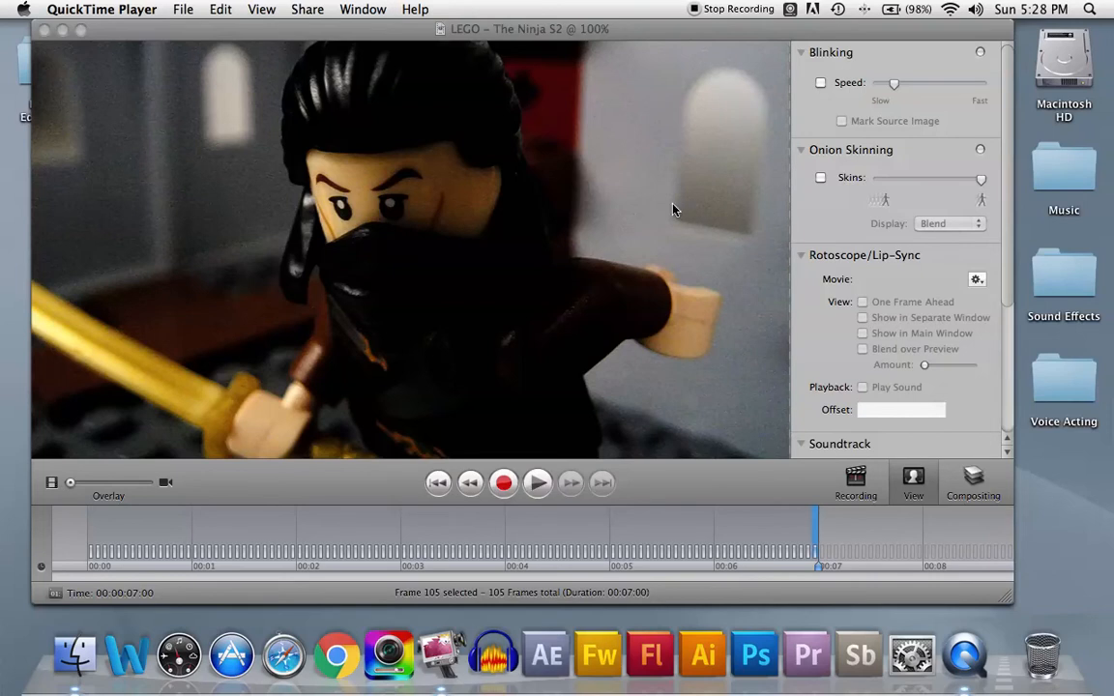
mouse_move(618, 172)
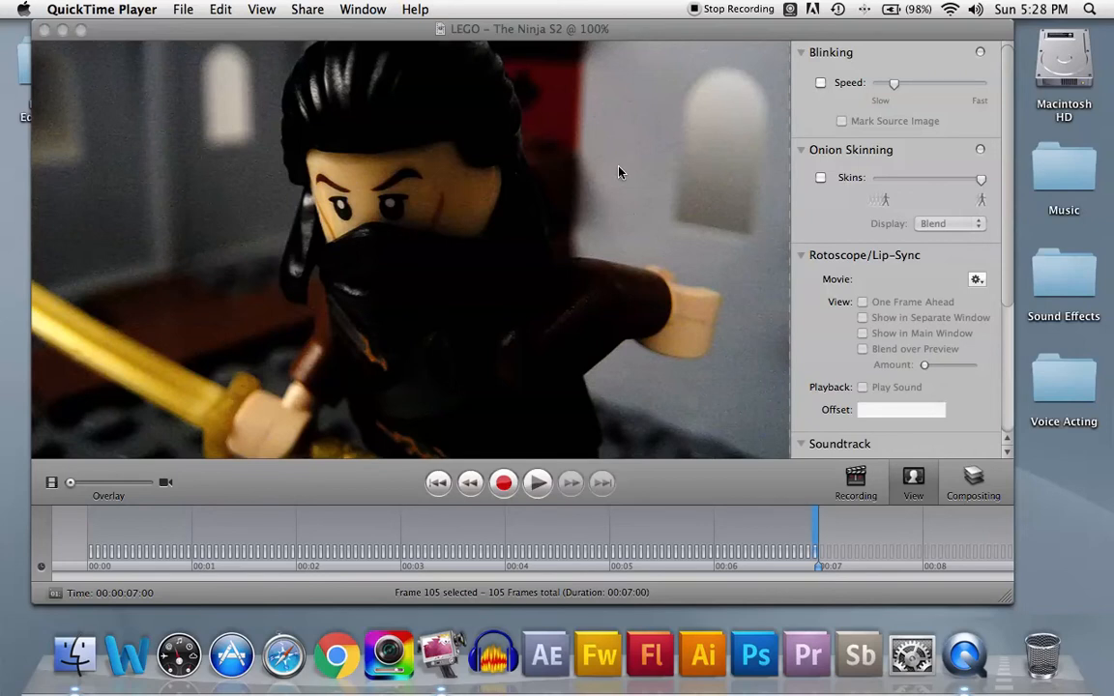
mouse_move(583, 486)
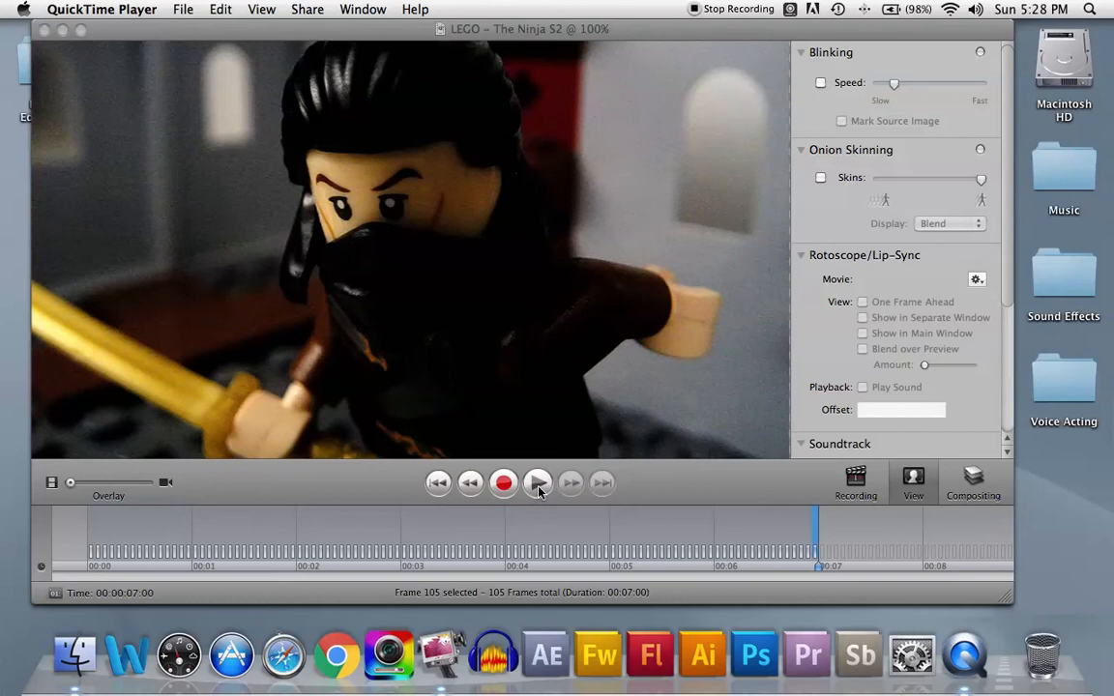
Step: Play back the recorded ninja animation a few times to review the motion
click(538, 483)
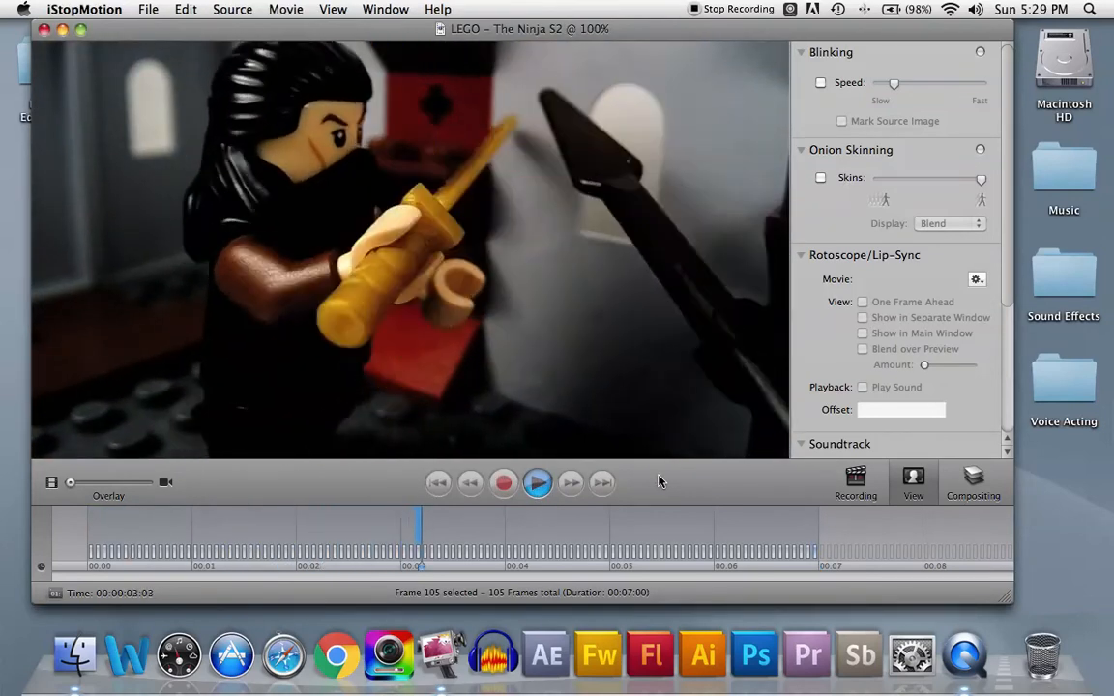
click(538, 482)
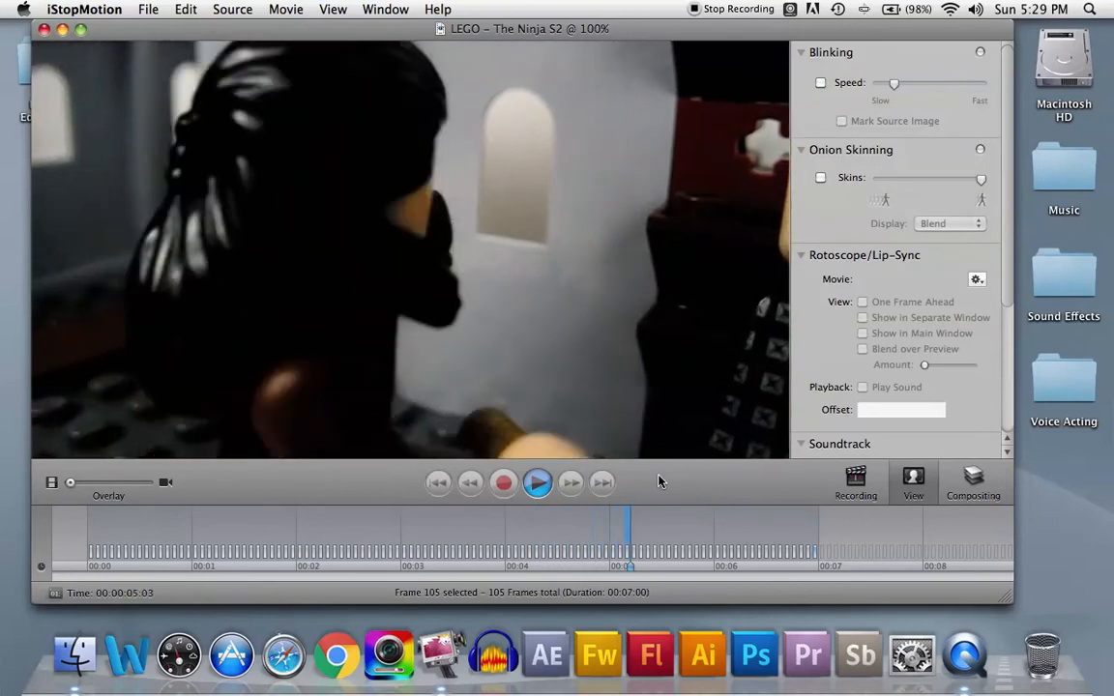
click(537, 483)
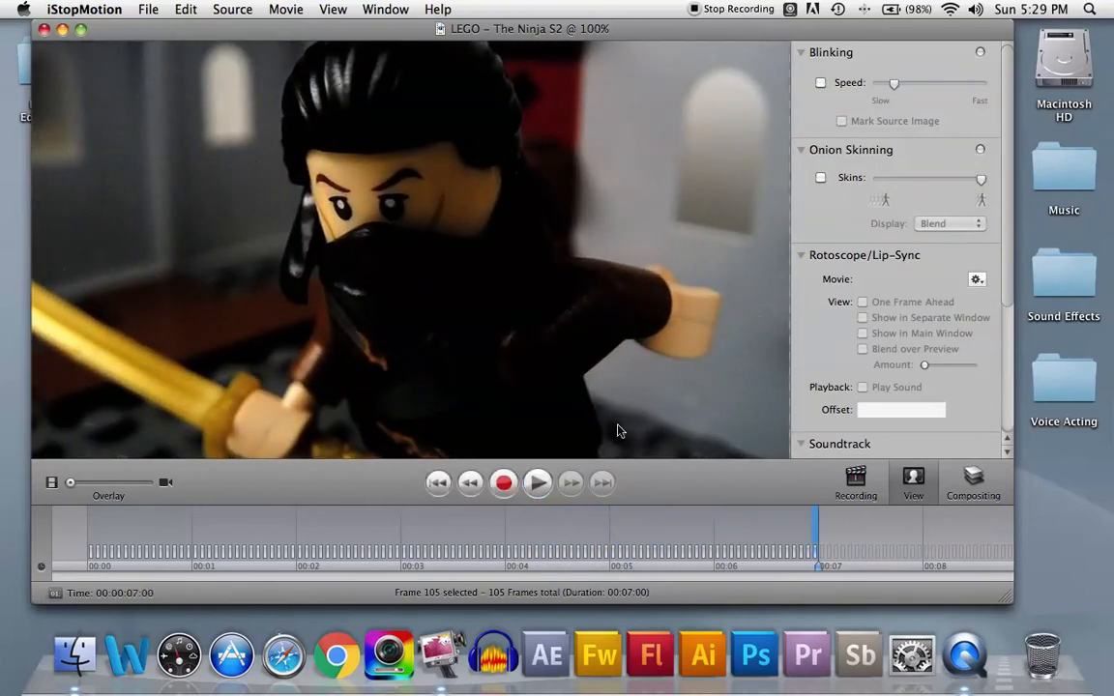
mouse_move(719, 508)
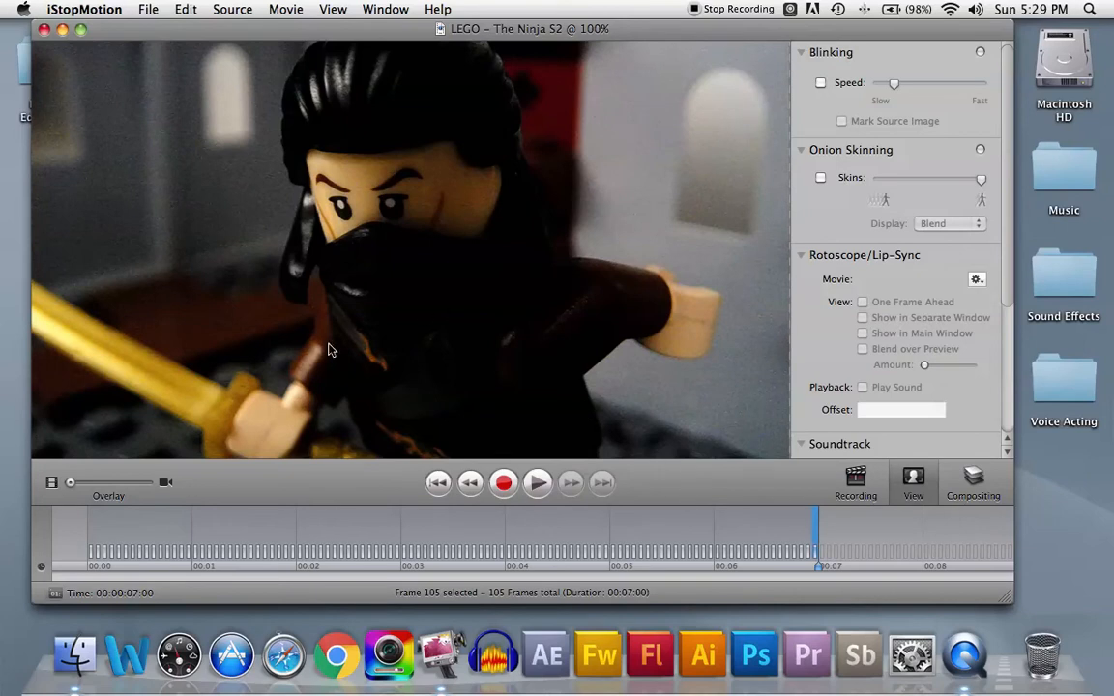
mouse_move(809, 410)
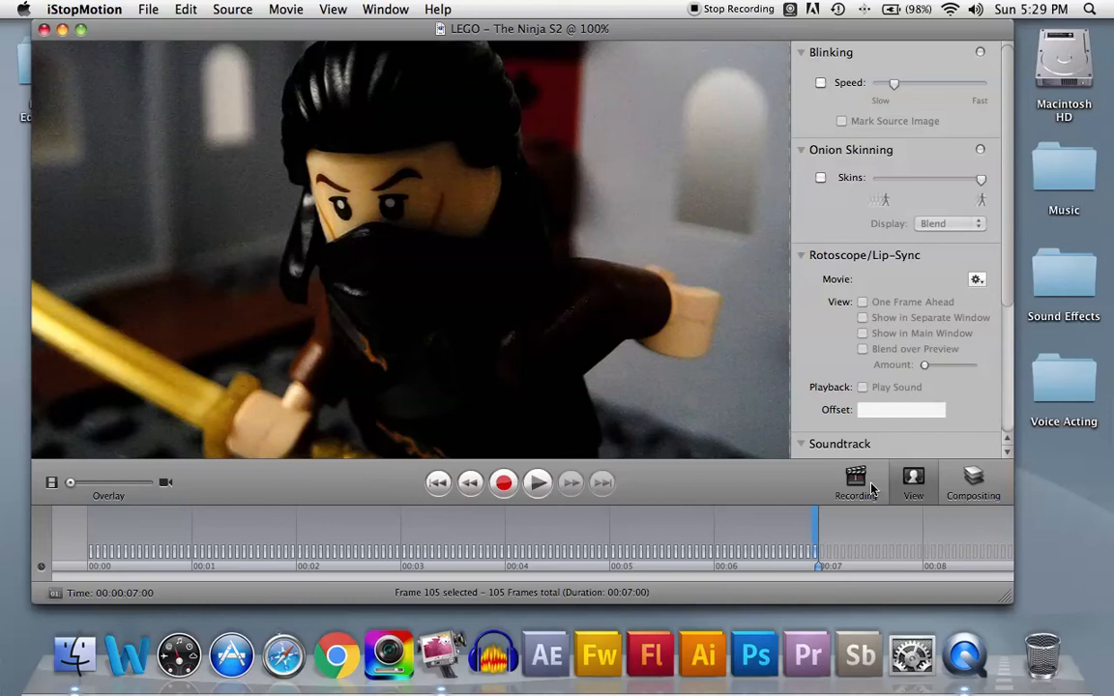
mouse_move(302, 68)
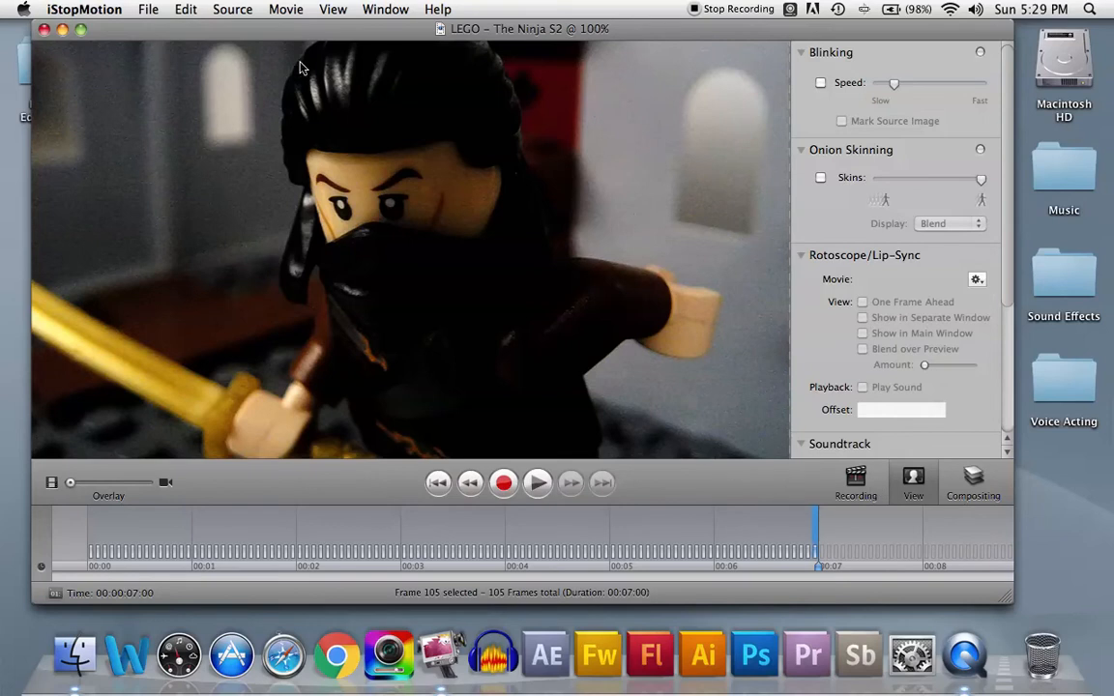
mouse_move(152, 488)
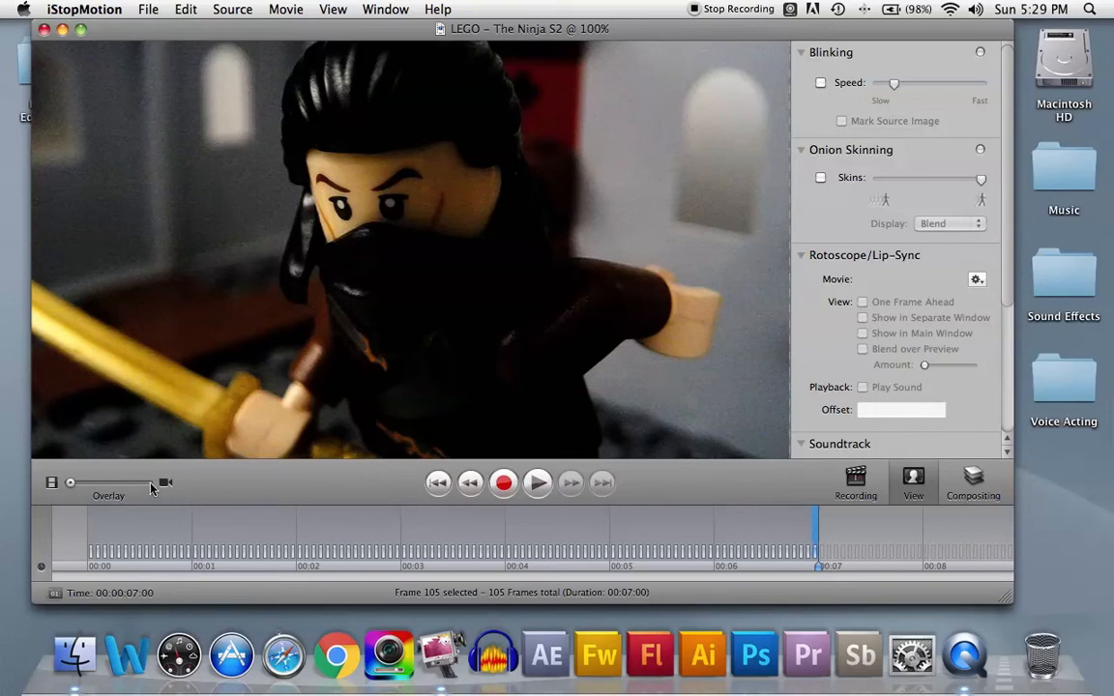
mouse_move(126, 485)
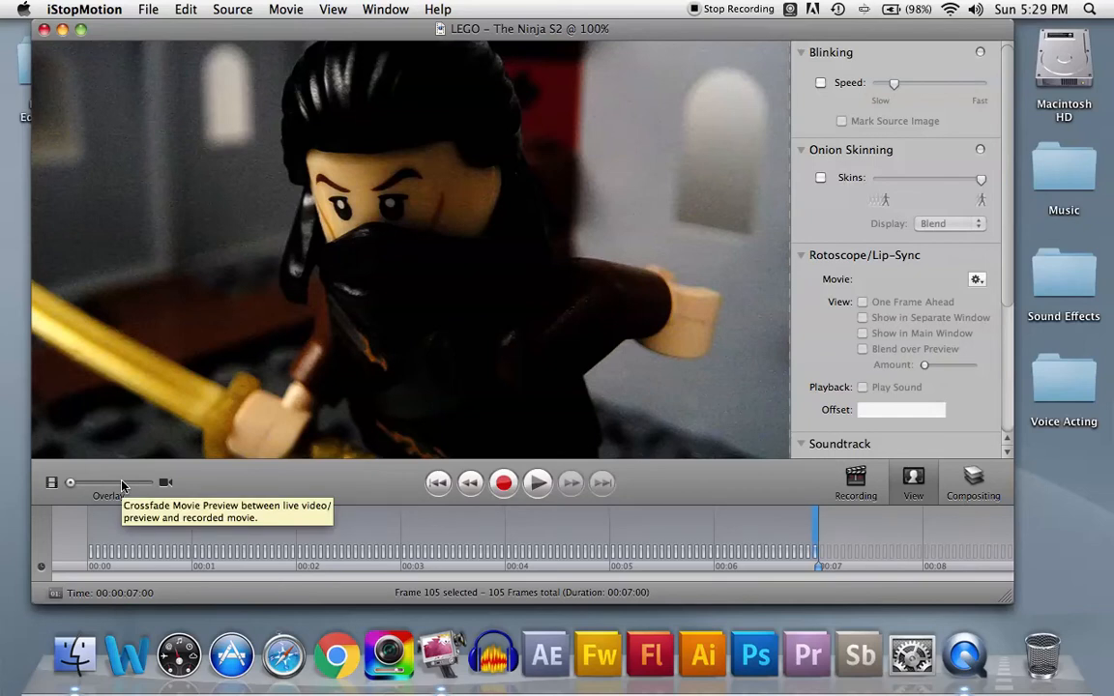
mouse_move(76, 483)
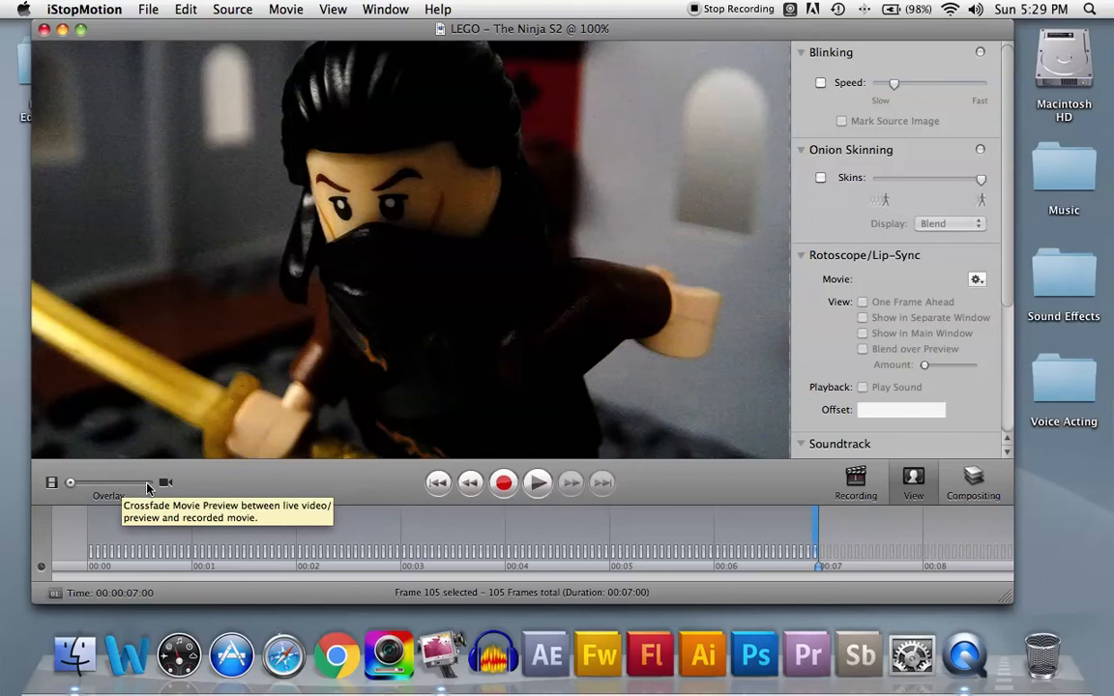
mouse_move(326, 420)
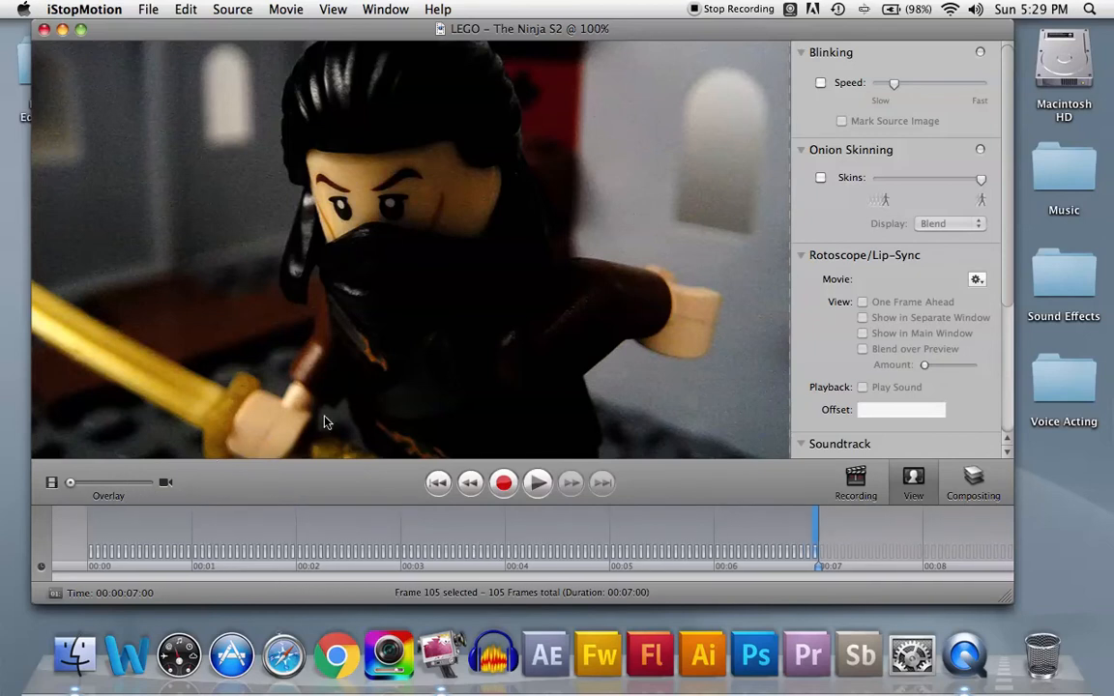
mouse_move(191, 491)
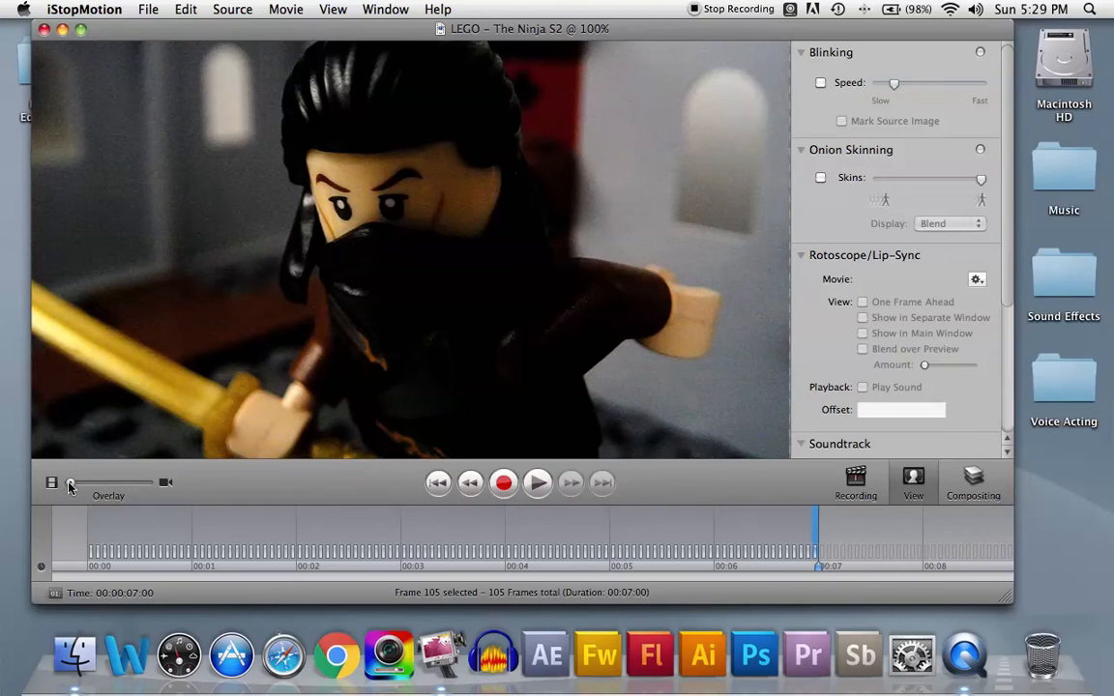
mouse_move(69, 485)
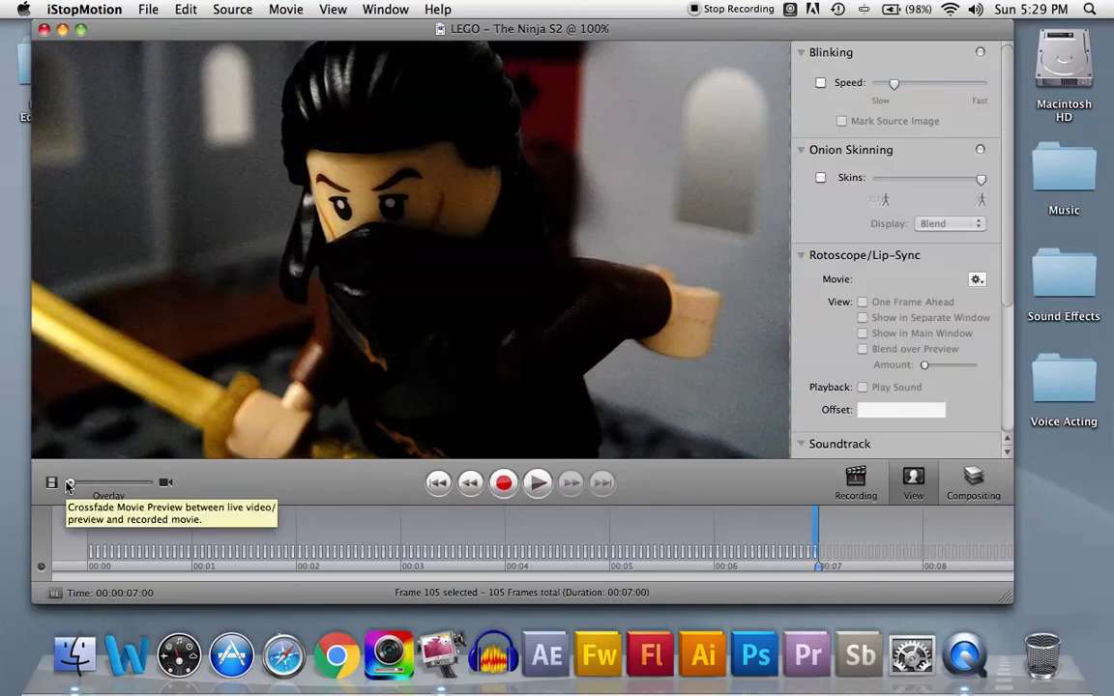
mouse_move(75, 485)
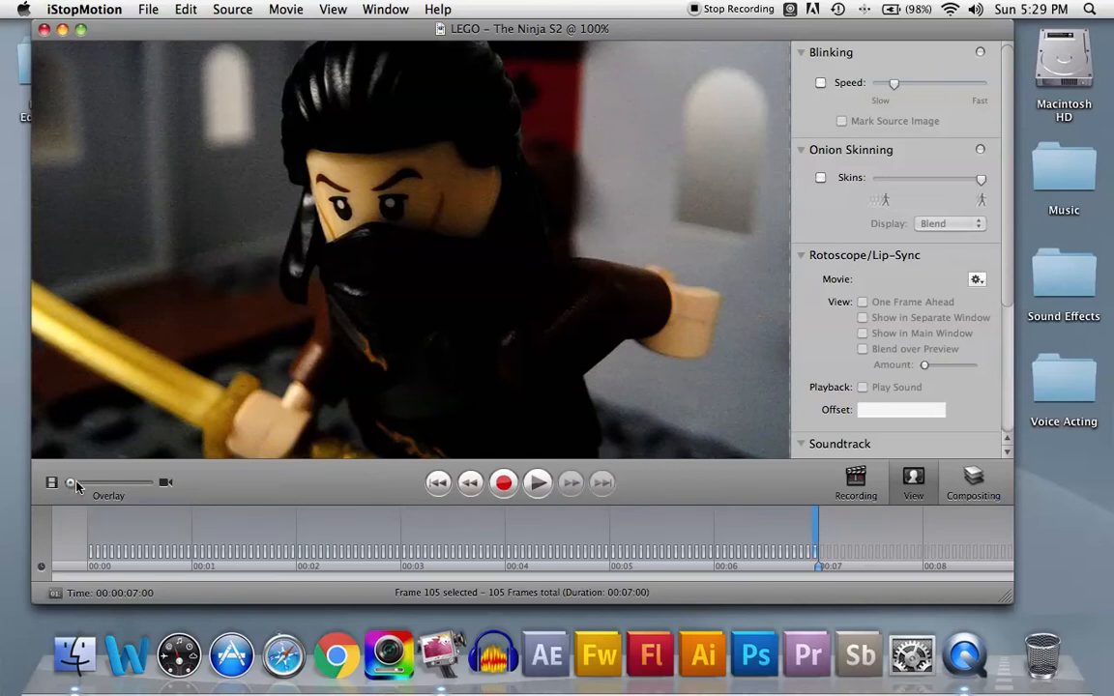
Step: Slide the Overlay back and forth between the last recorded frame and the live camera view
drag(70, 482, 118, 481)
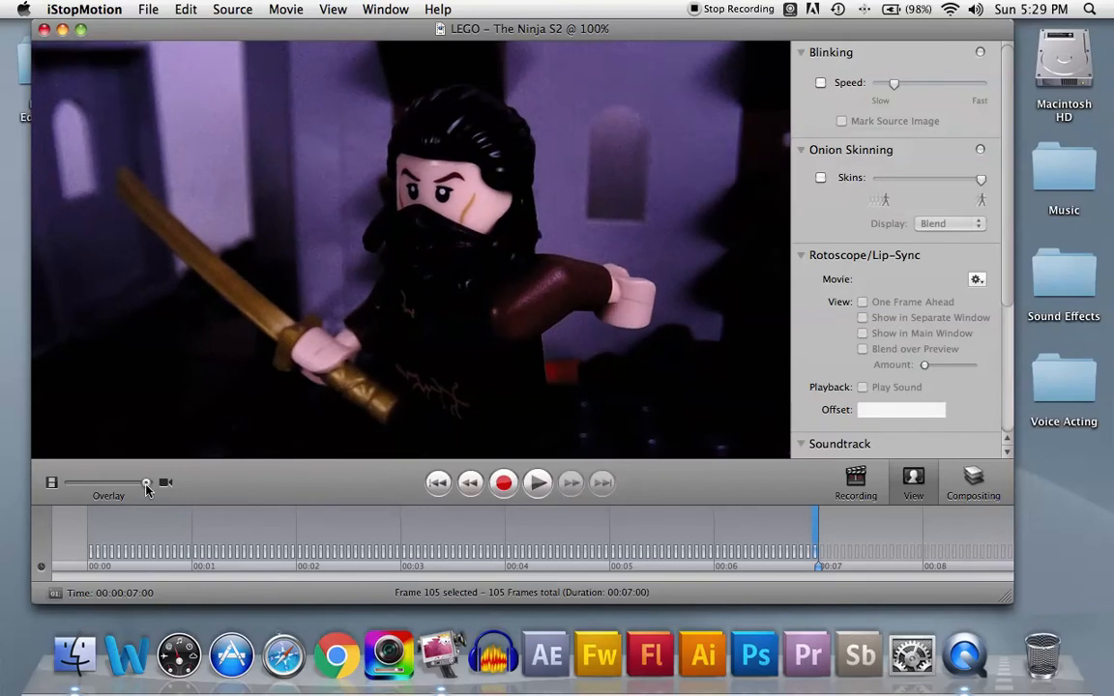
mouse_move(146, 483)
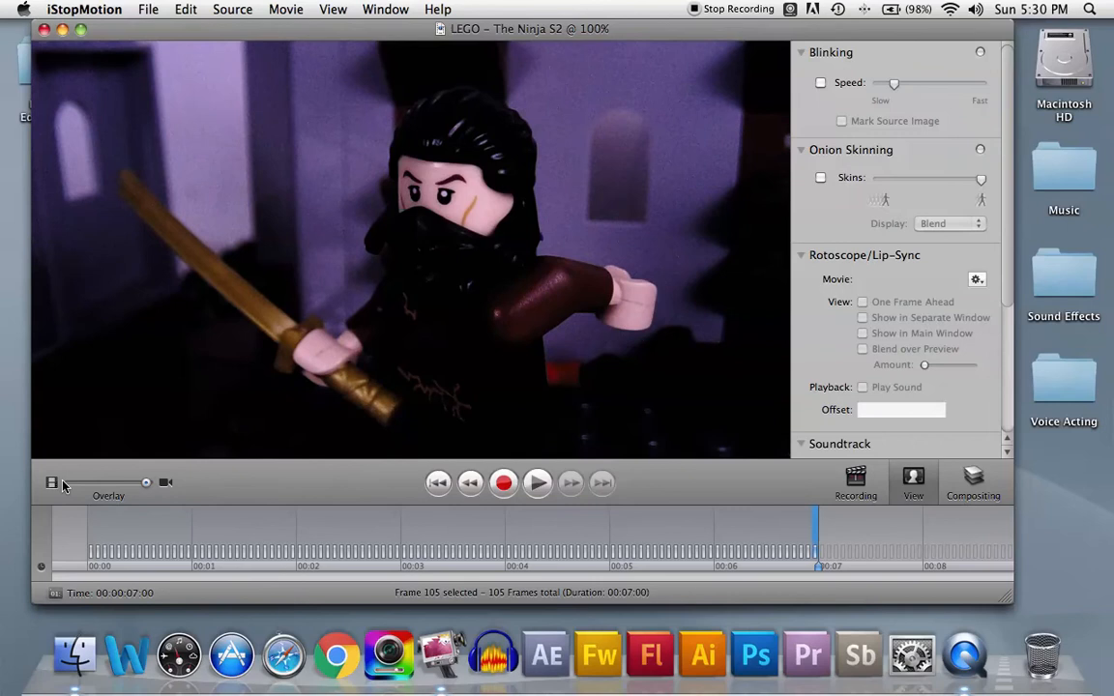
drag(146, 482, 112, 481)
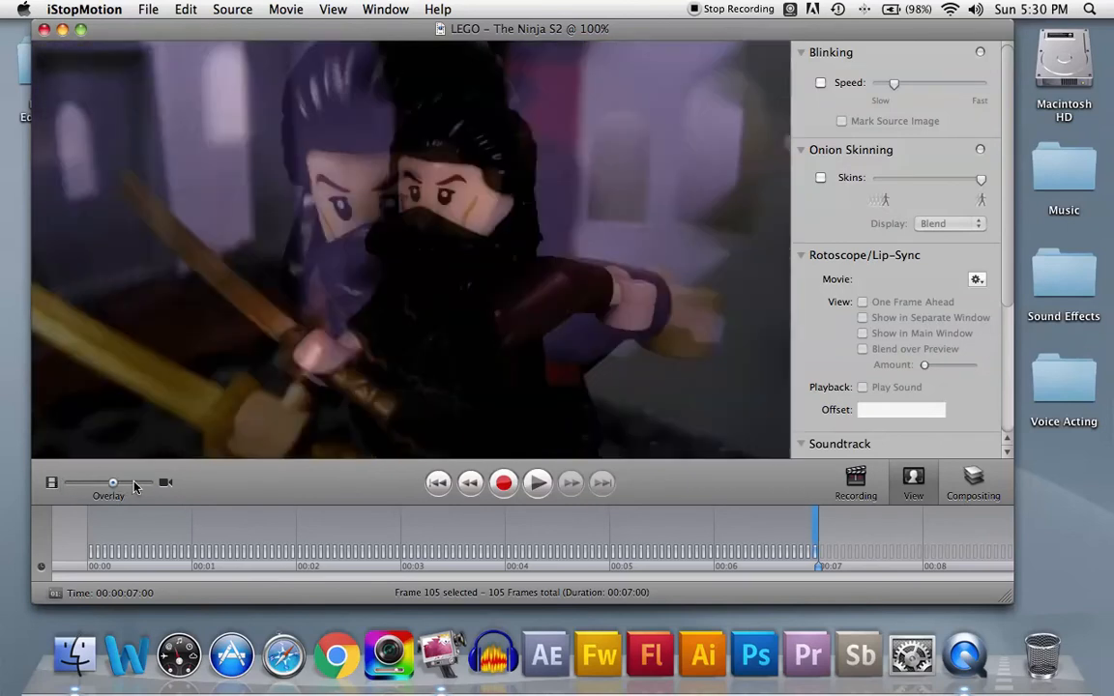
drag(112, 482, 70, 481)
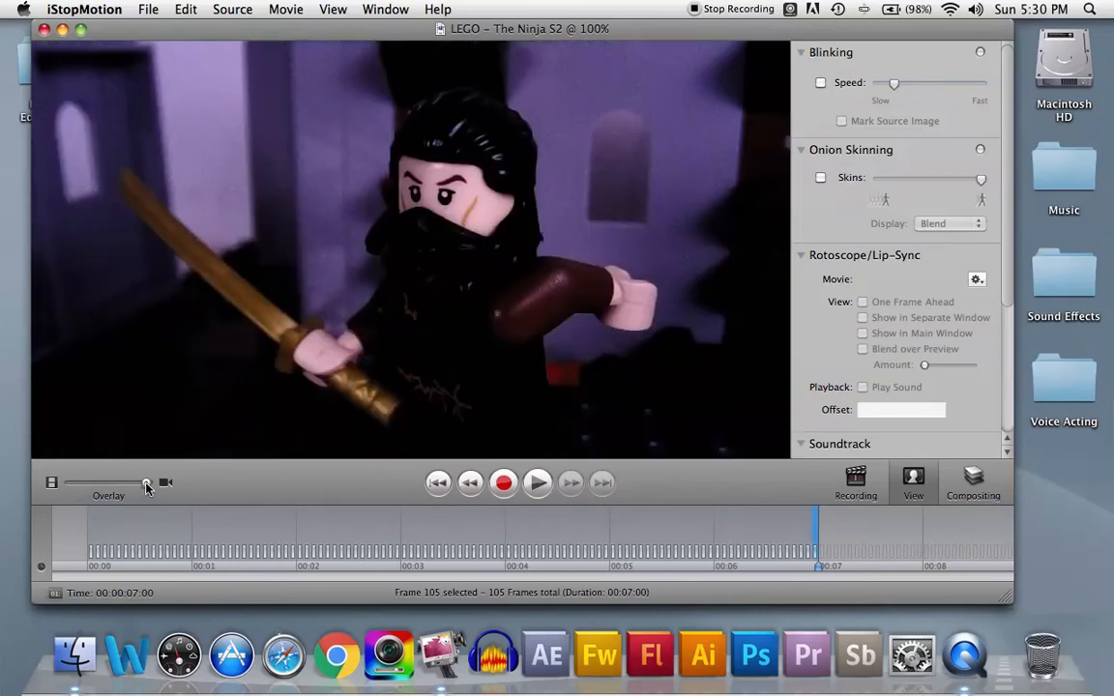
drag(145, 482, 82, 482)
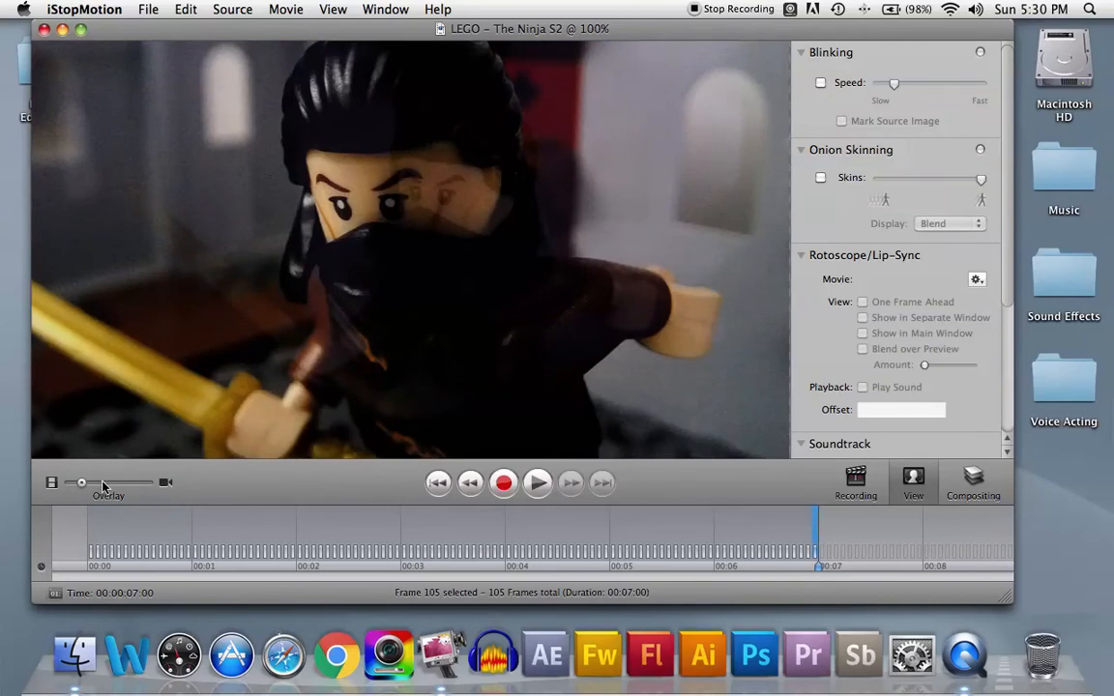
drag(82, 482, 120, 482)
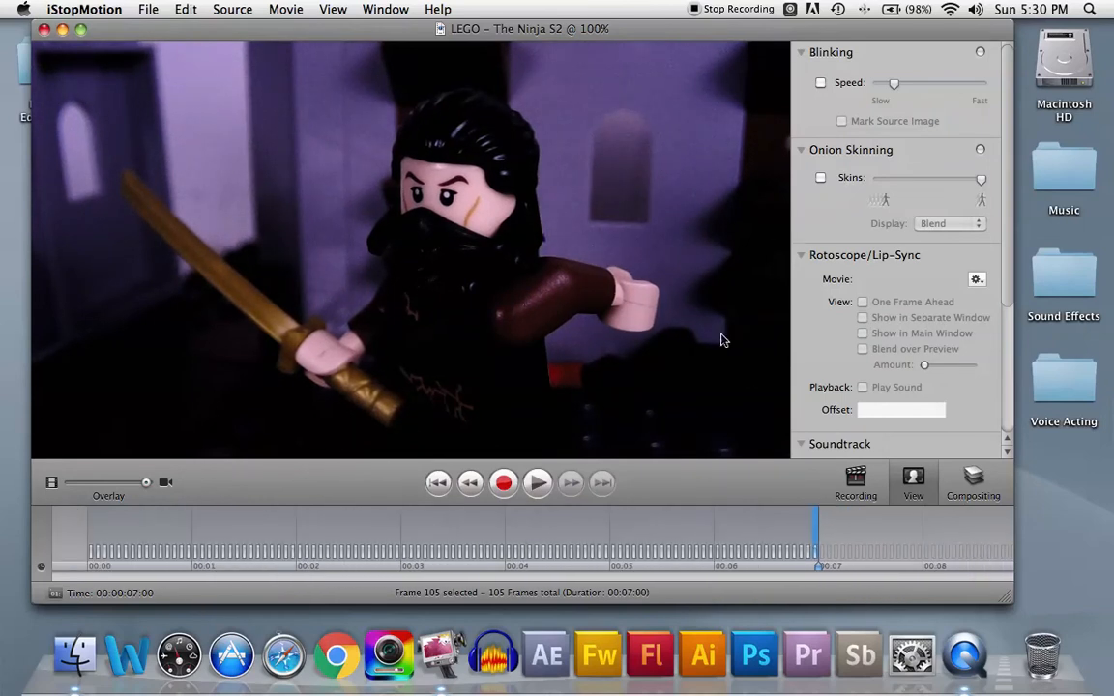
mouse_move(745, 404)
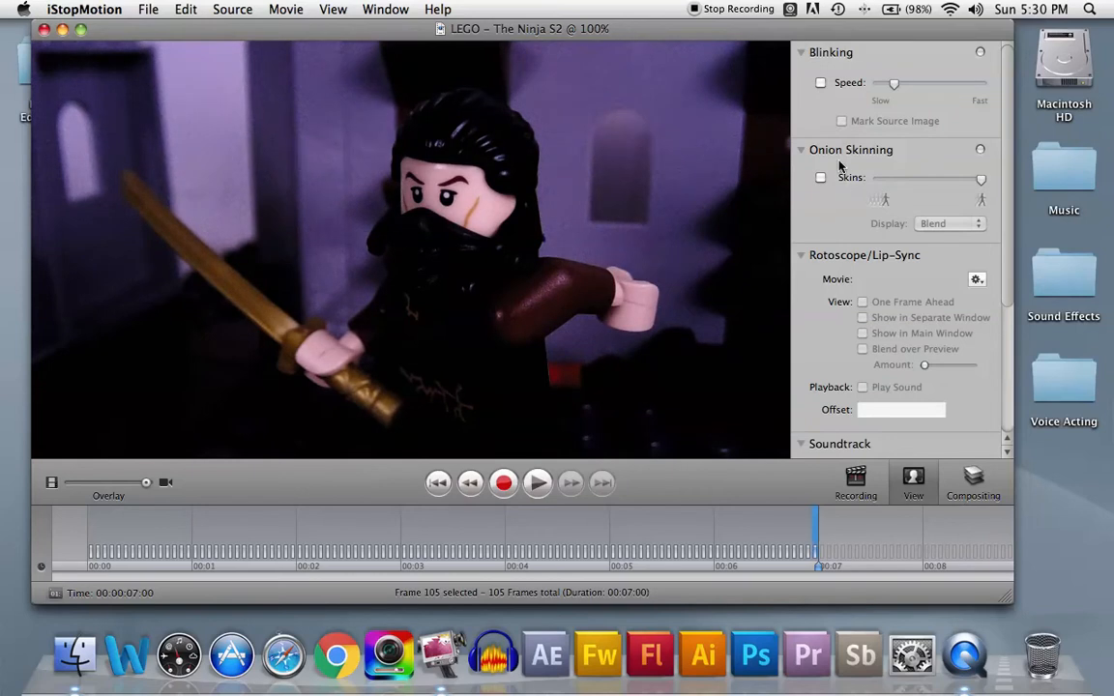
mouse_move(150, 492)
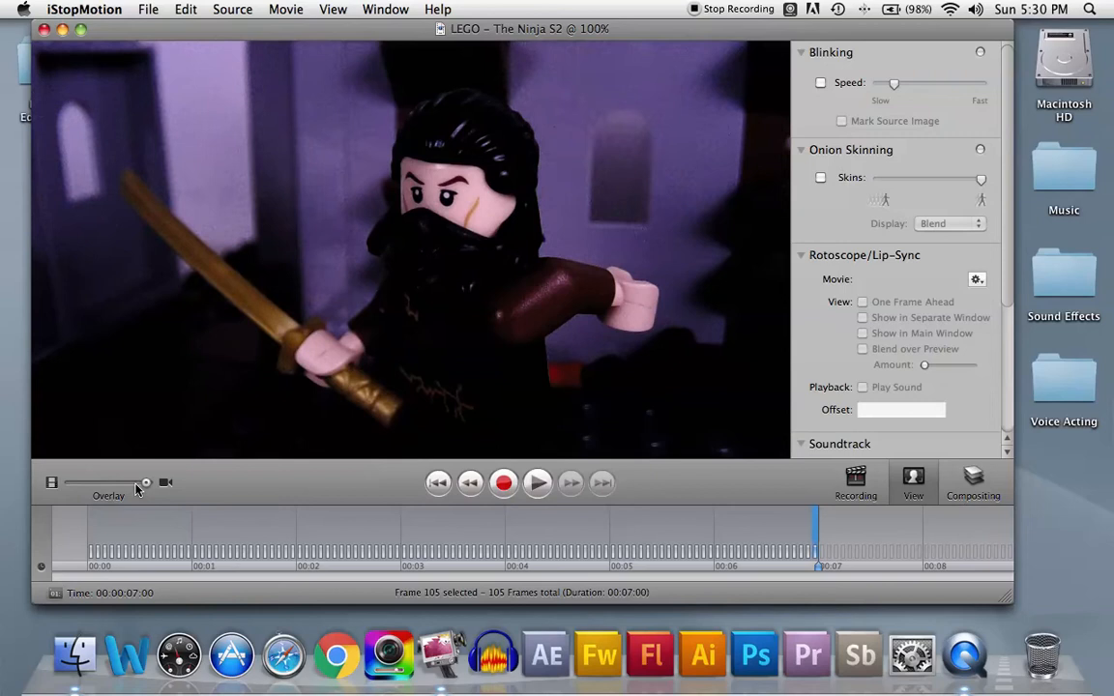
mouse_move(146, 483)
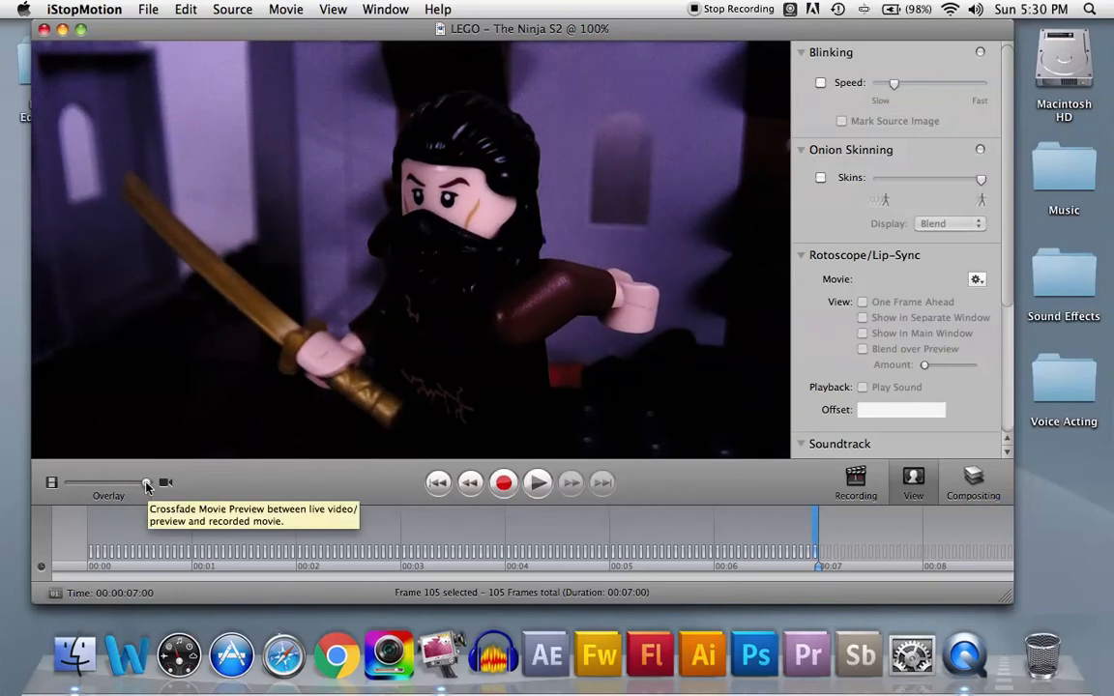
drag(147, 483, 121, 483)
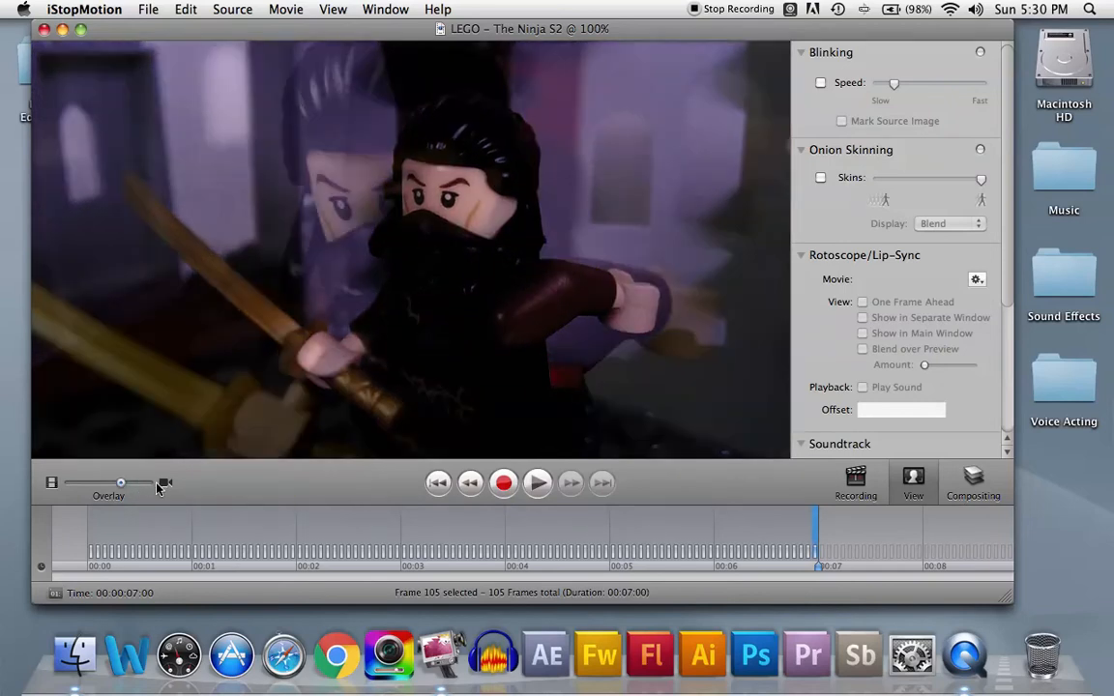
drag(121, 482, 146, 482)
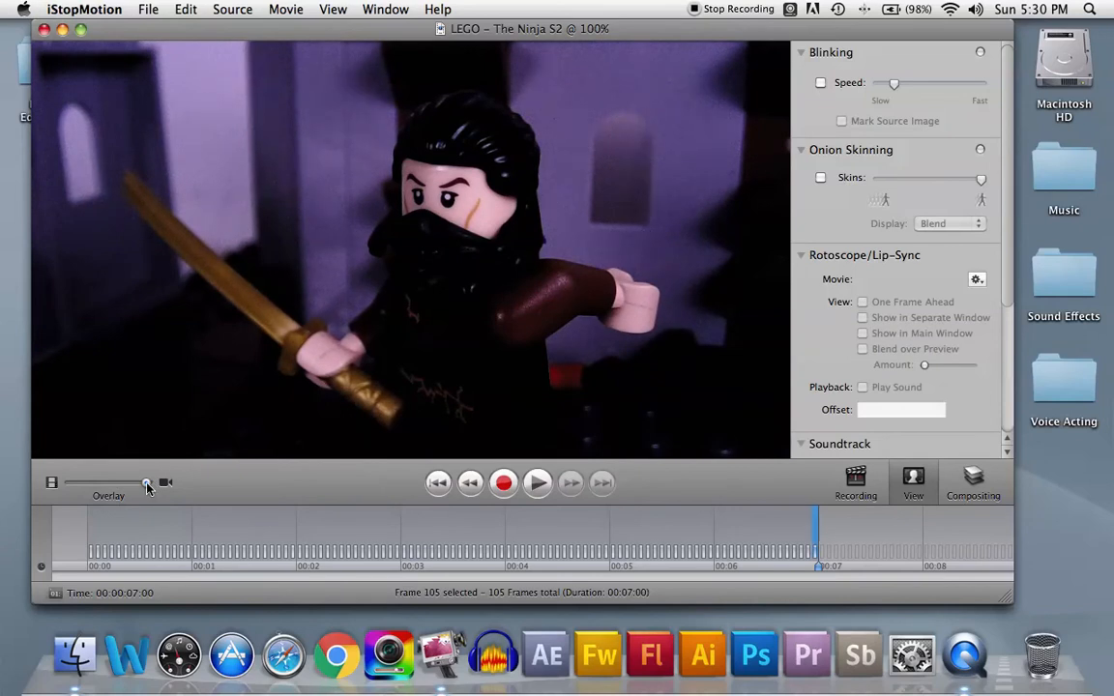
drag(145, 483, 67, 483)
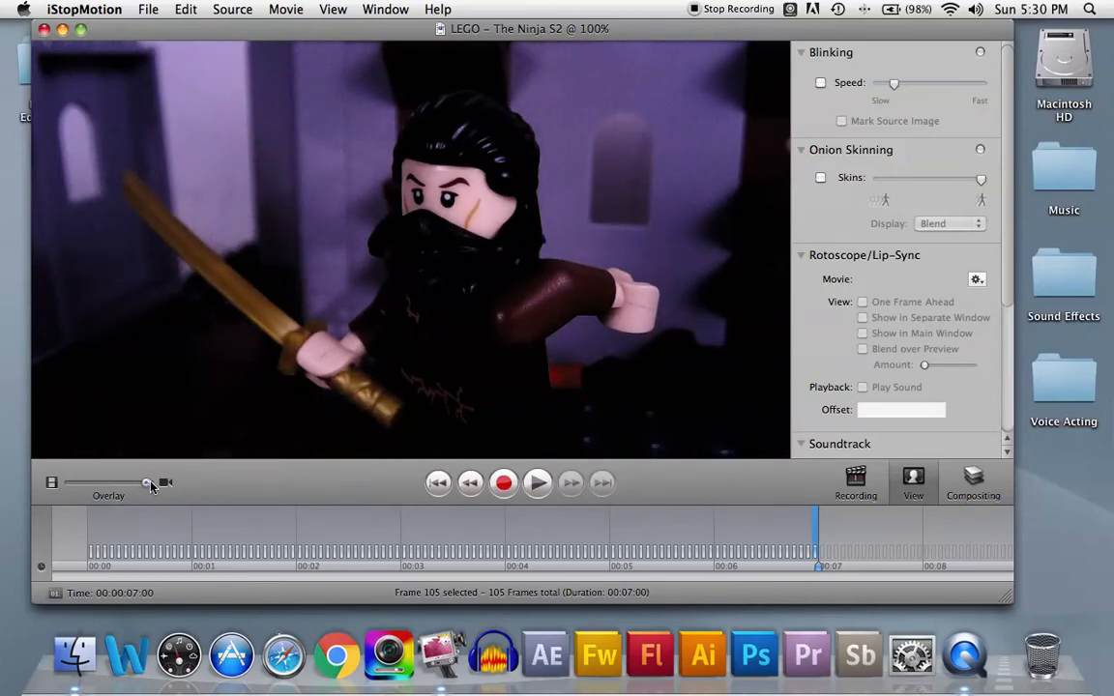
drag(147, 482, 84, 483)
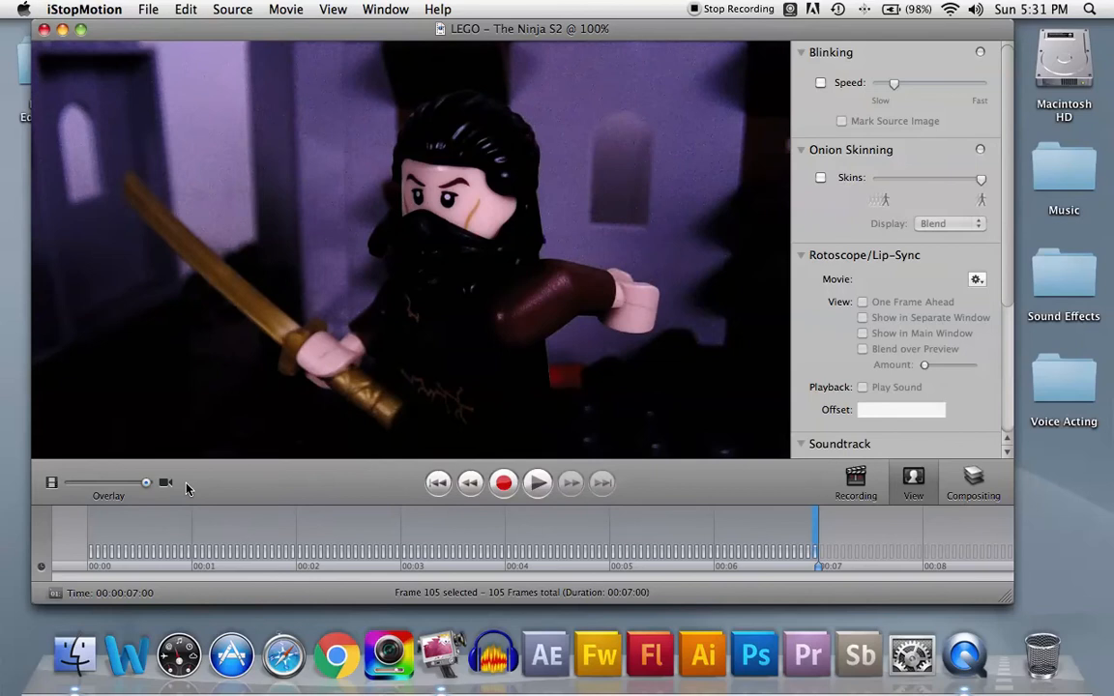
mouse_move(897, 127)
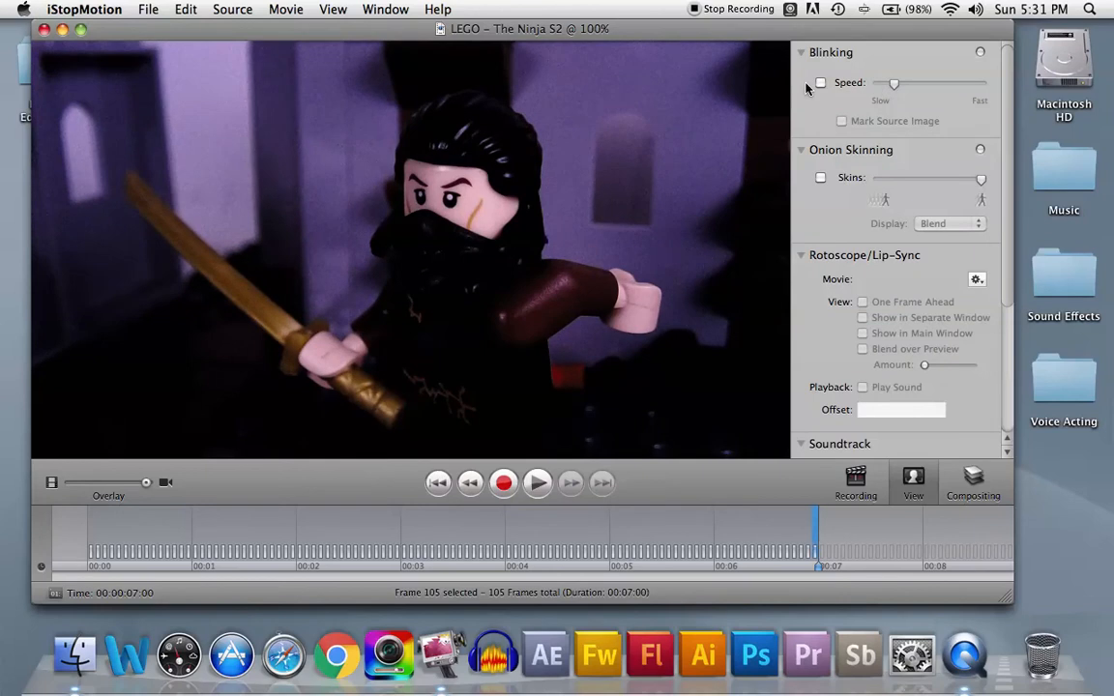
Step: Enable Blinking Speed at its default rate so live and recorded views alternate
click(820, 82)
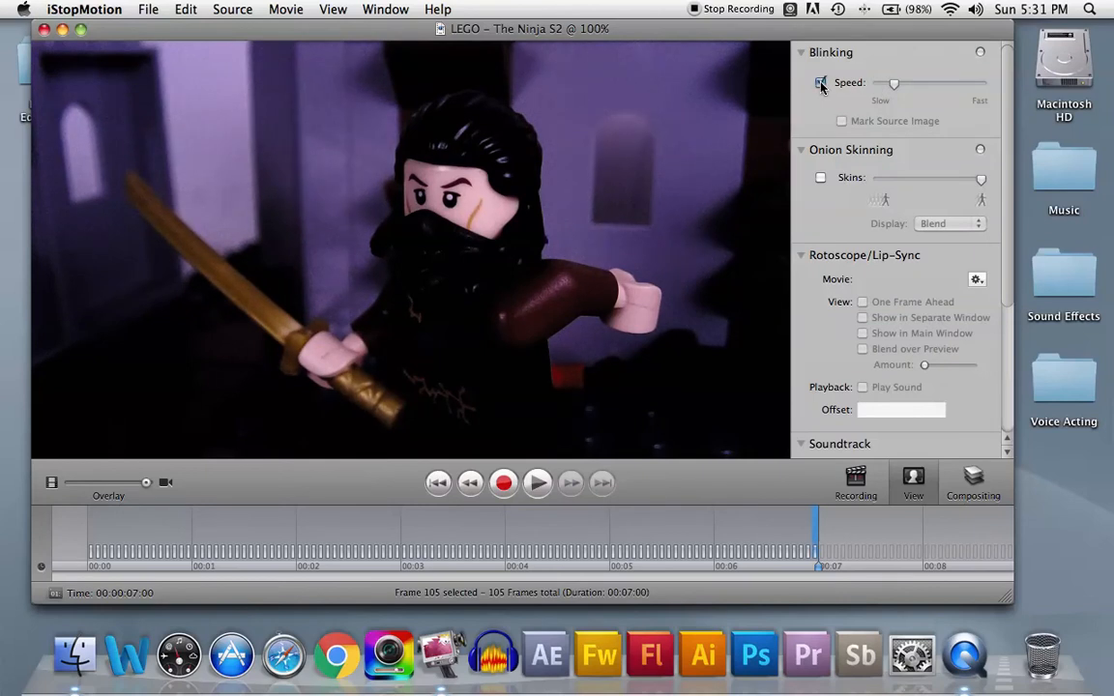
click(821, 82)
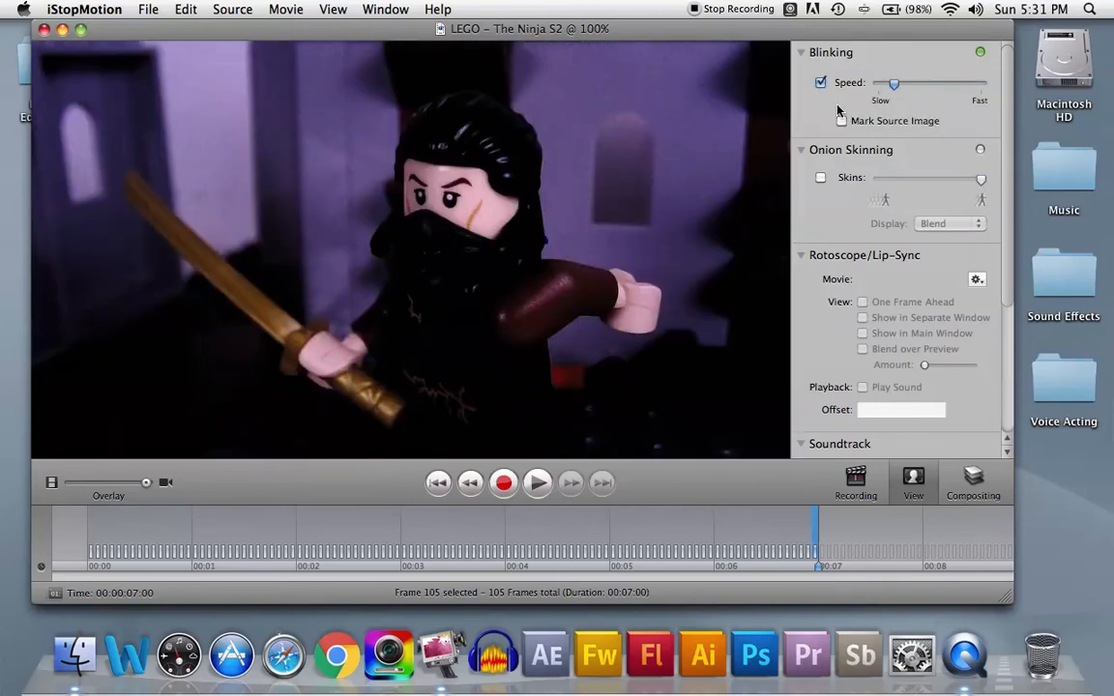
mouse_move(840, 119)
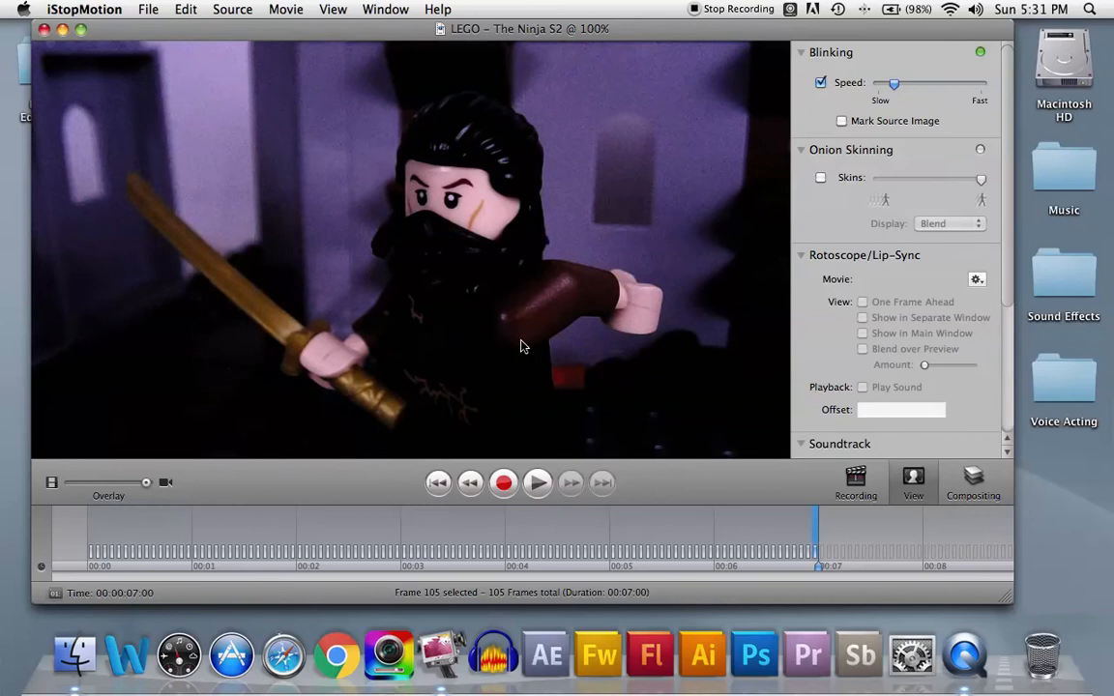
mouse_move(727, 447)
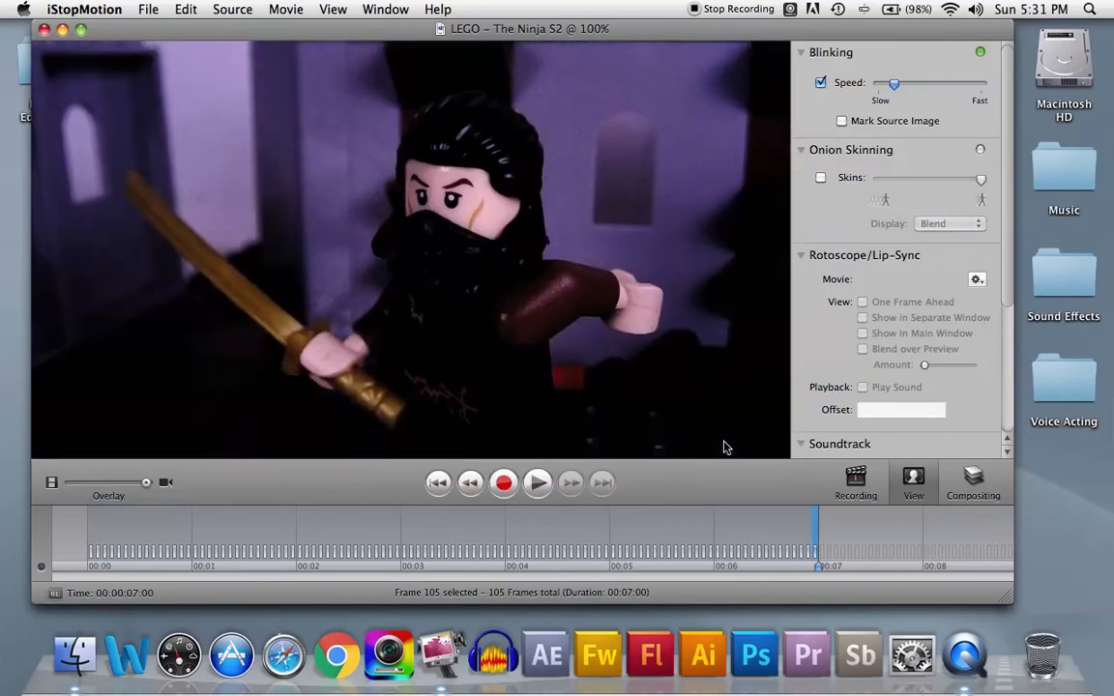
Step: Disable blinking, then play the recorded movie and stop partway through
click(821, 82)
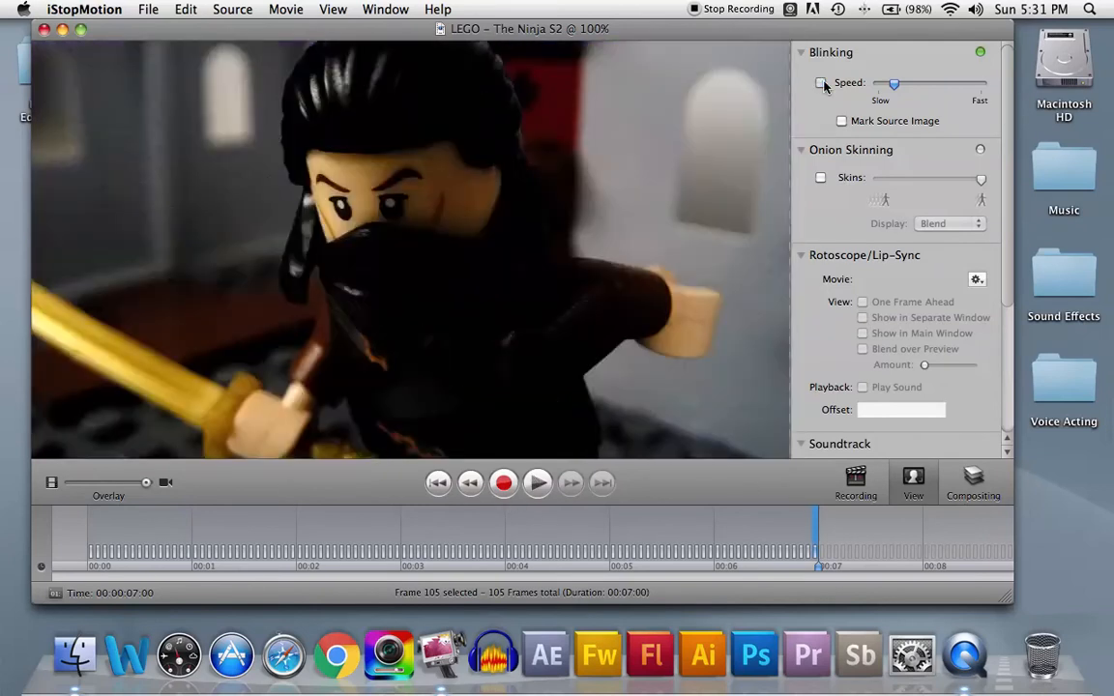
click(554, 532)
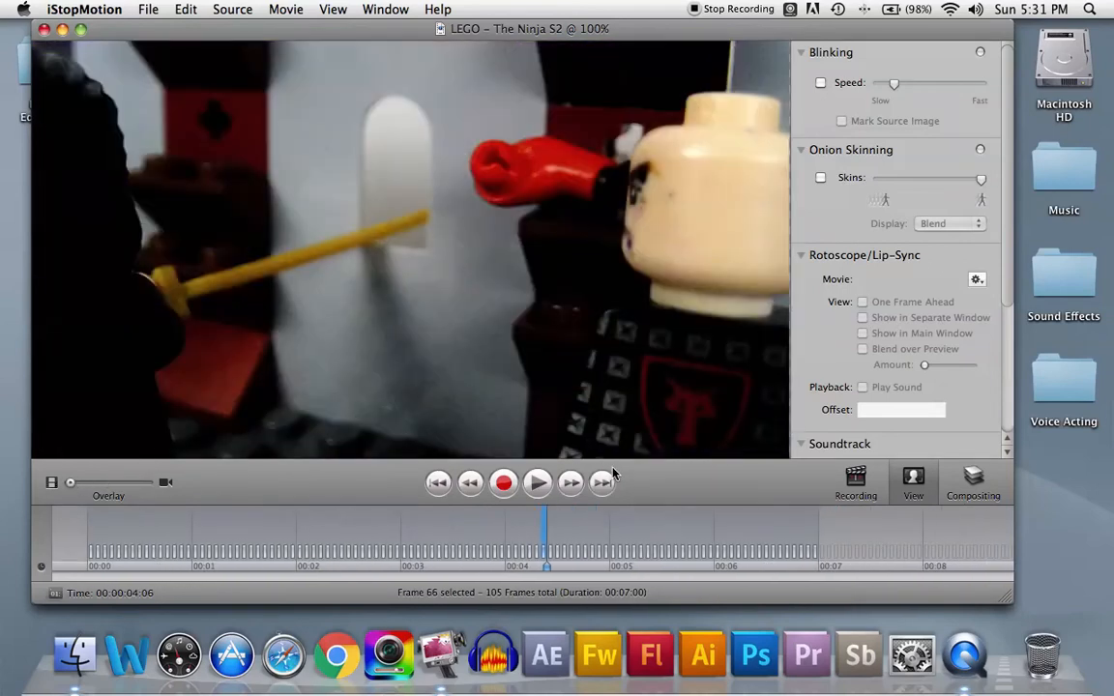
click(570, 482)
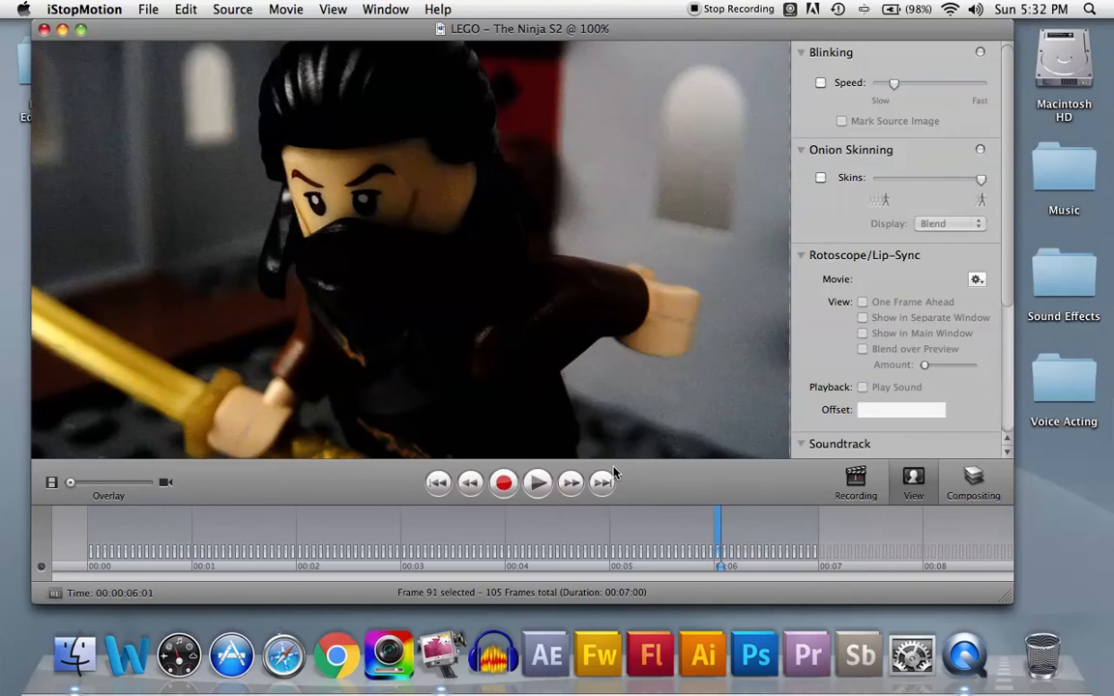
Step: Step back and forward a few frames, then jump to the last frame, 105
click(571, 483)
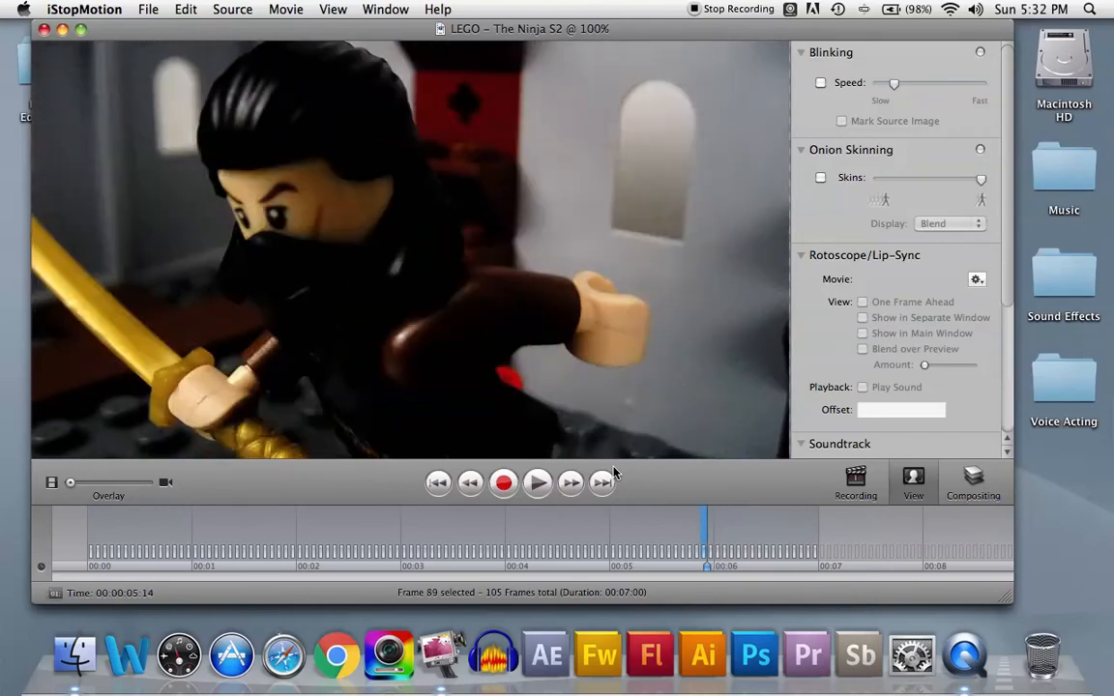
click(571, 482)
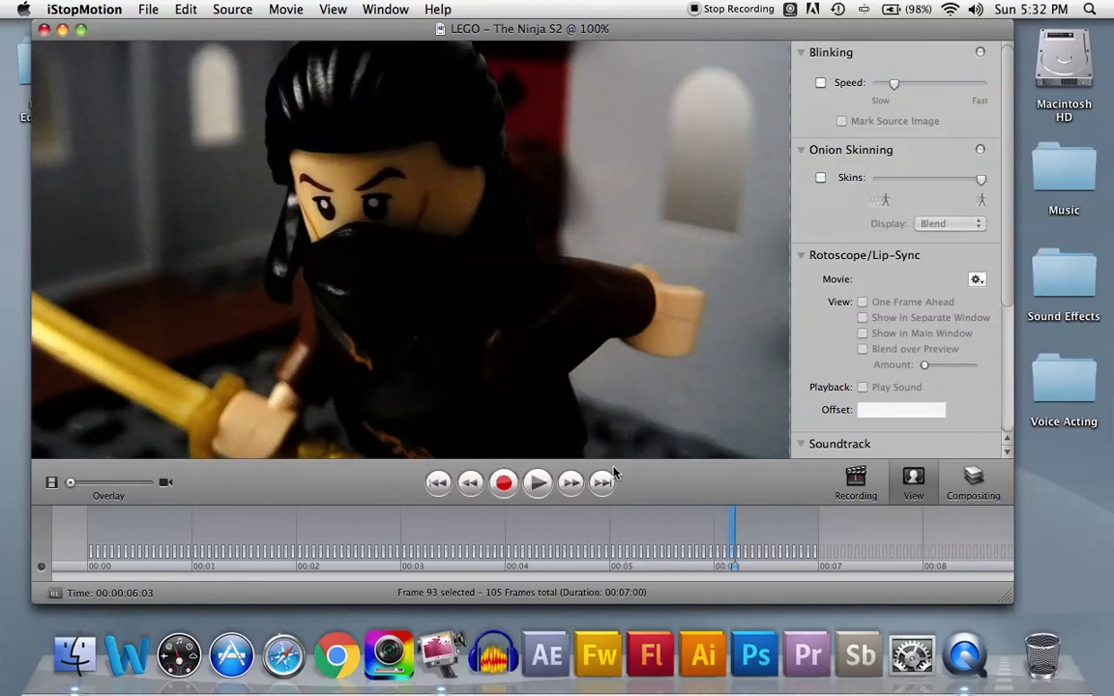
click(687, 538)
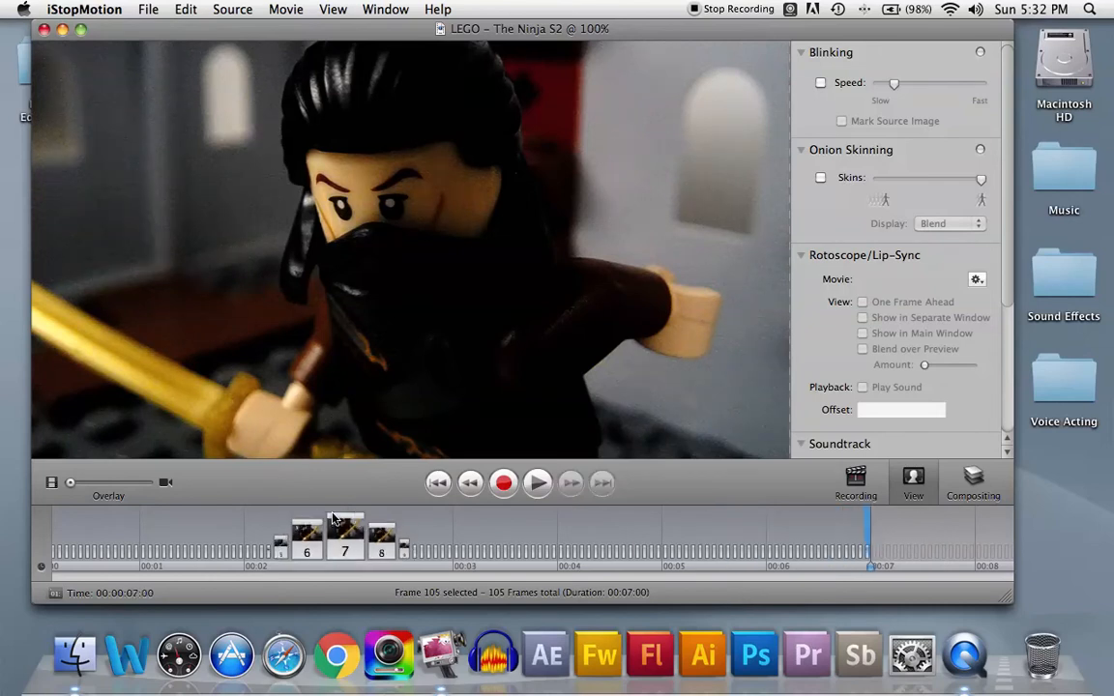
Step: Move the Overlay to the live-camera end and re-enable blinking
click(69, 482)
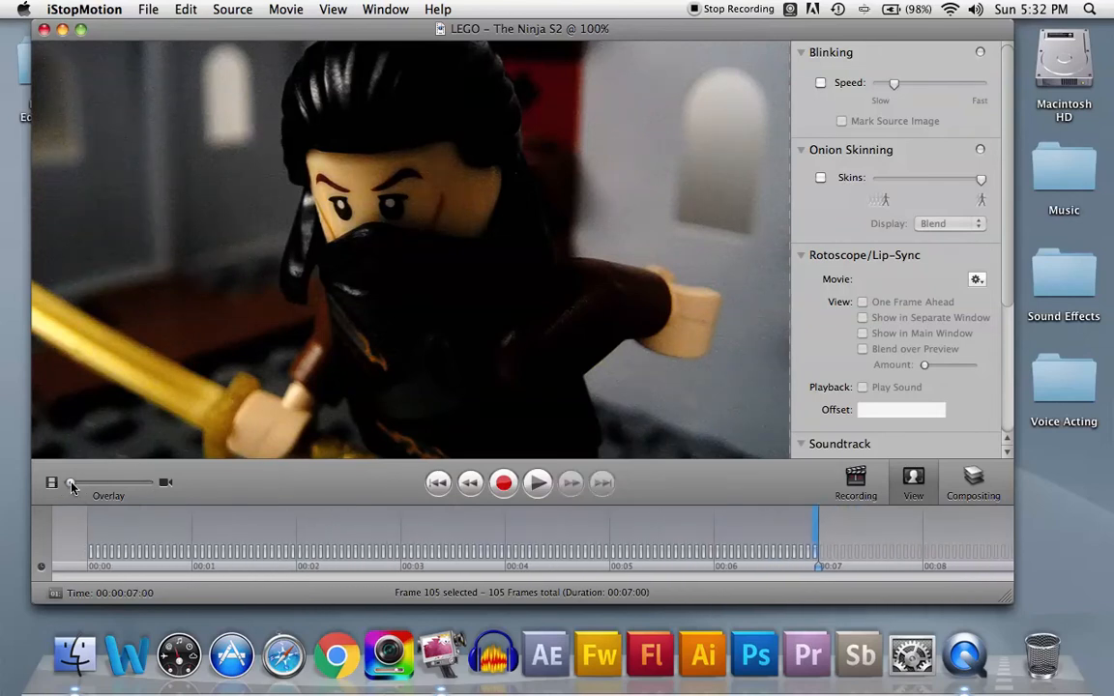
drag(70, 483, 138, 482)
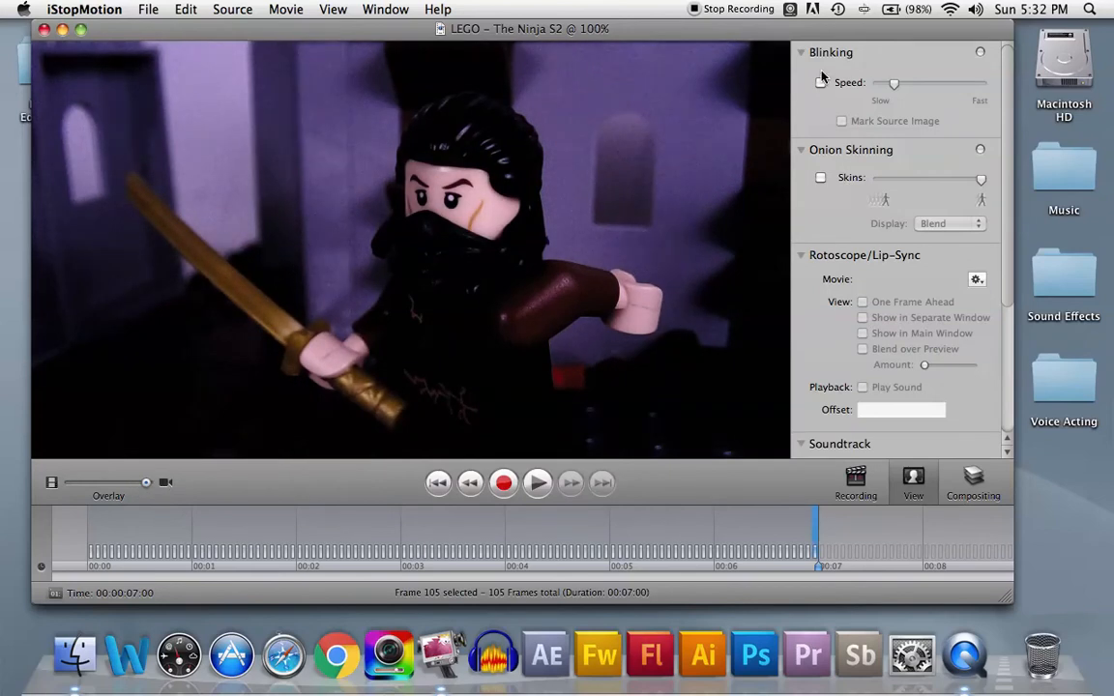
click(821, 82)
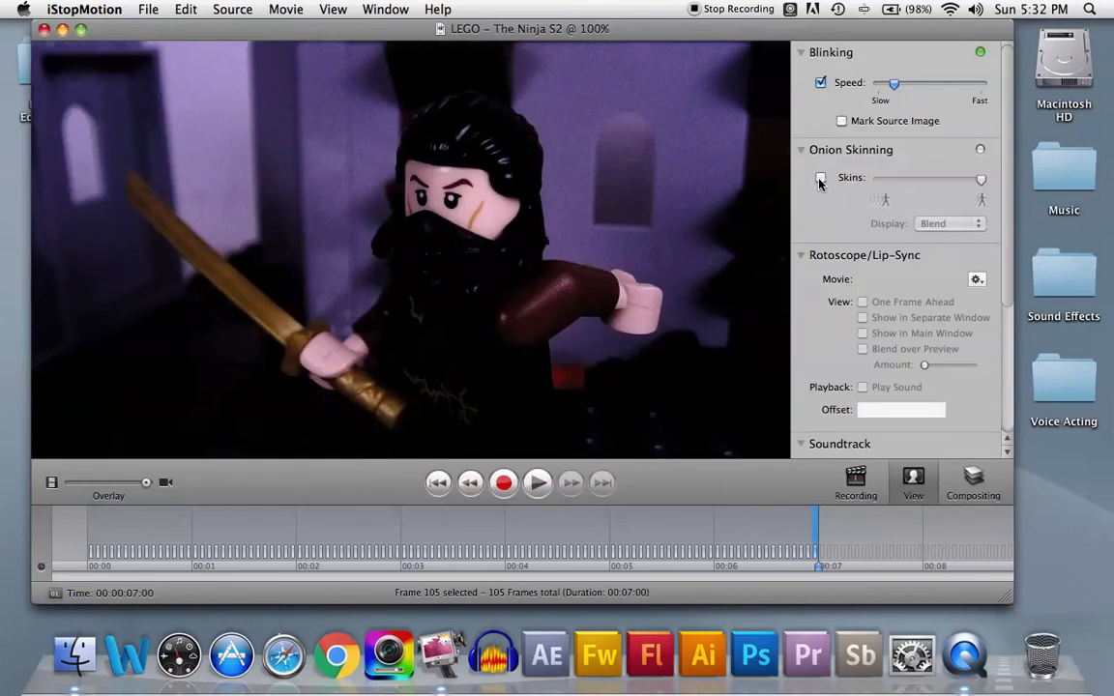
Step: Enable onion skinning so earlier ninja poses ghost over the live set
click(821, 178)
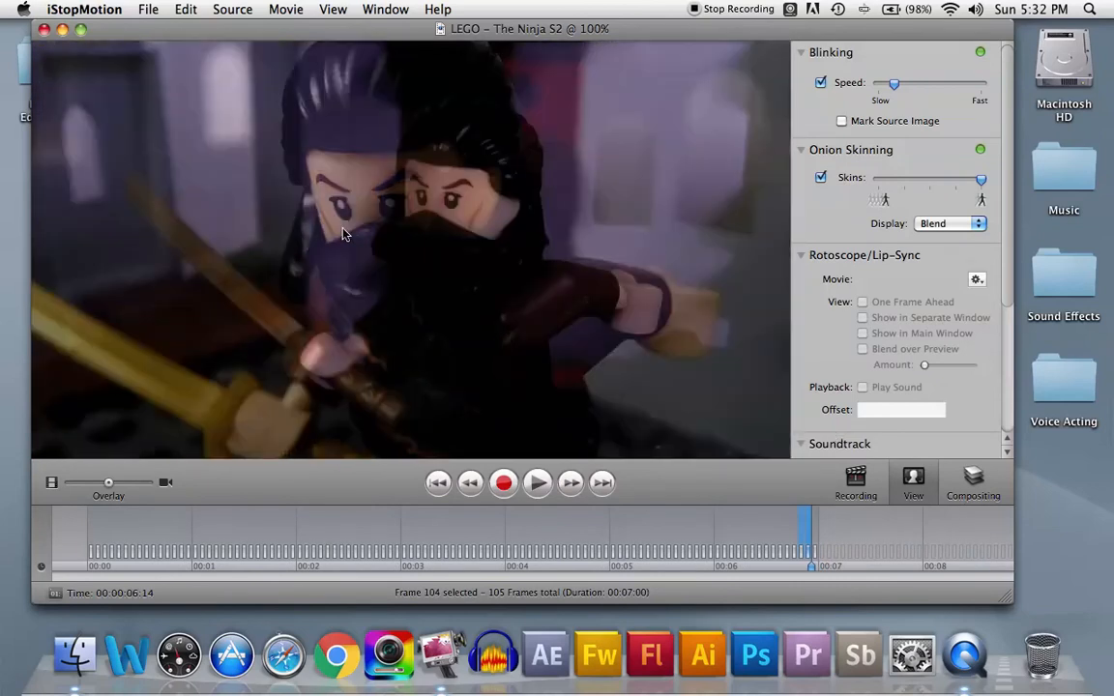
mouse_move(377, 242)
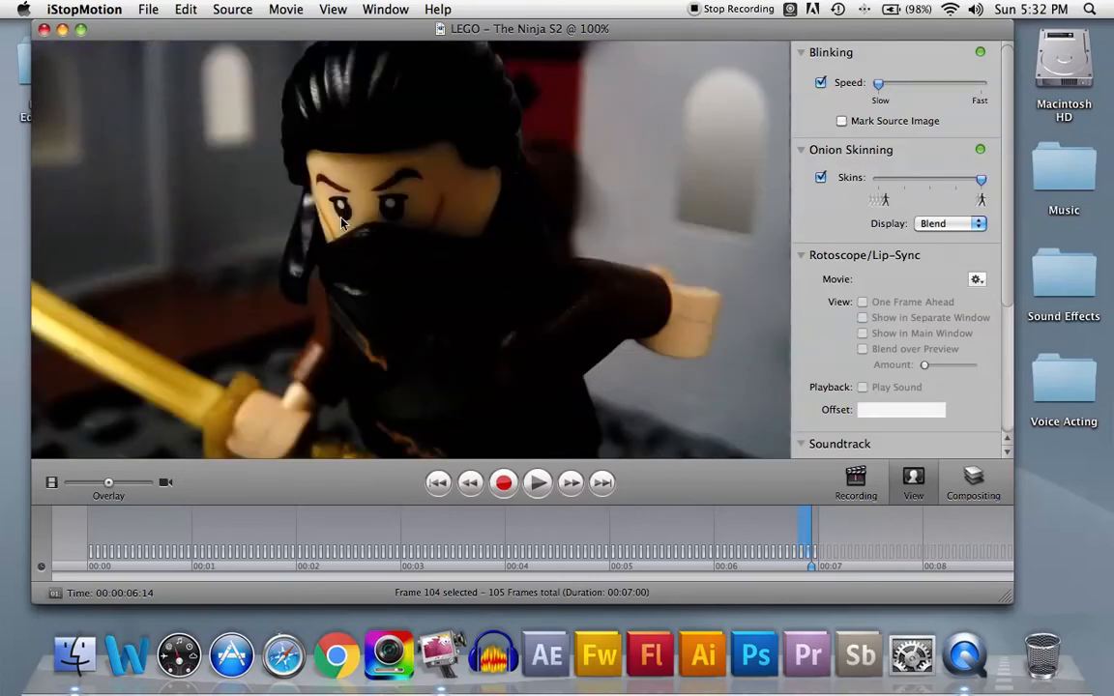
mouse_move(355, 239)
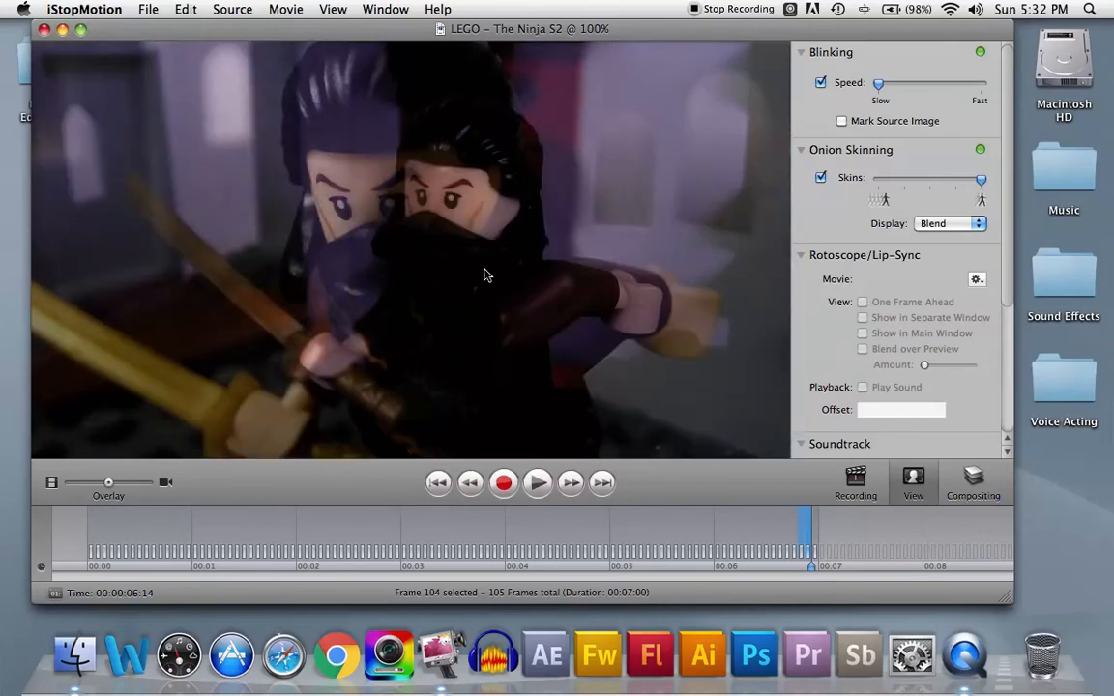
mouse_move(503, 226)
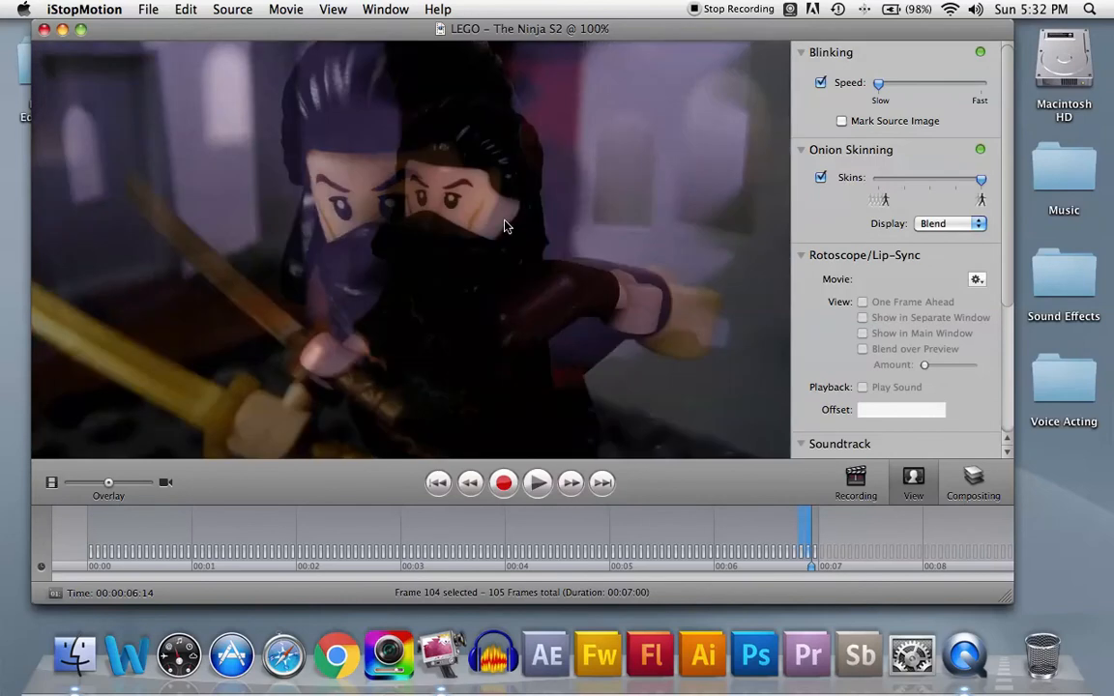
mouse_move(411, 202)
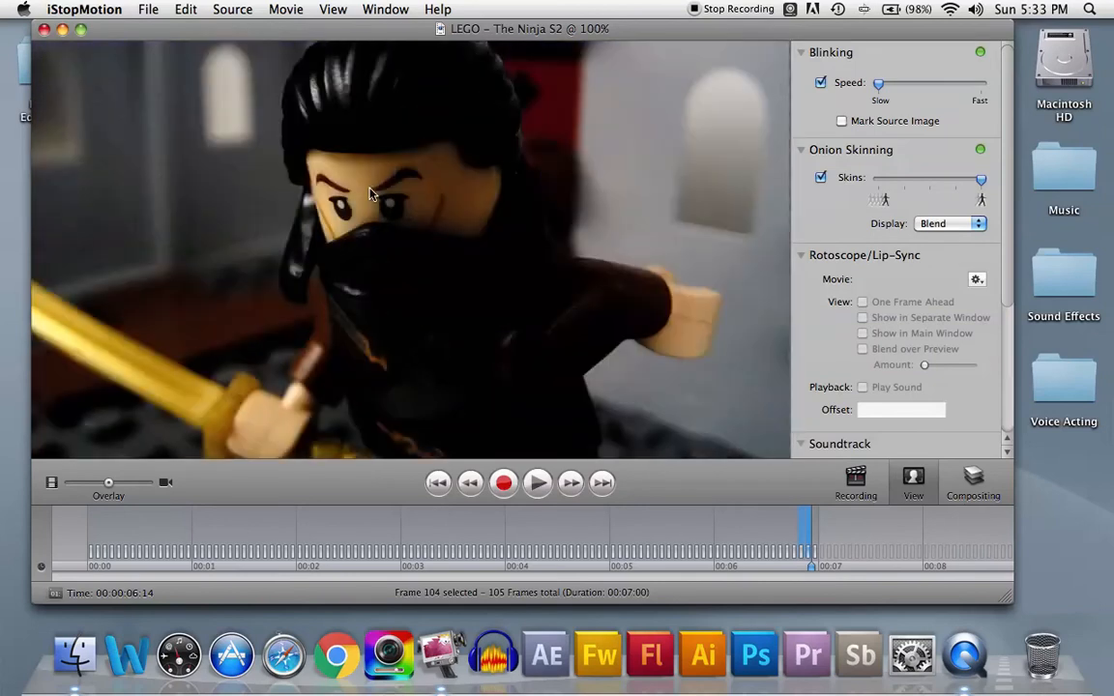
mouse_move(491, 216)
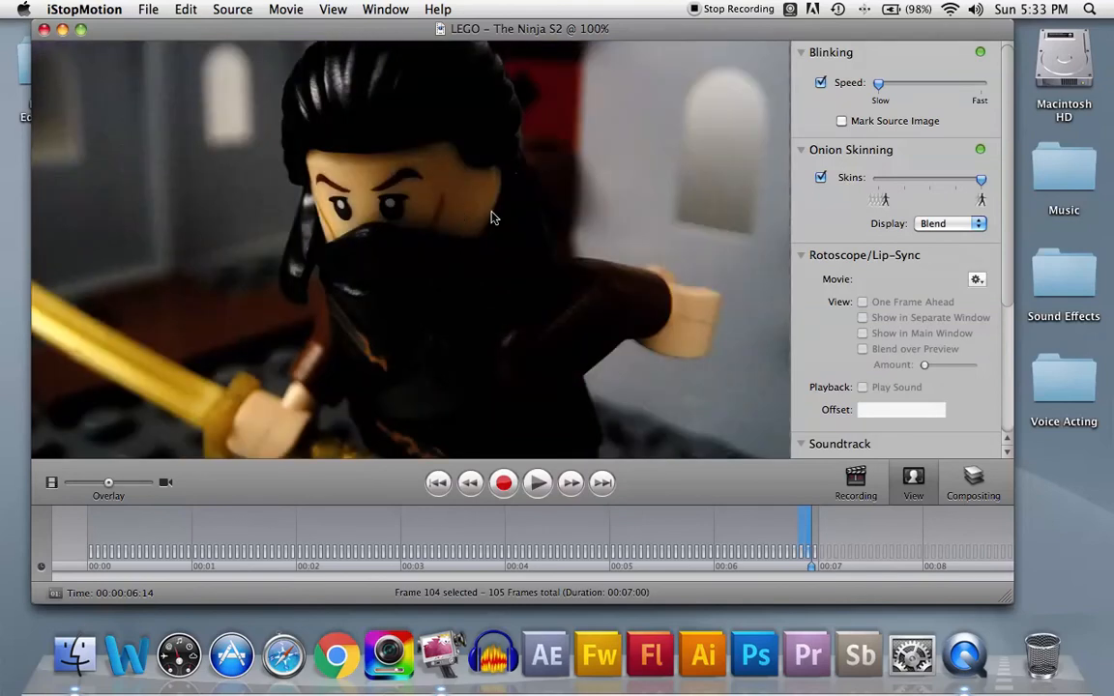
mouse_move(421, 280)
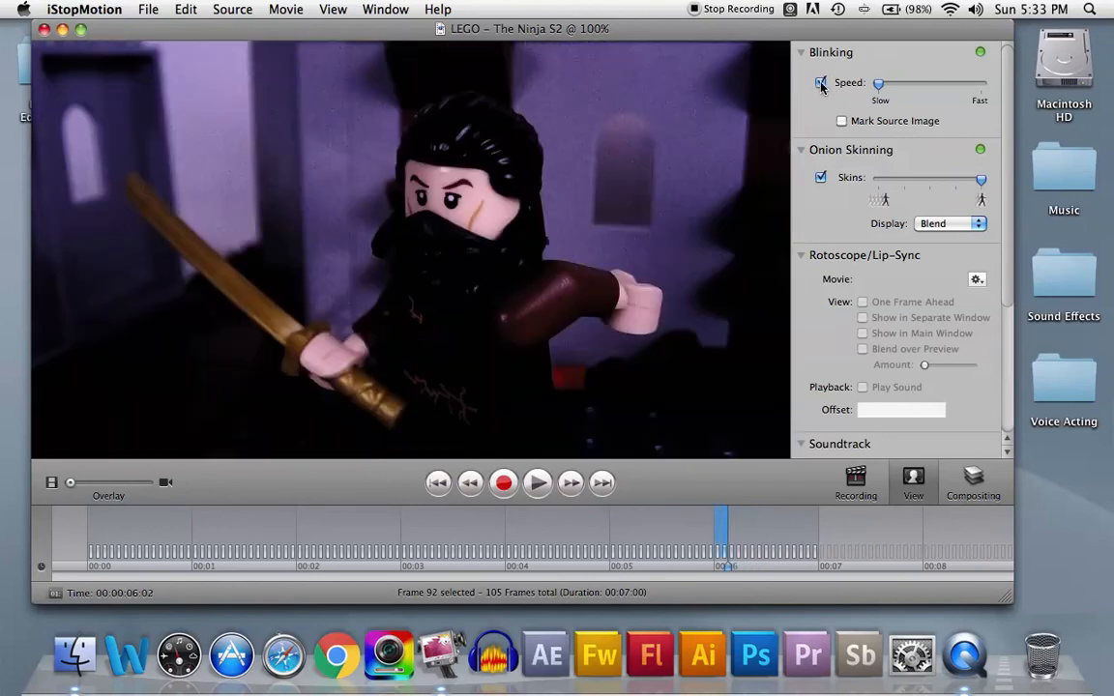
Step: Toggle blinking off and back on while sitting on the final frame
click(821, 82)
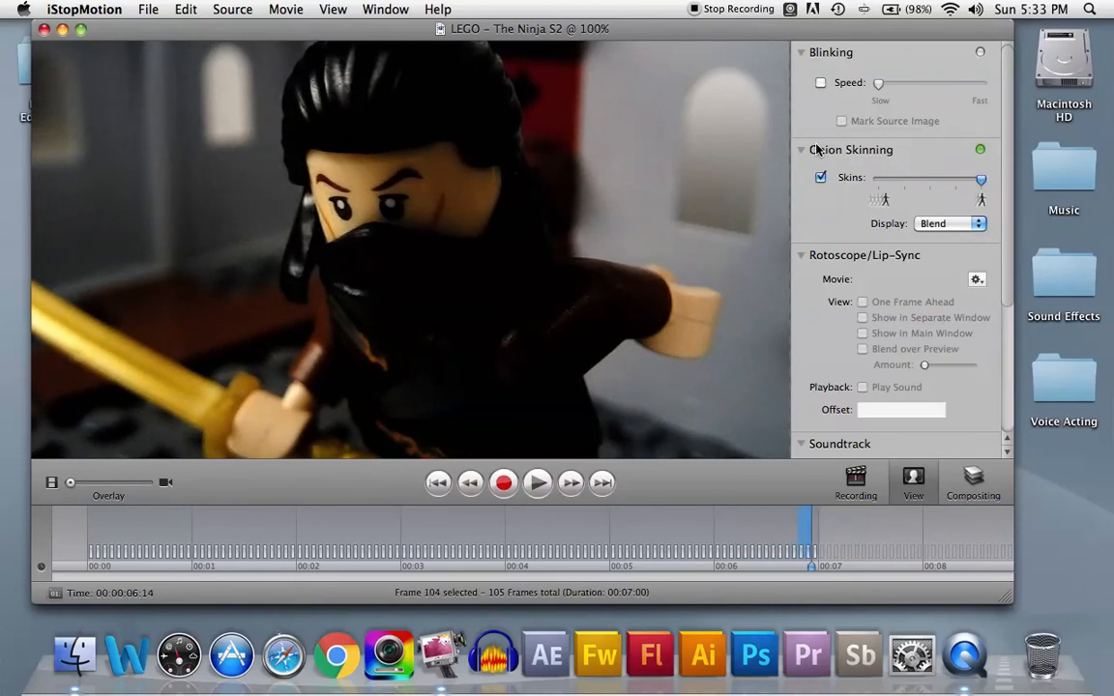
click(571, 483)
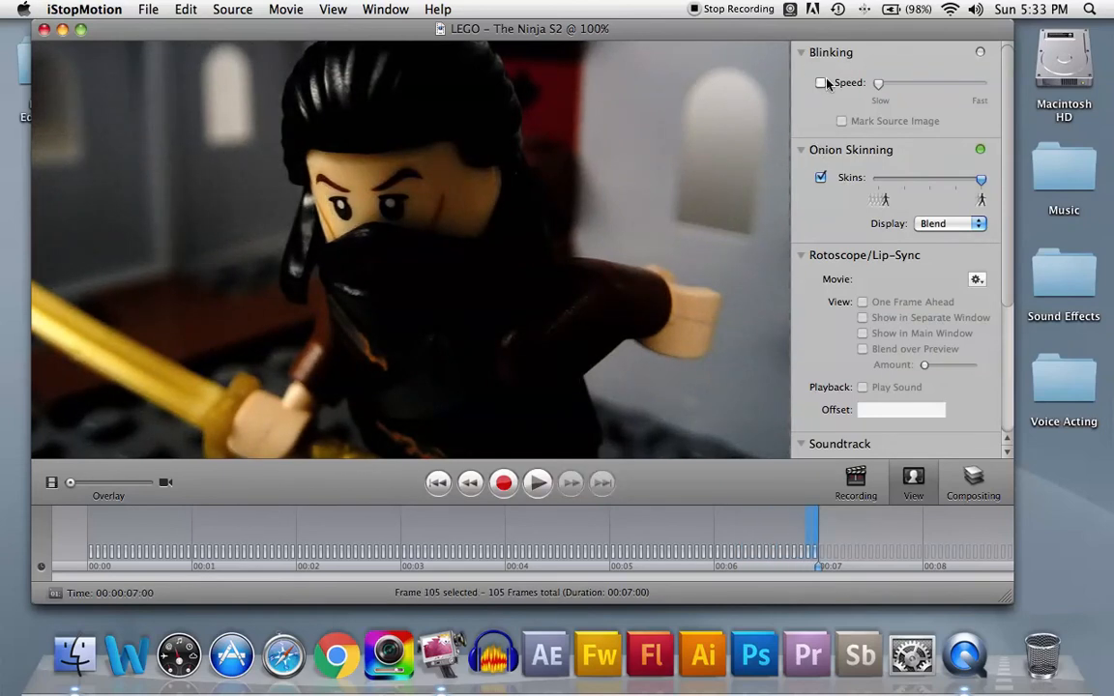
click(821, 82)
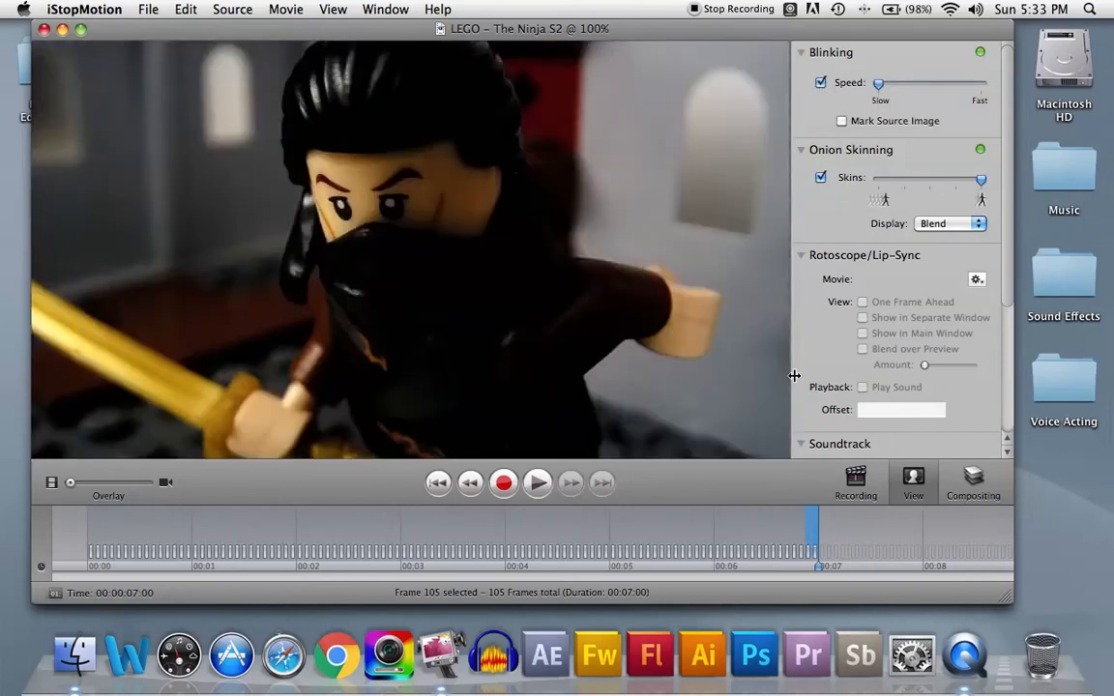
mouse_move(809, 481)
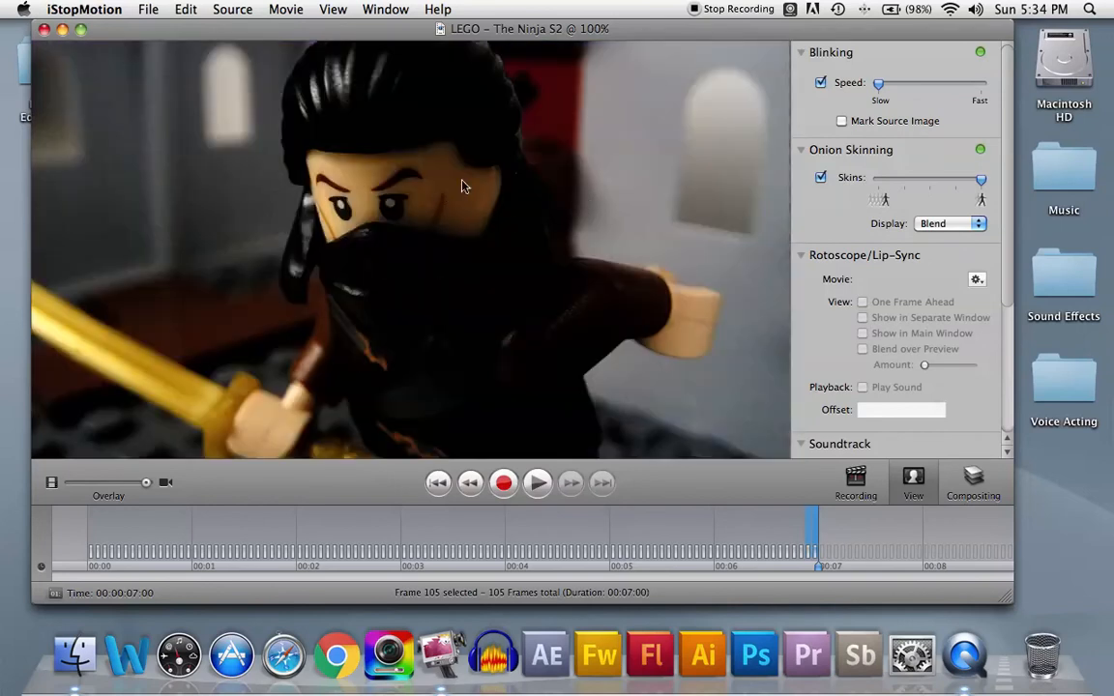
mouse_move(378, 353)
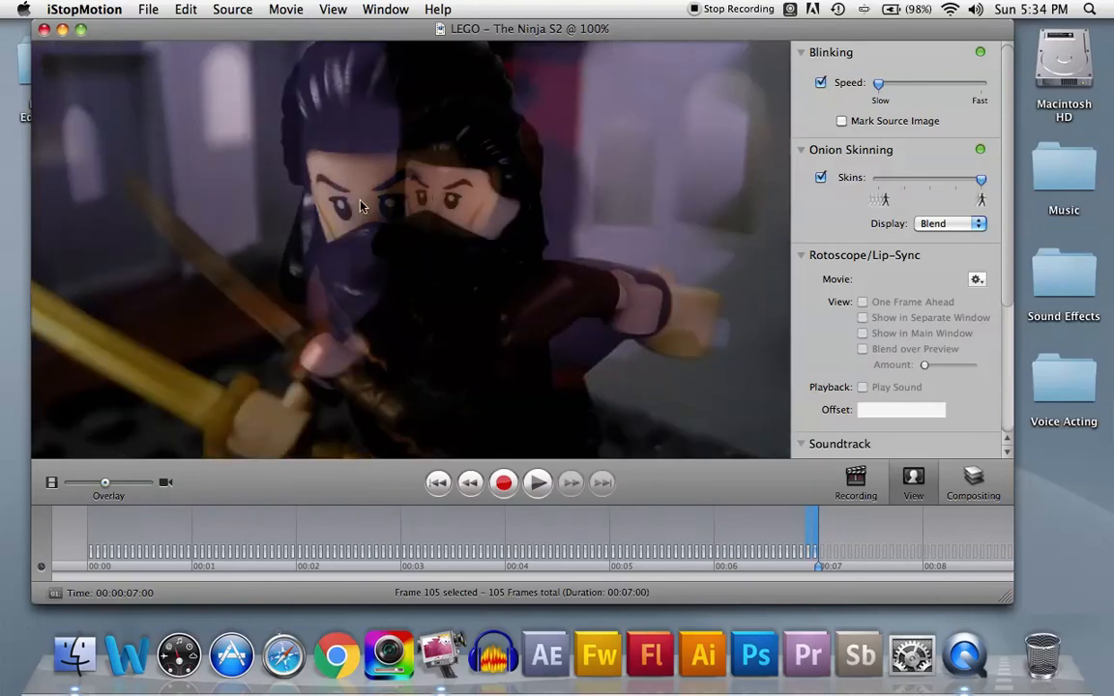
mouse_move(616, 536)
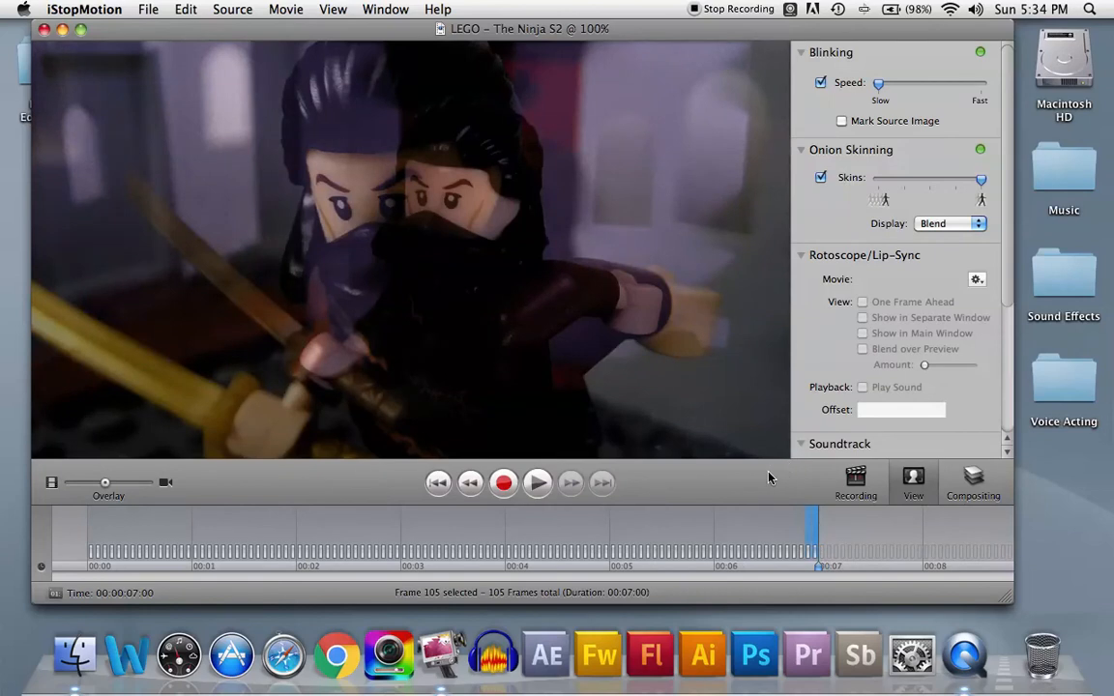
mouse_move(297, 233)
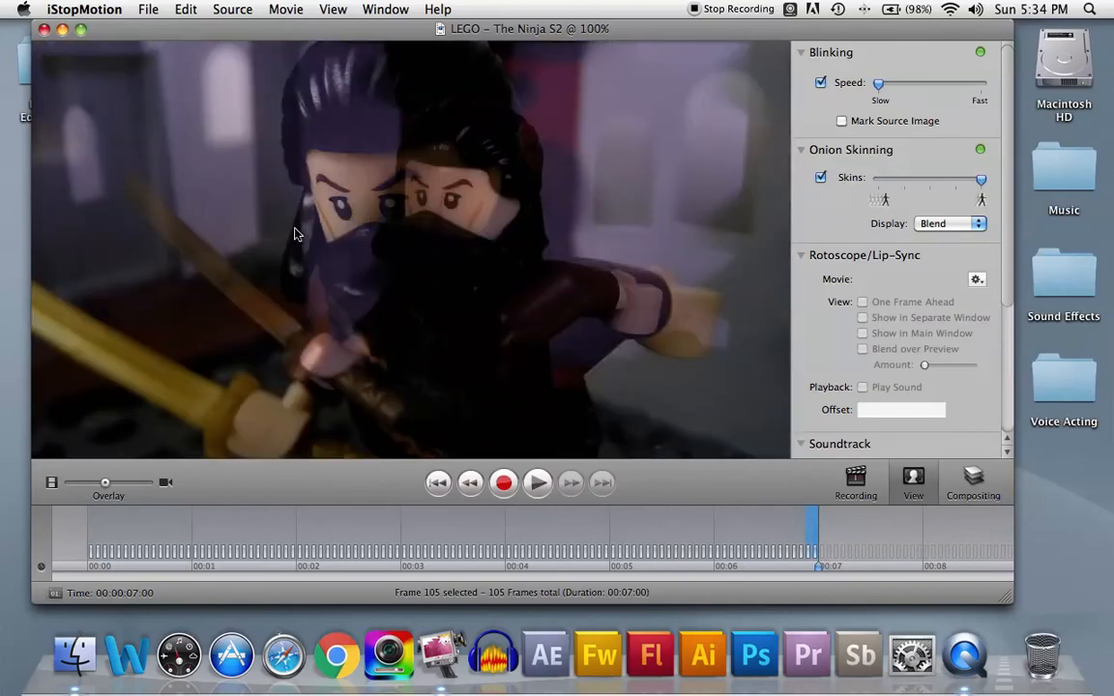
mouse_move(530, 354)
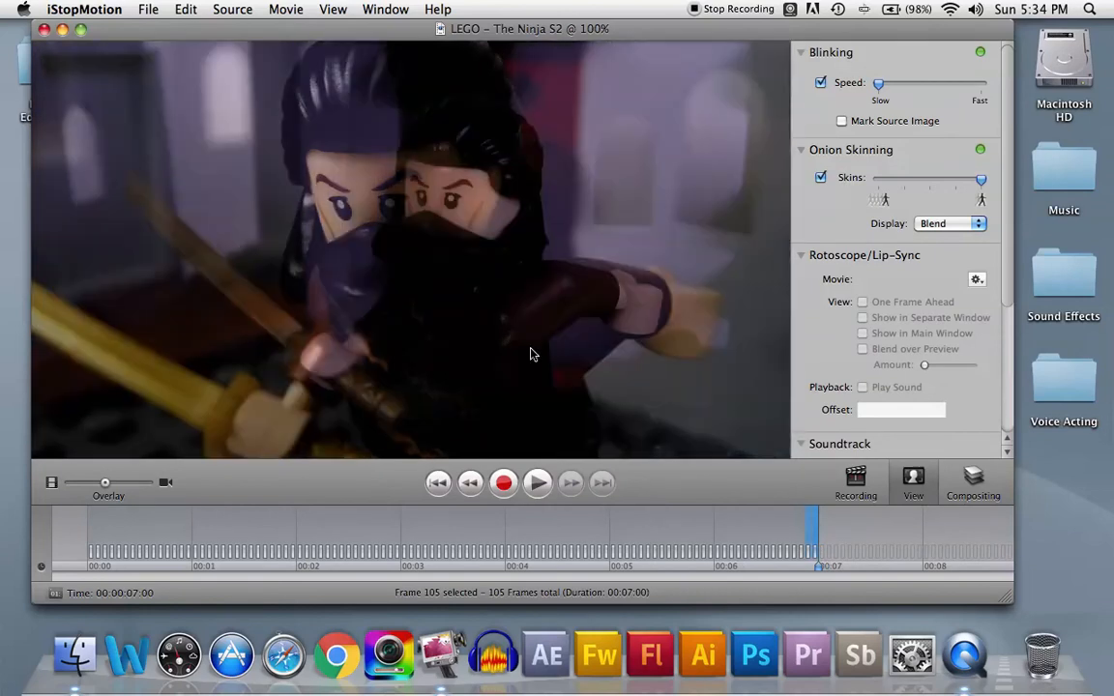
mouse_move(789, 288)
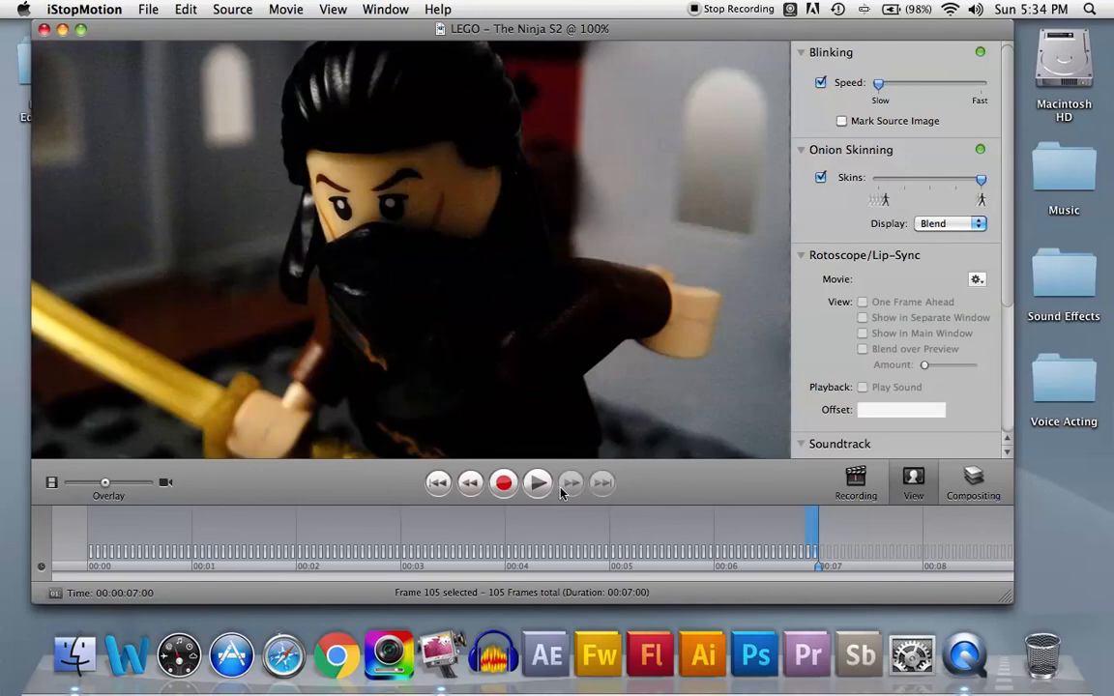
mouse_move(200, 482)
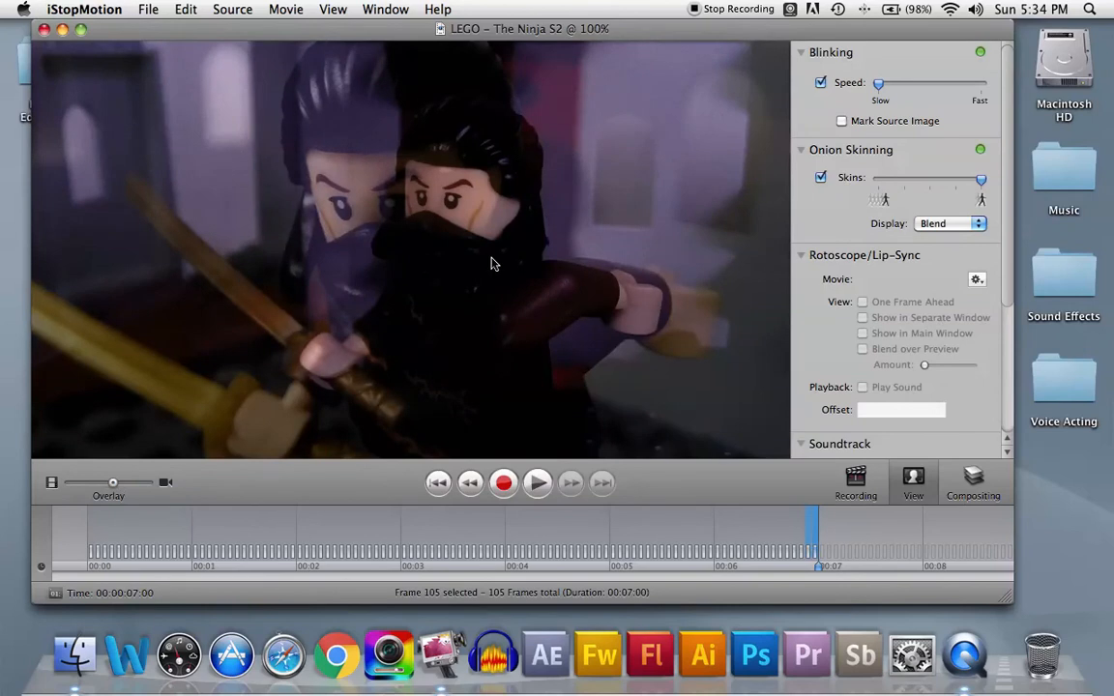
mouse_move(838, 211)
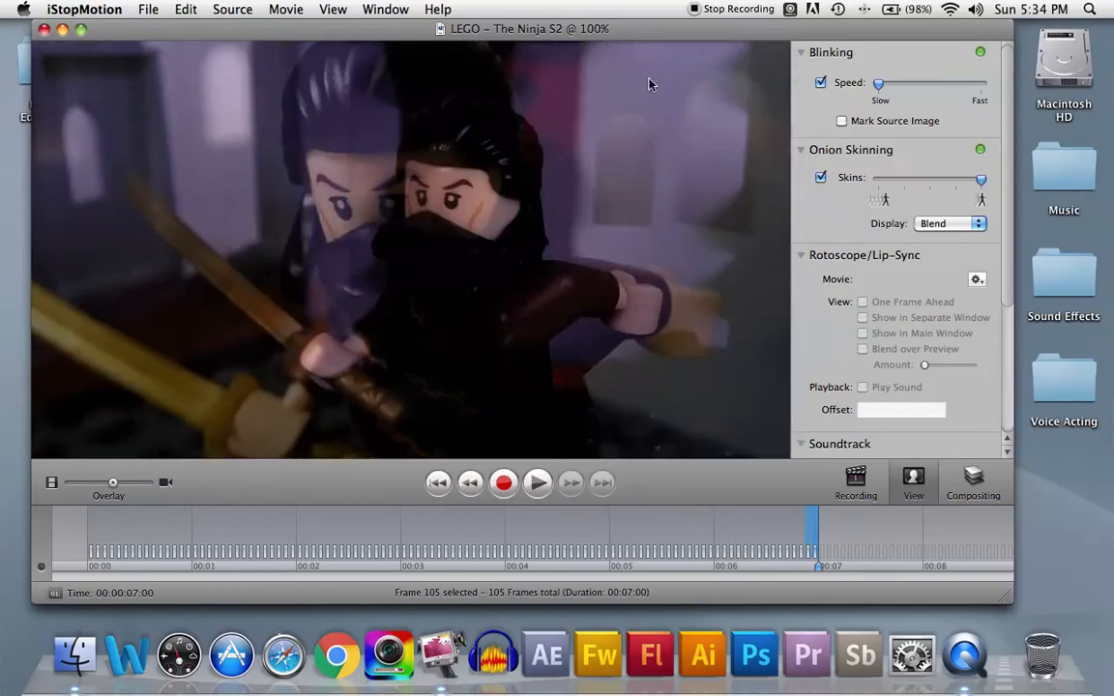
mouse_move(269, 201)
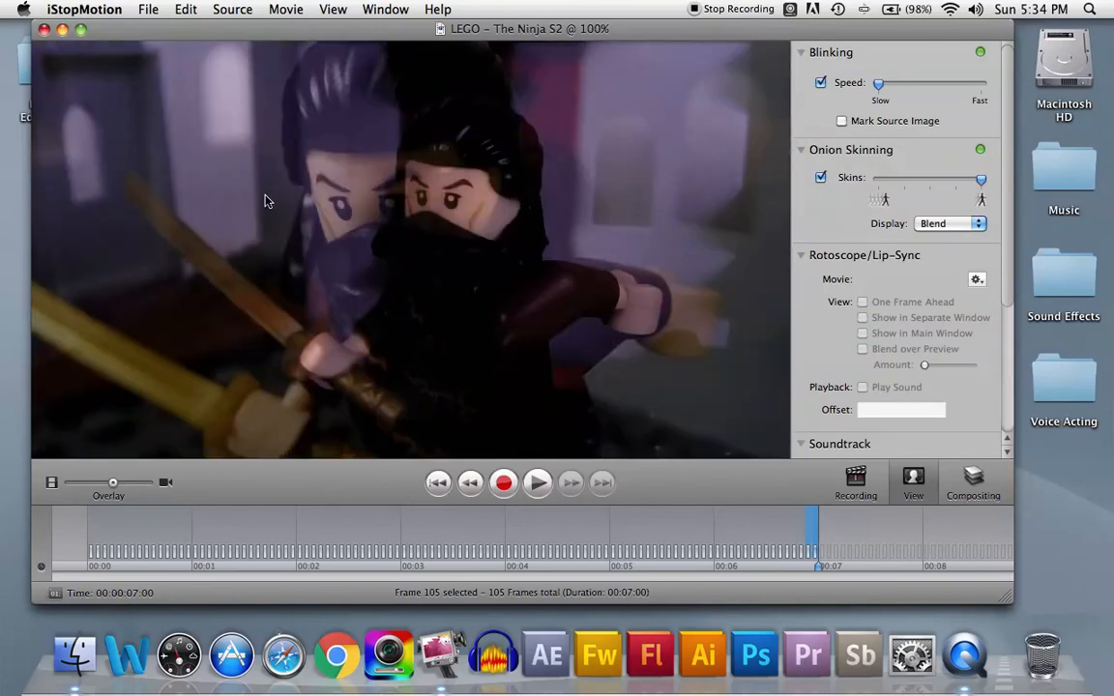
mouse_move(655, 184)
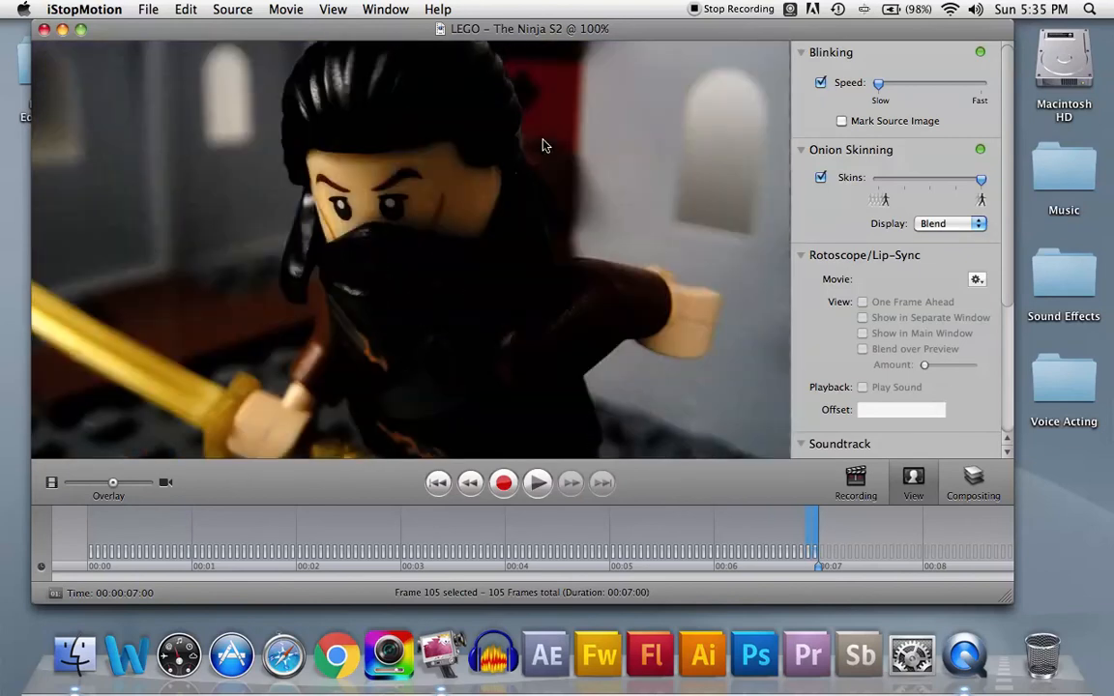
mouse_move(248, 112)
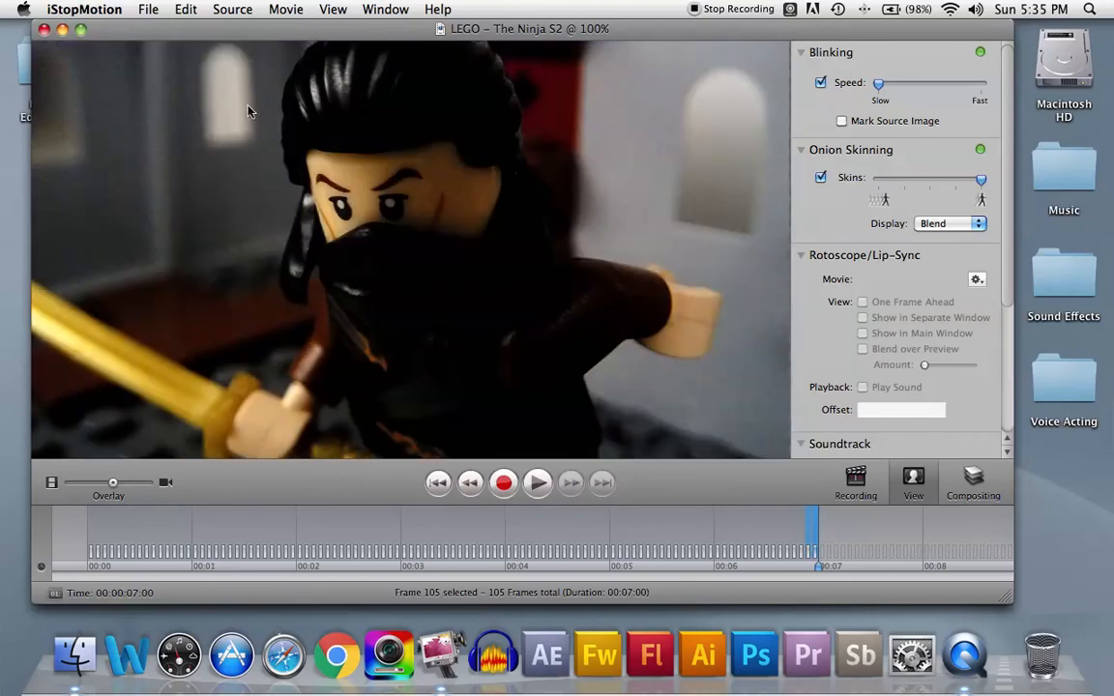
mouse_move(598, 104)
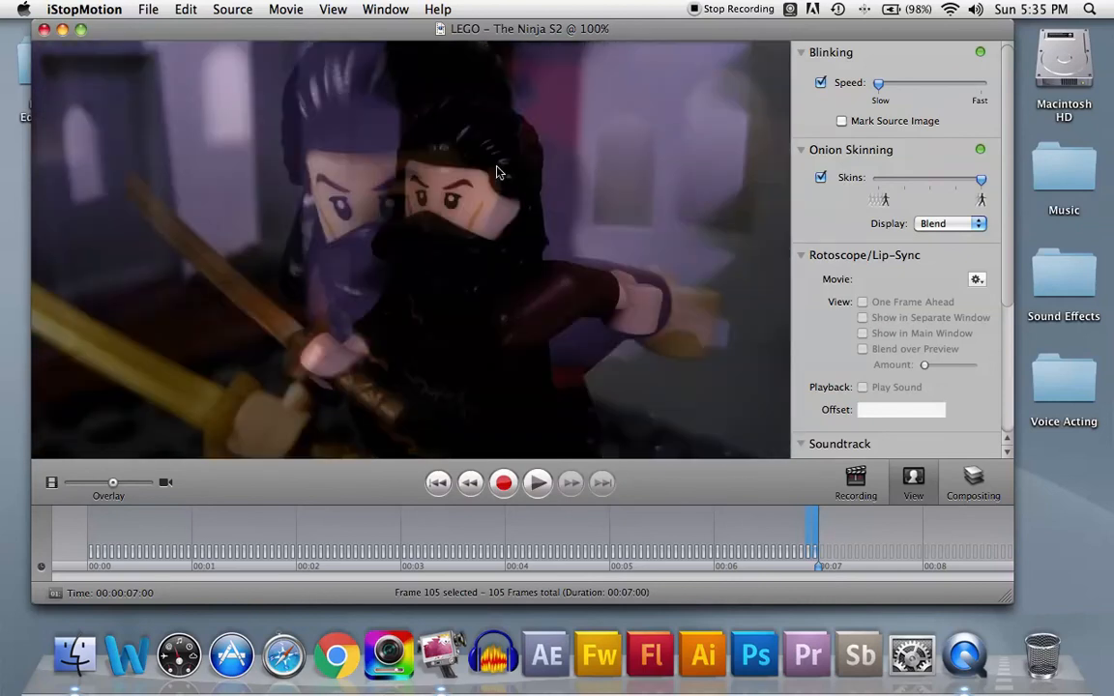
mouse_move(677, 230)
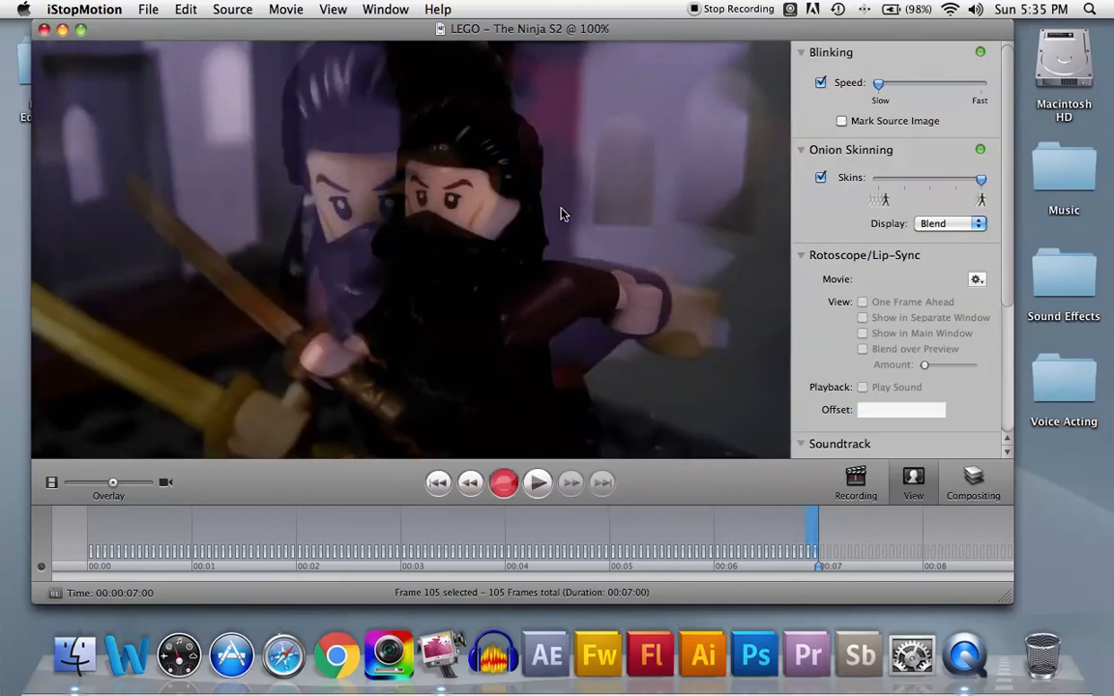
Step: Record a new frame of the ninja's pose, bringing the movie to 106 frames
click(503, 482)
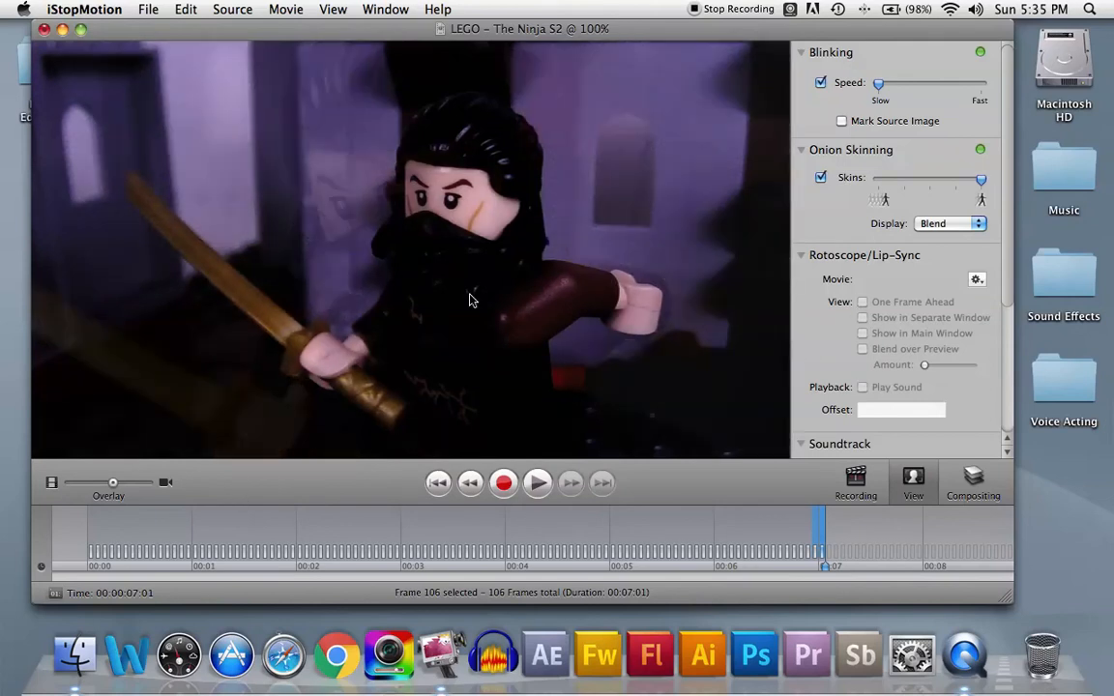
mouse_move(528, 443)
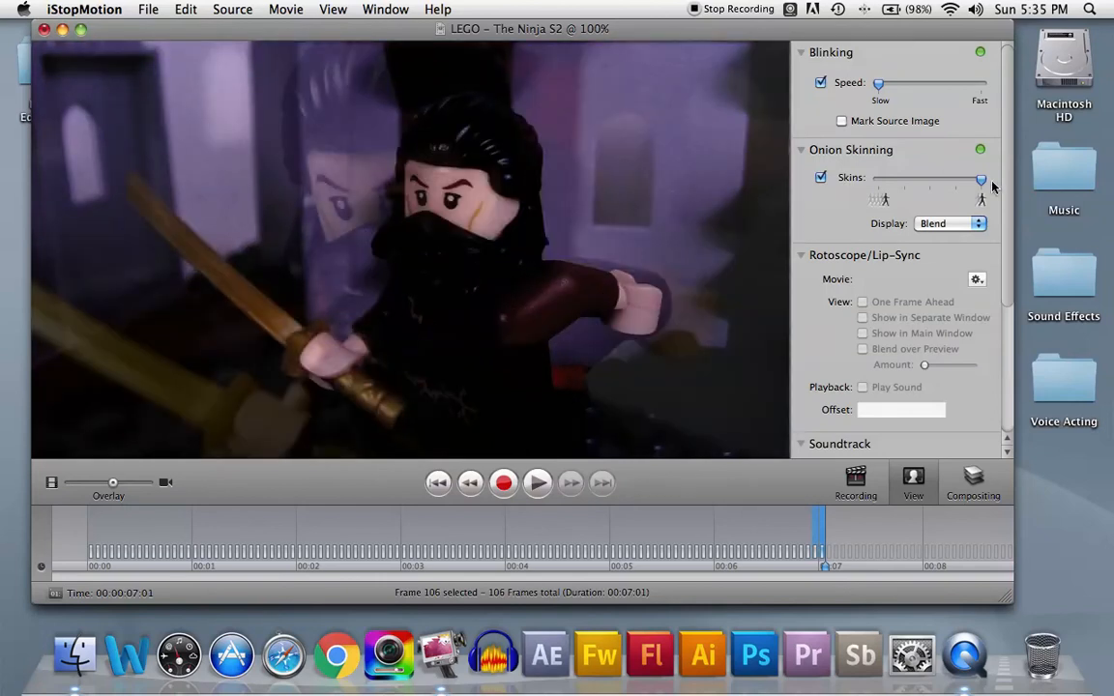
Step: Disable onion skinning, leaving blinking on
click(821, 177)
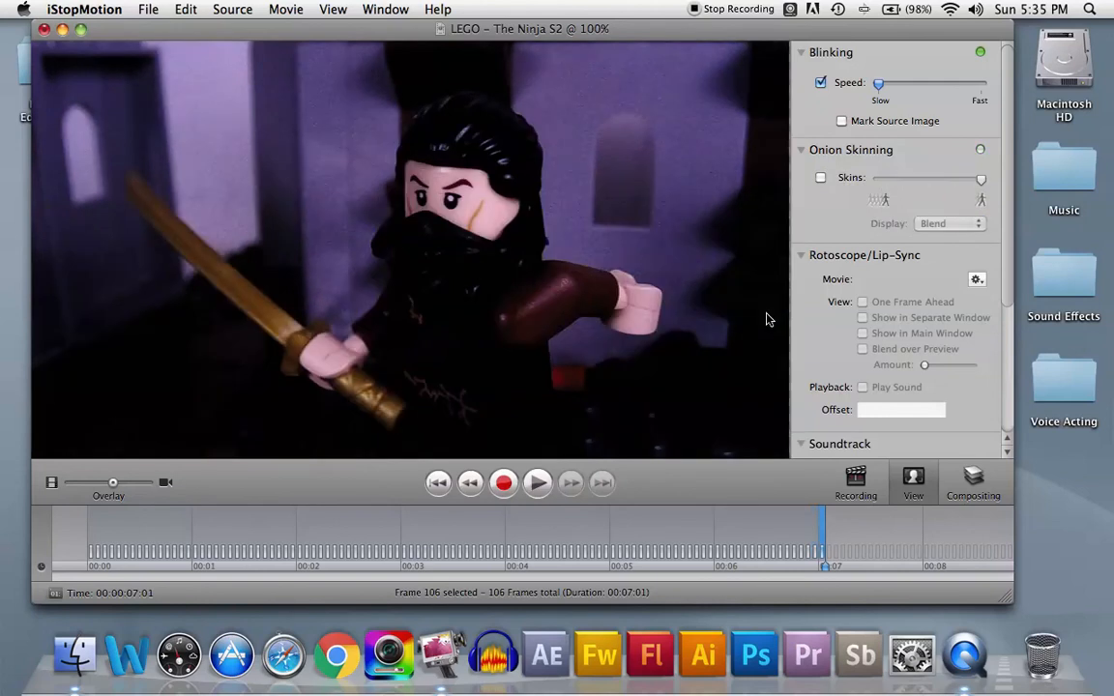
mouse_move(293, 307)
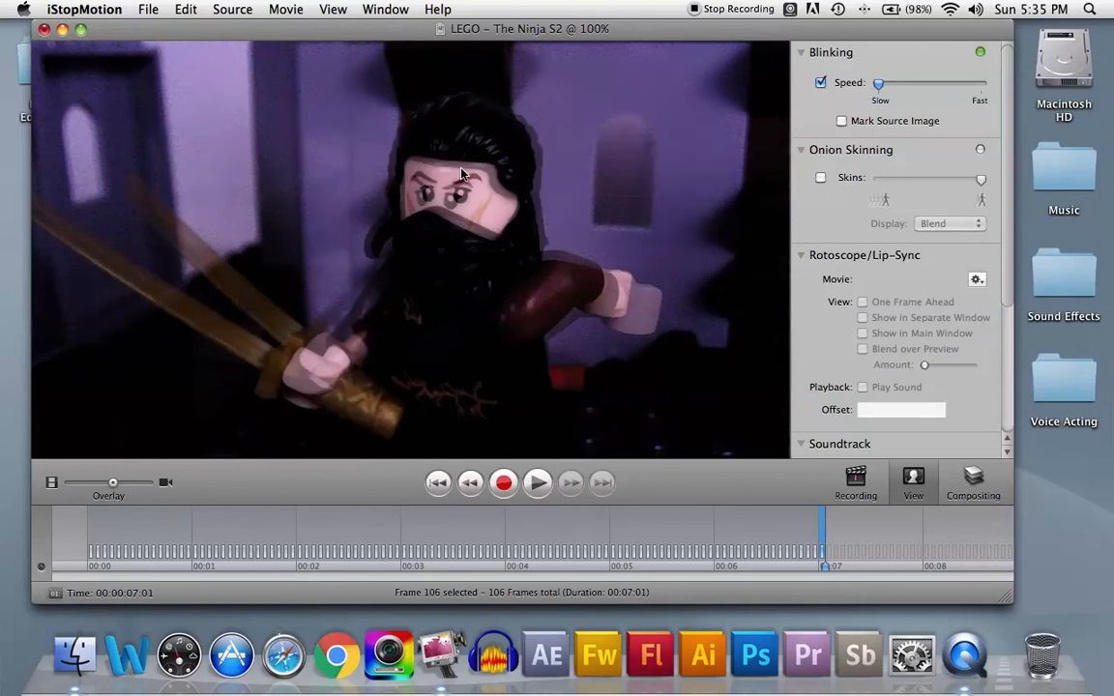
mouse_move(652, 239)
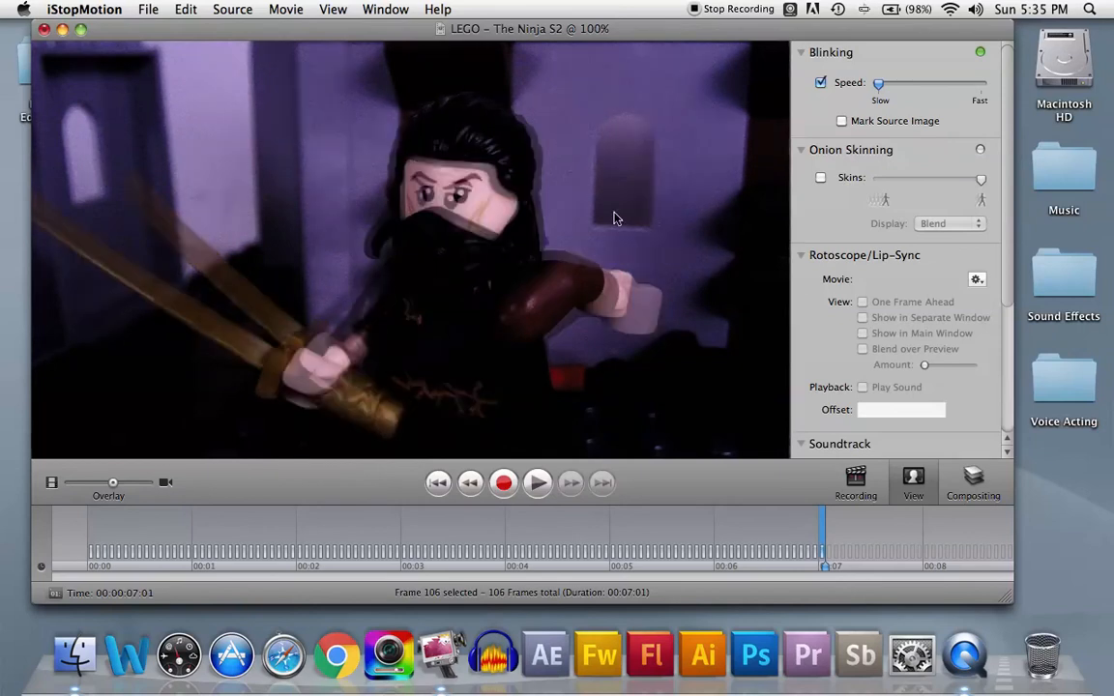
mouse_move(222, 310)
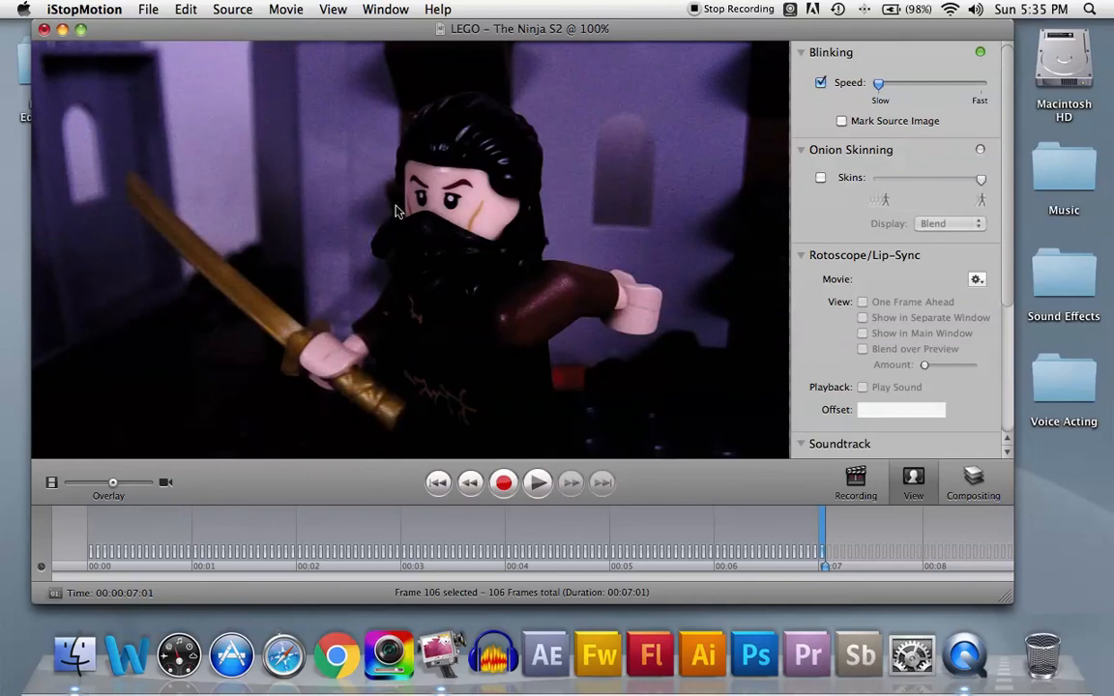
mouse_move(385, 221)
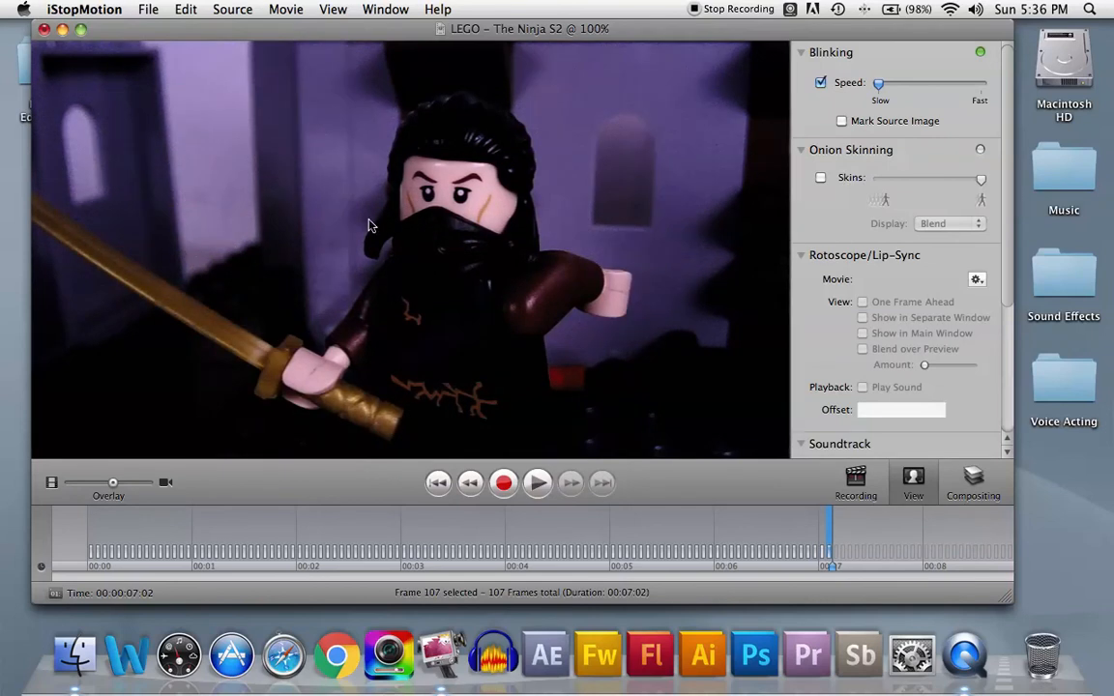
mouse_move(432, 239)
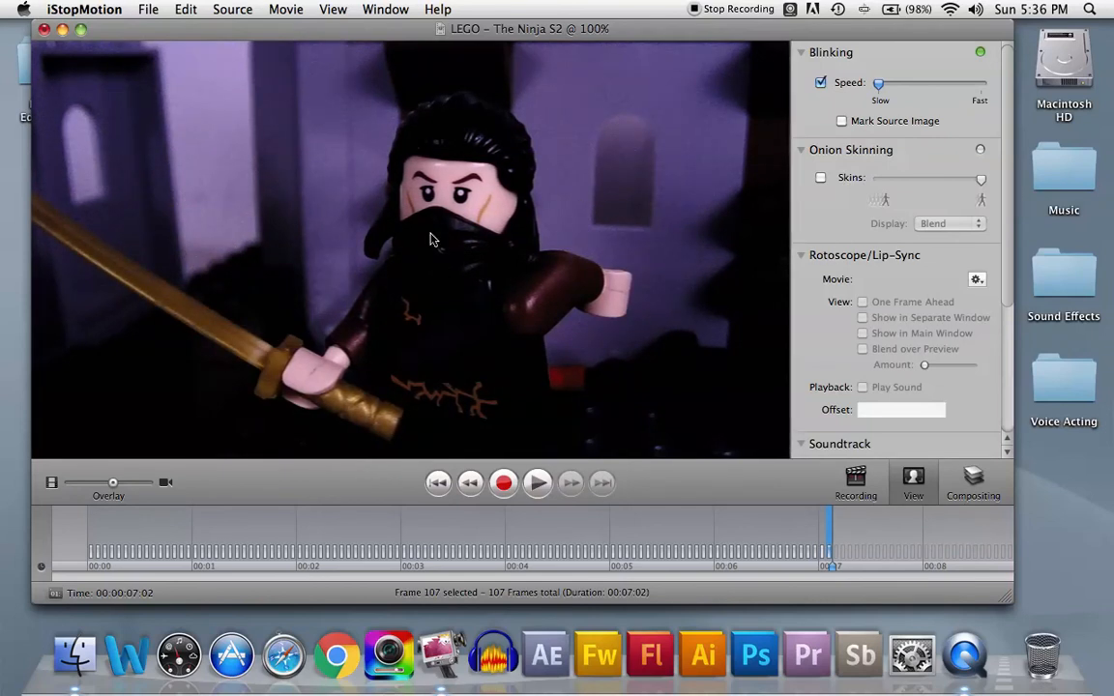
mouse_move(287, 227)
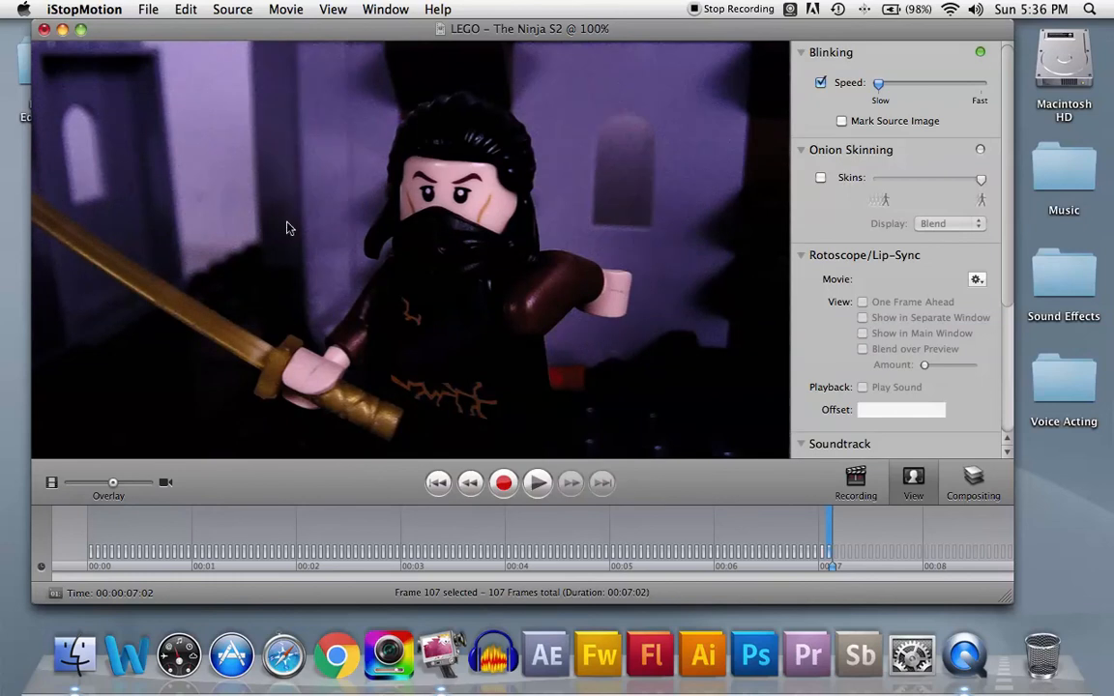
mouse_move(591, 283)
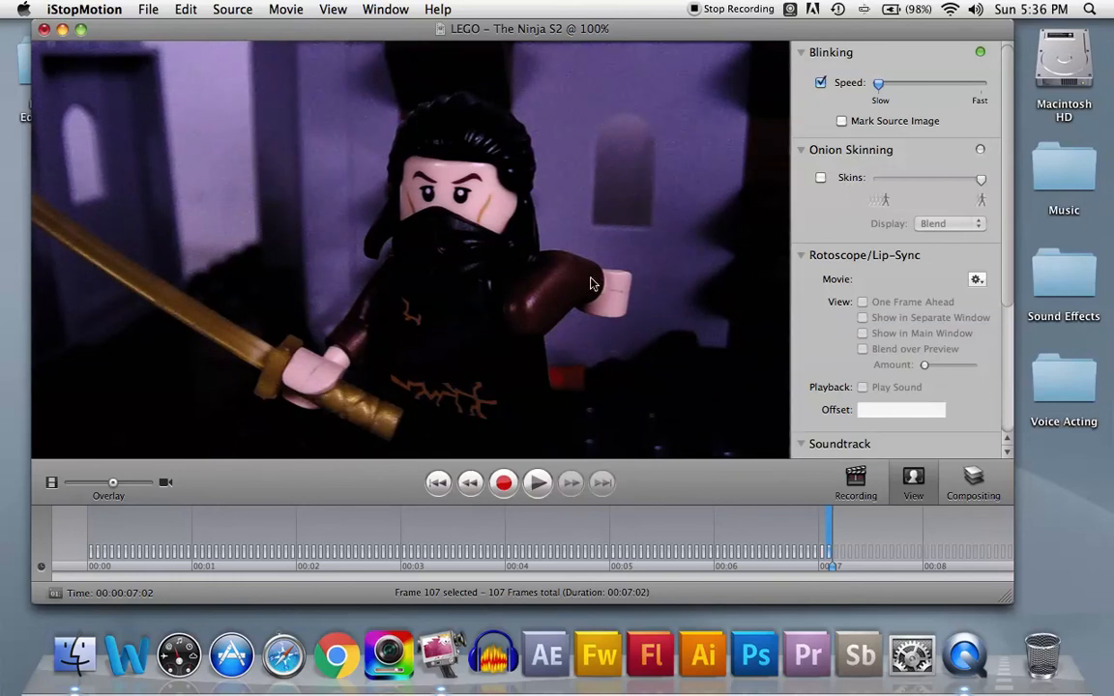
mouse_move(595, 241)
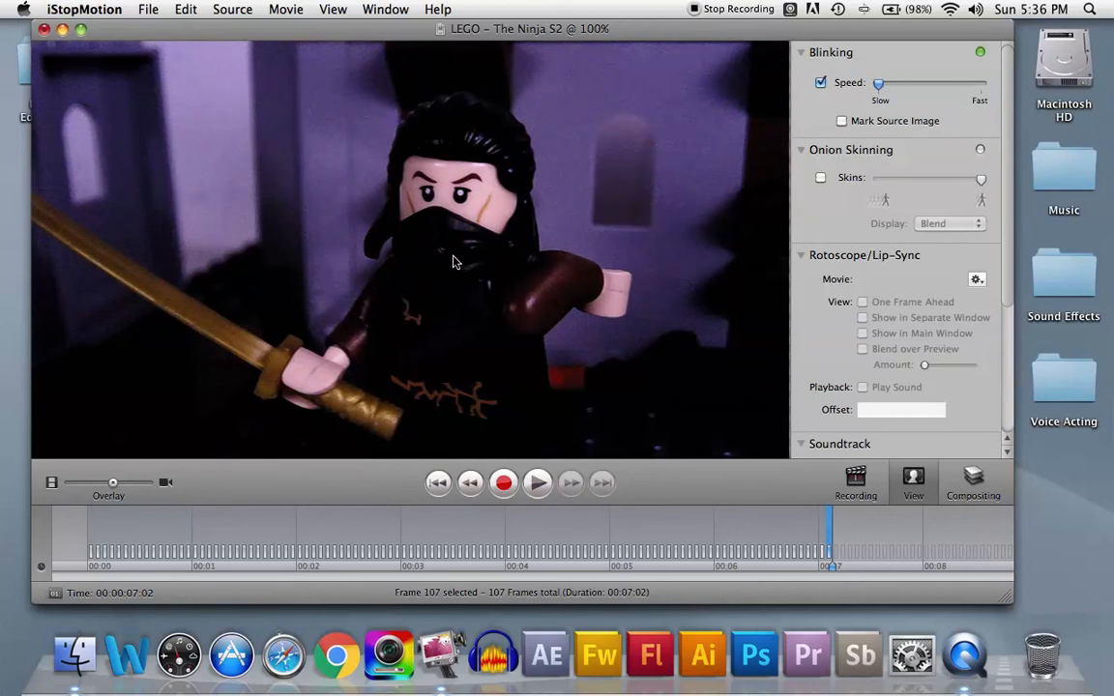
mouse_move(515, 232)
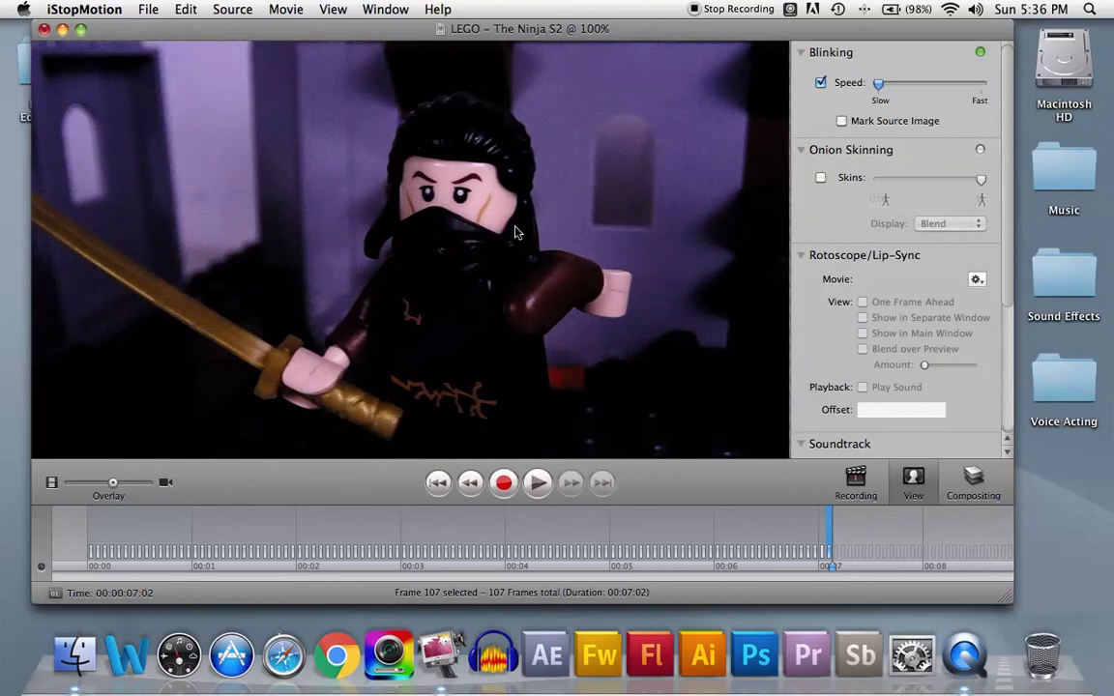
mouse_move(378, 264)
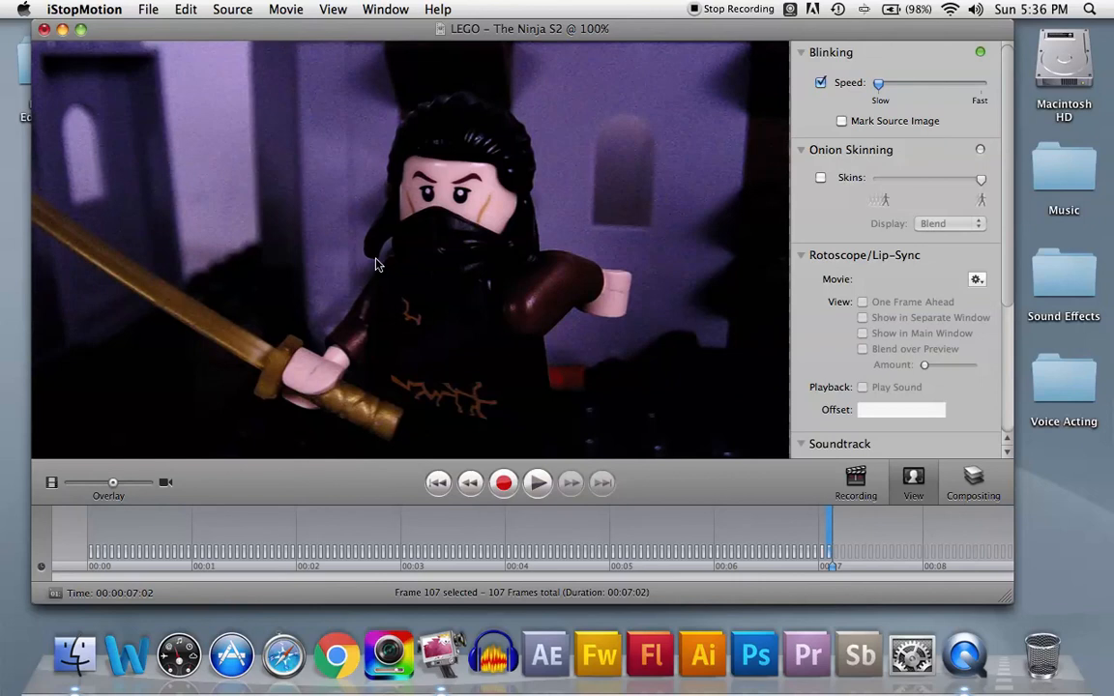
mouse_move(645, 343)
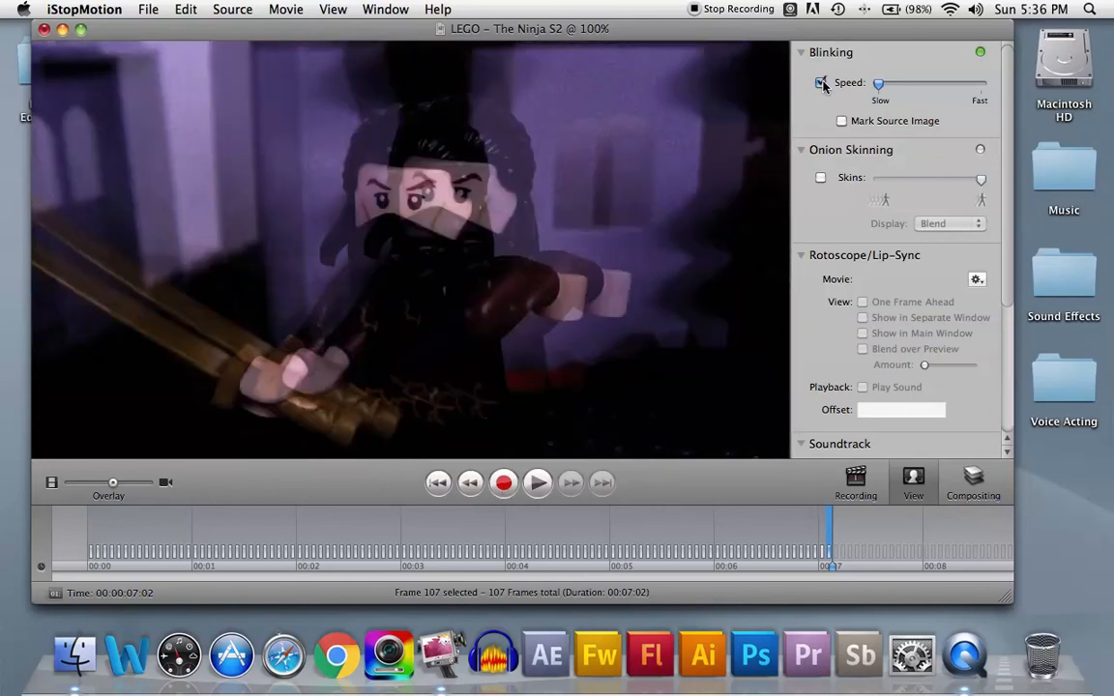
Step: Disable the blinking comparison in the View pane
click(821, 82)
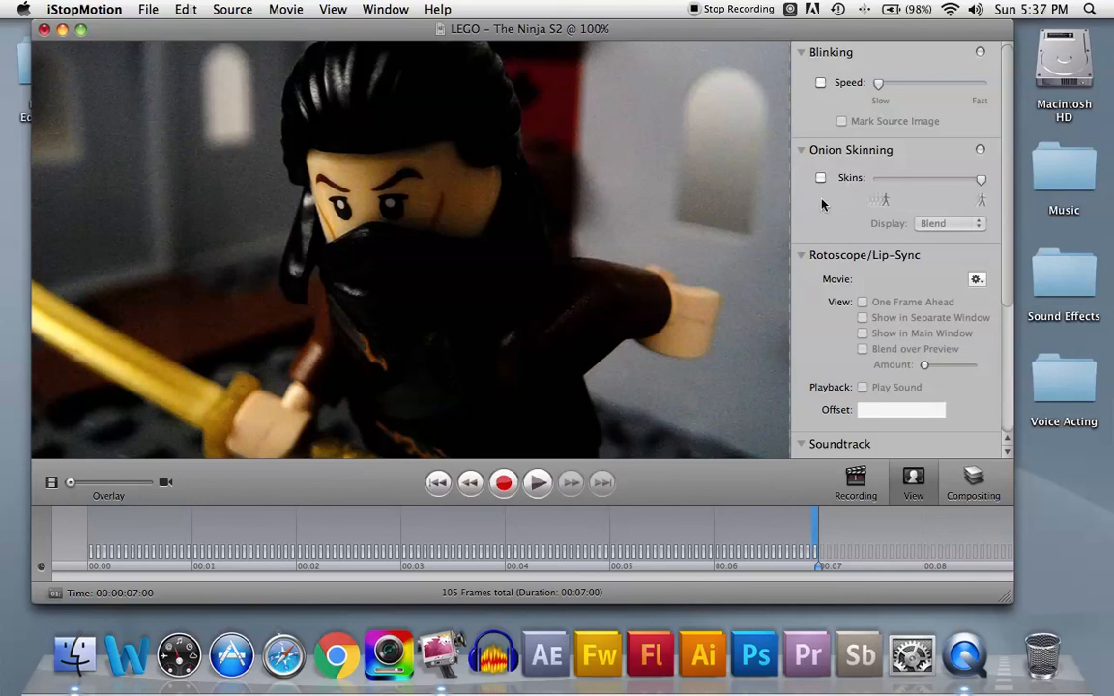
click(855, 483)
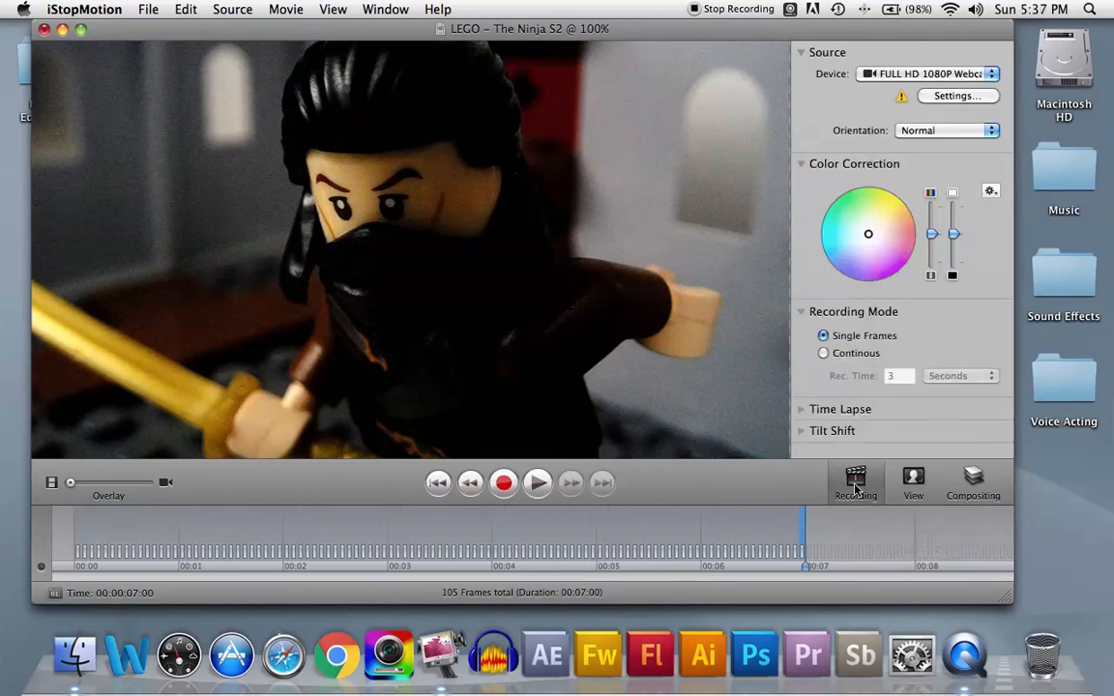
mouse_move(856, 406)
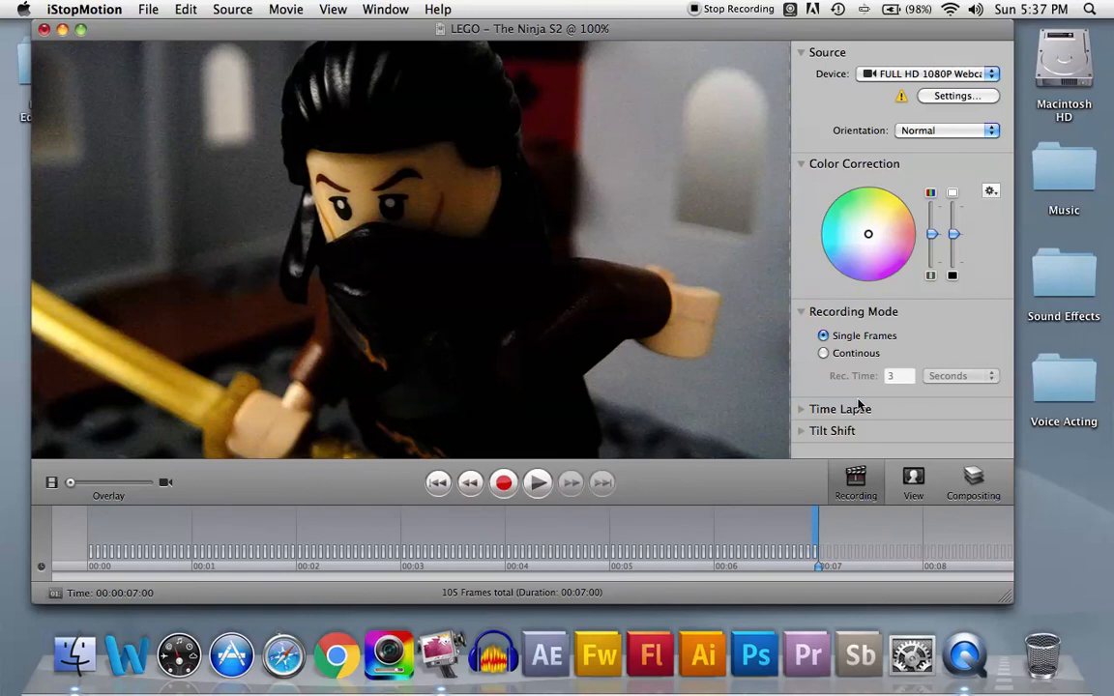
mouse_move(752, 143)
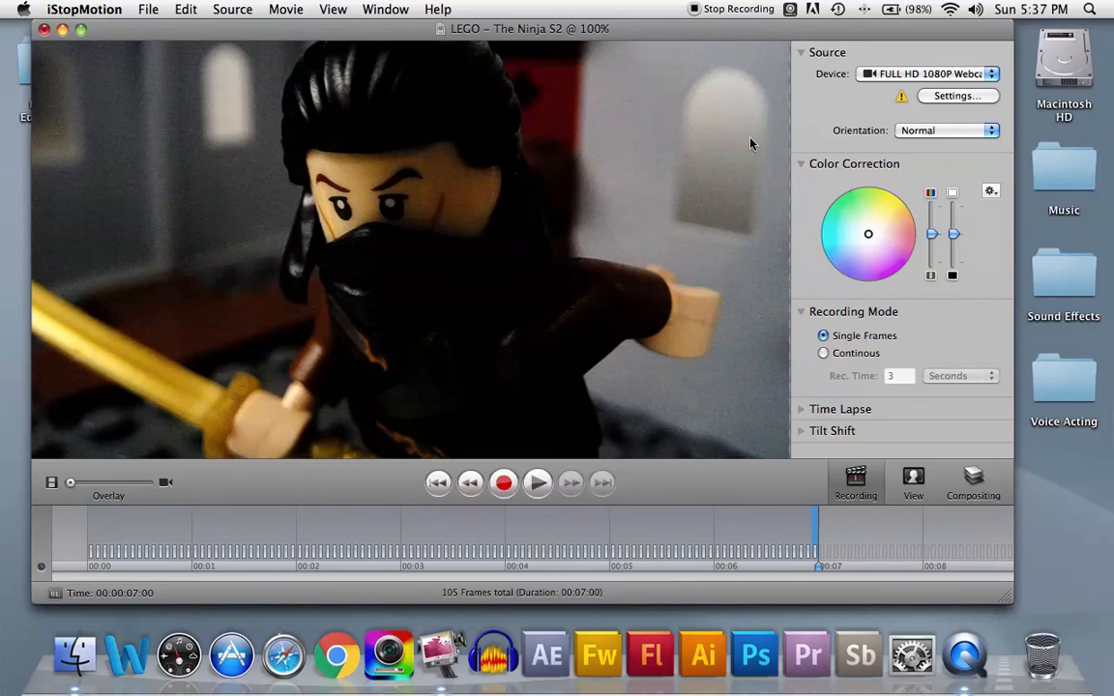
mouse_move(873, 105)
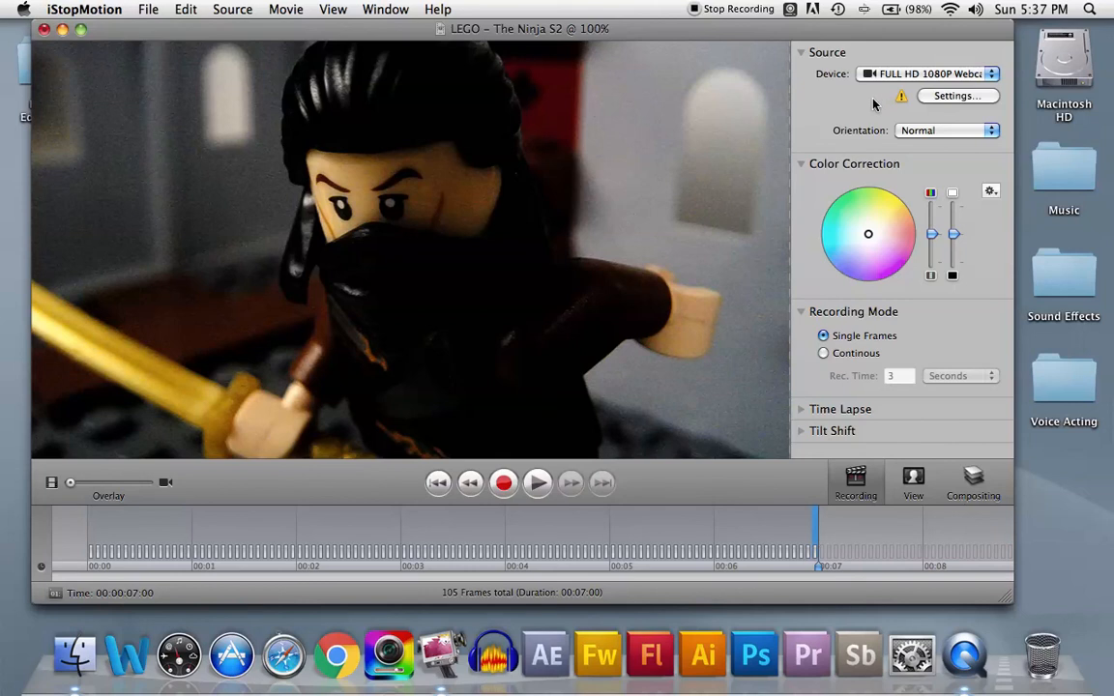
mouse_move(767, 367)
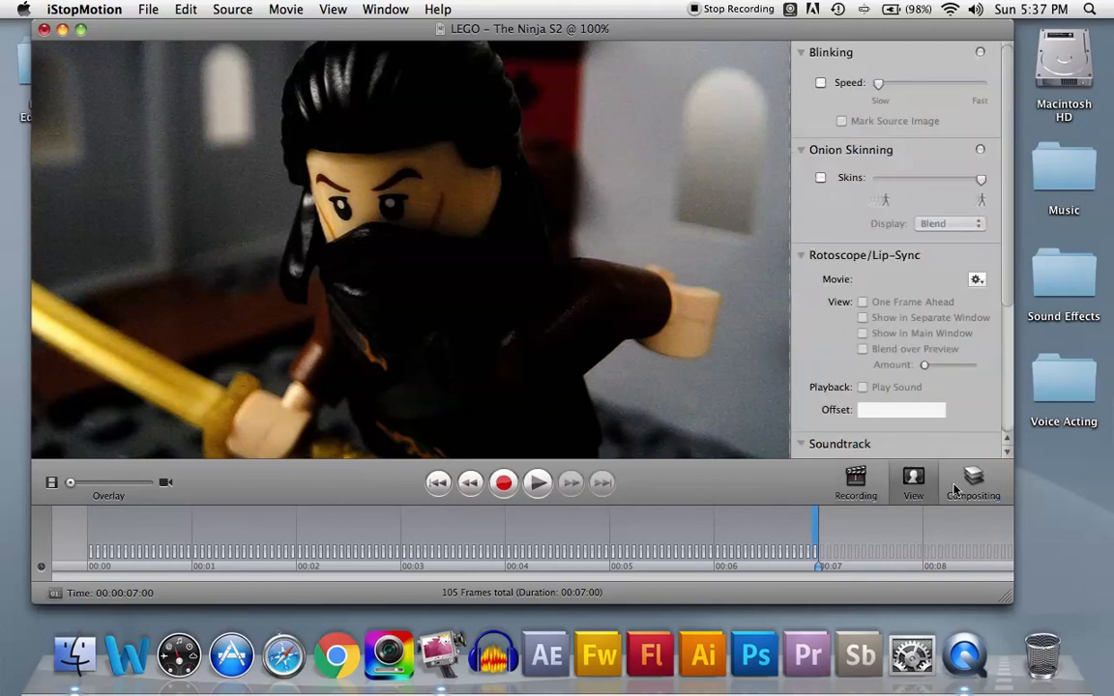
click(972, 482)
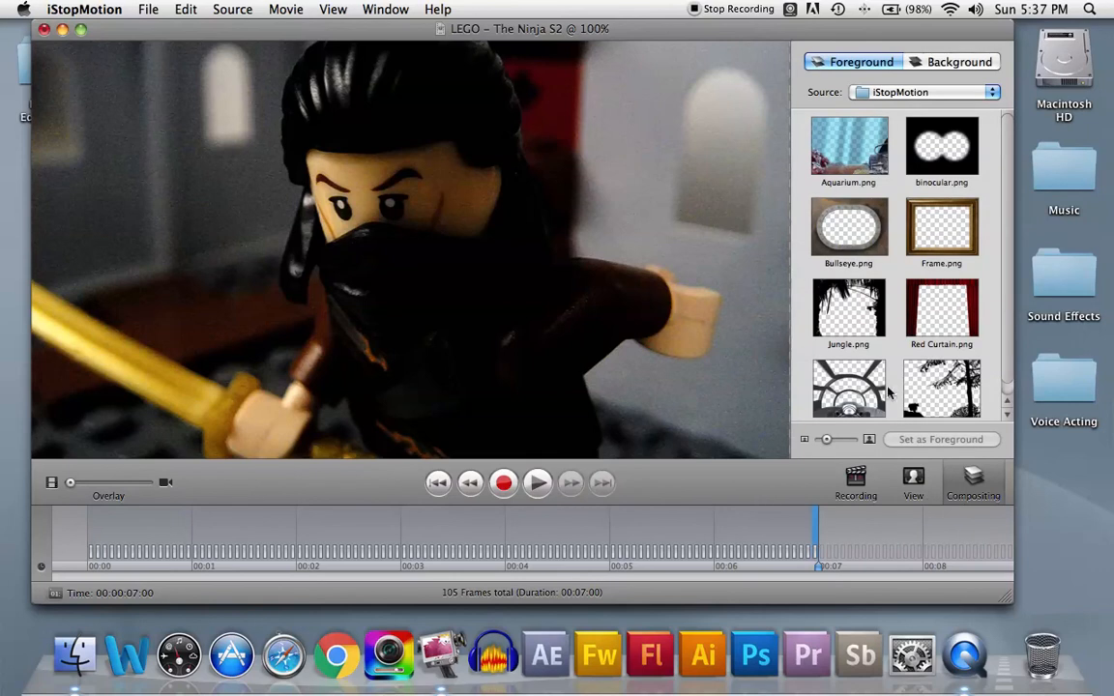
mouse_move(889, 491)
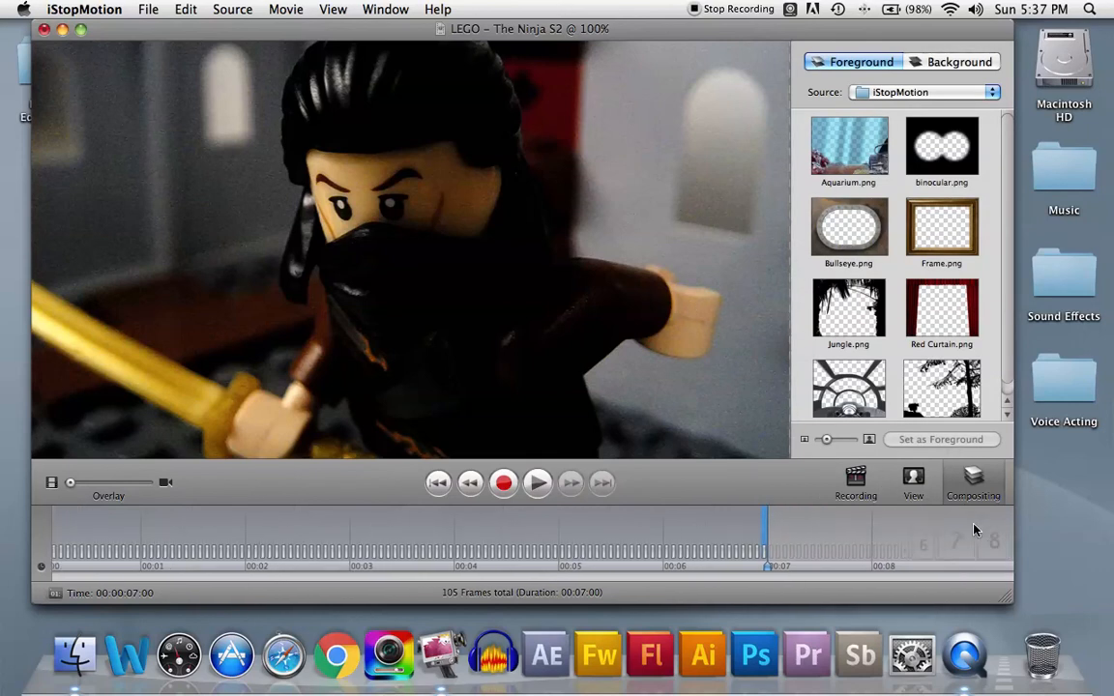
click(913, 482)
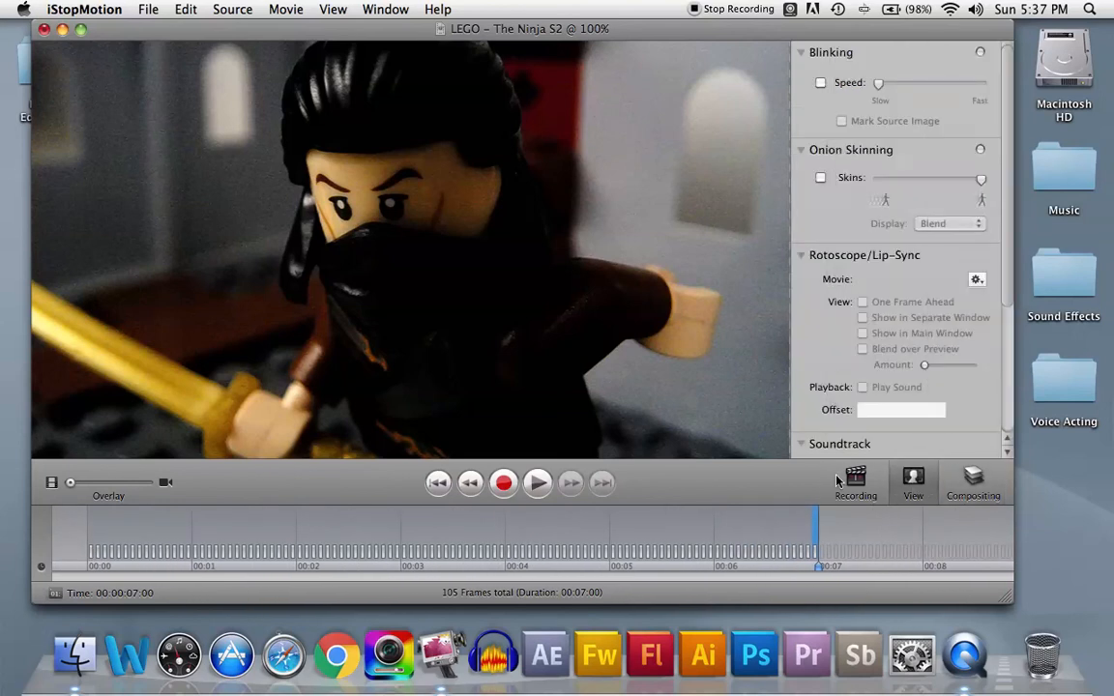
mouse_move(556, 287)
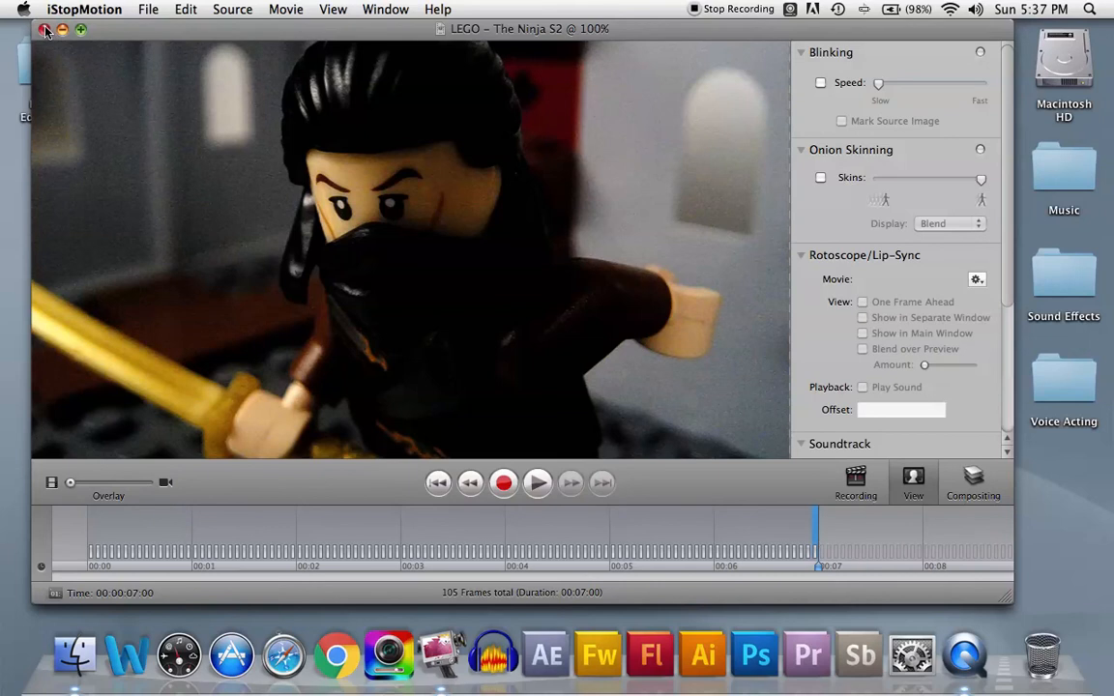
mouse_move(561, 6)
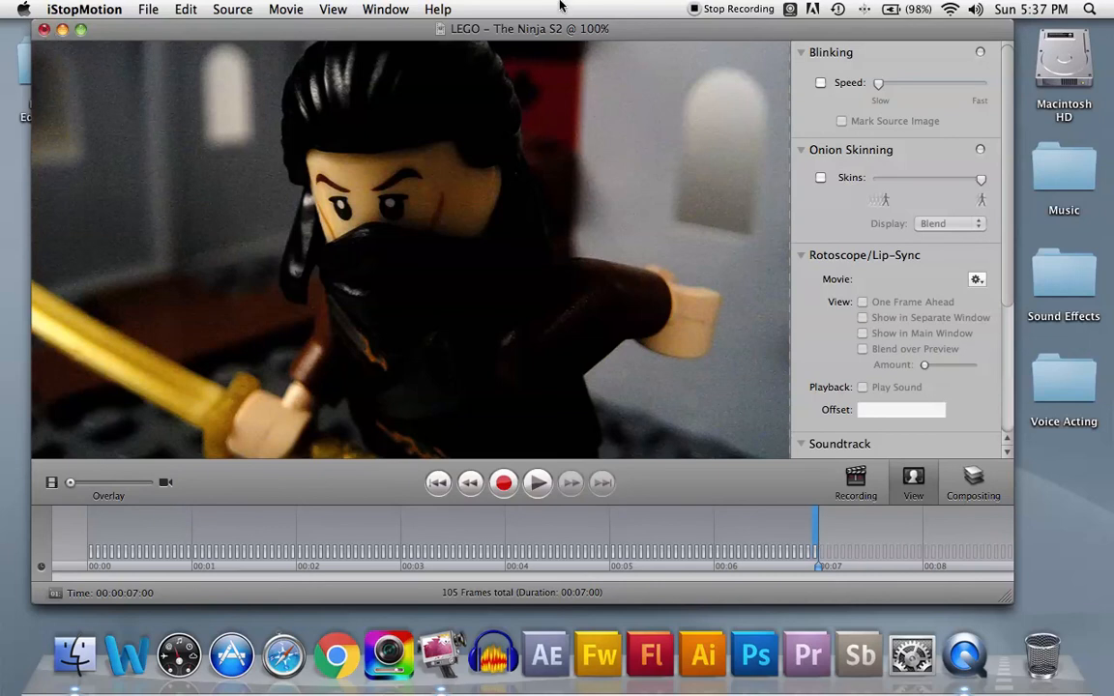
mouse_move(701, 10)
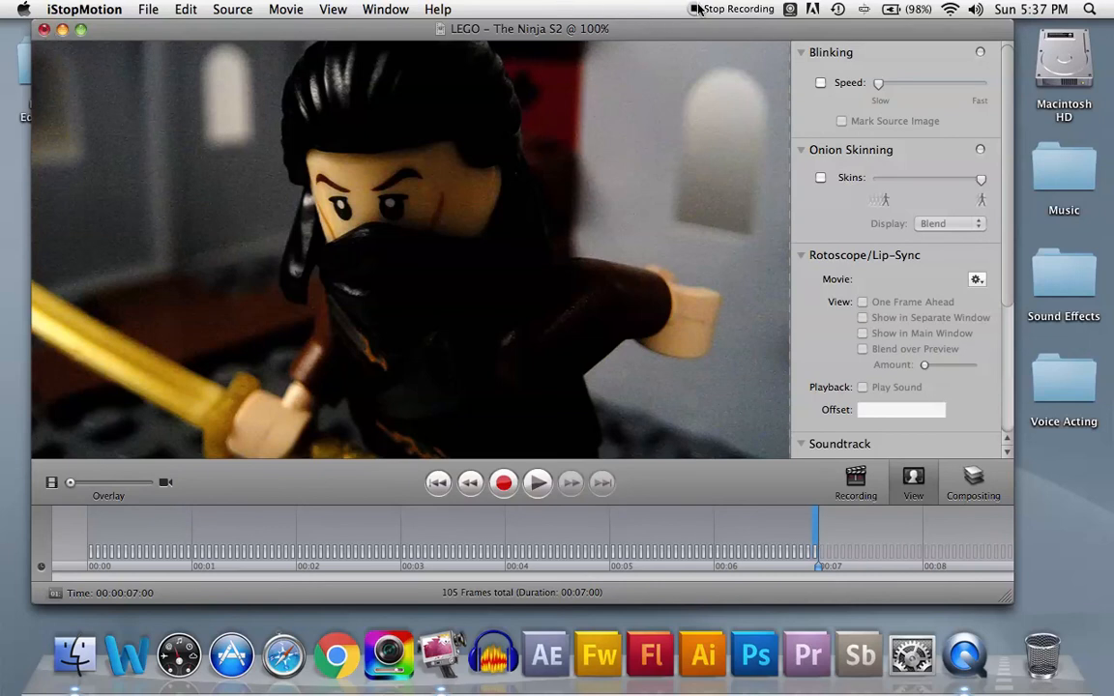